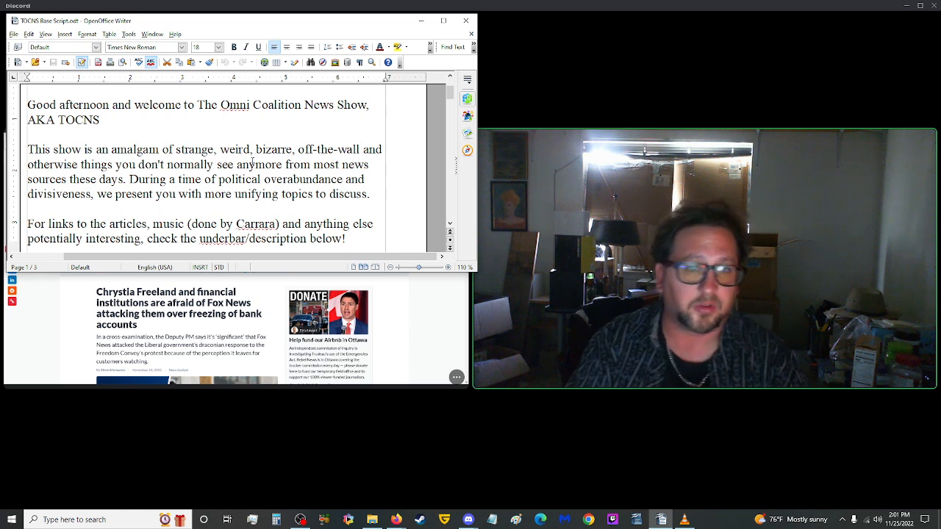
Scroll the Freeland Fox News article past its headline, photo and donation box into the body text
{"action": "scroll", "scroll_direction": "down", "scroll_amount": 3}
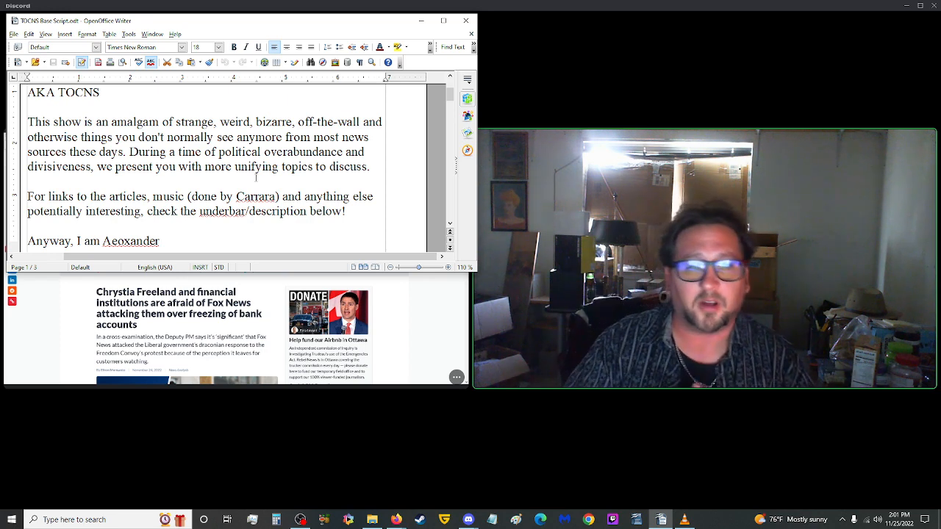
{"action": "scroll", "scroll_direction": "down", "scroll_amount": 3}
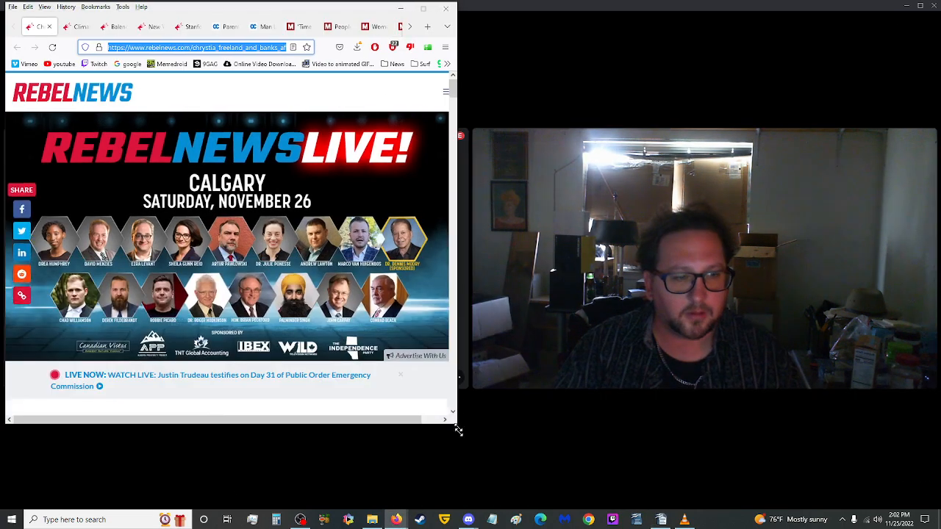
{"action": "scroll", "scroll_direction": "down", "scroll_amount": 3}
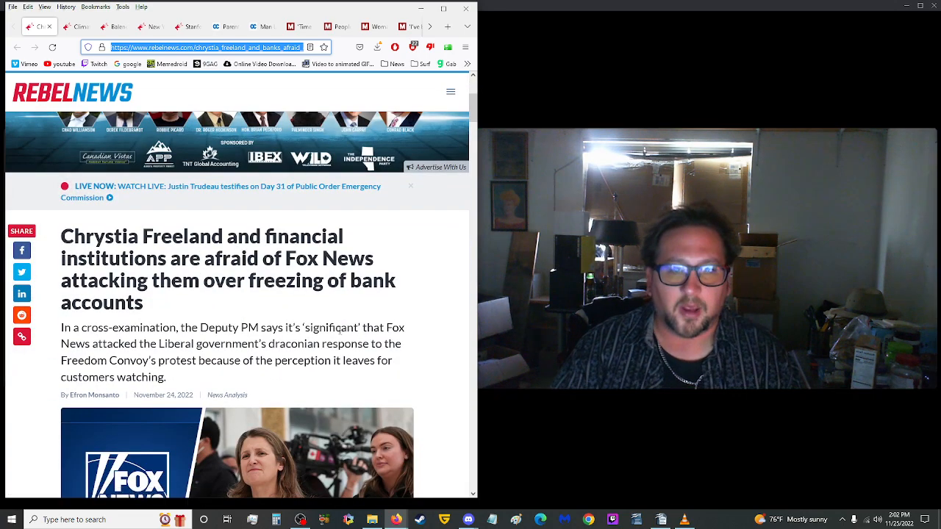
{"action": "mouse_move", "coordinate": [307, 312]}
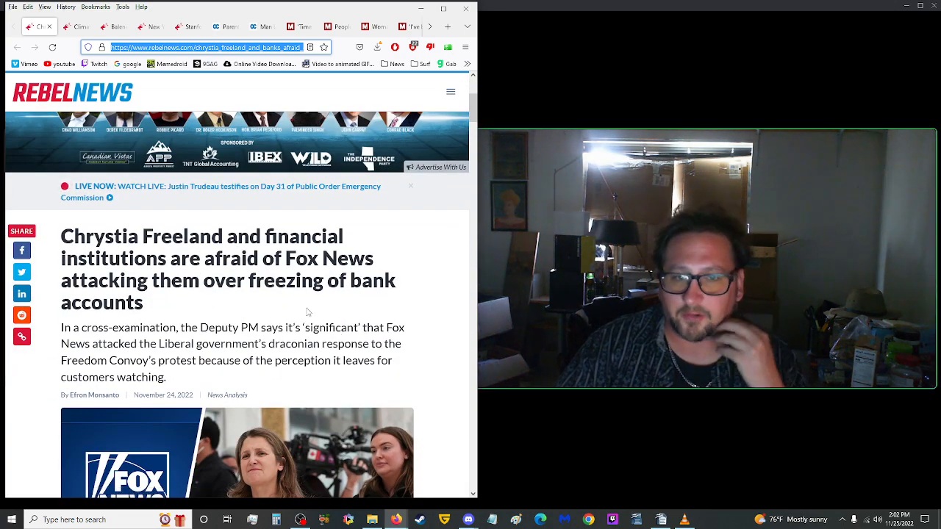
{"action": "mouse_move", "coordinate": [238, 298]}
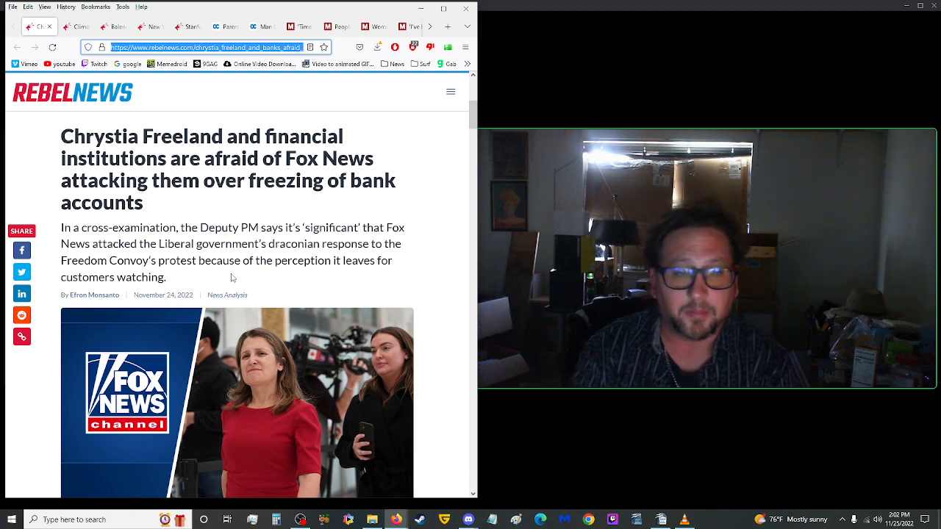
{"action": "scroll", "scroll_direction": "down", "scroll_amount": 3}
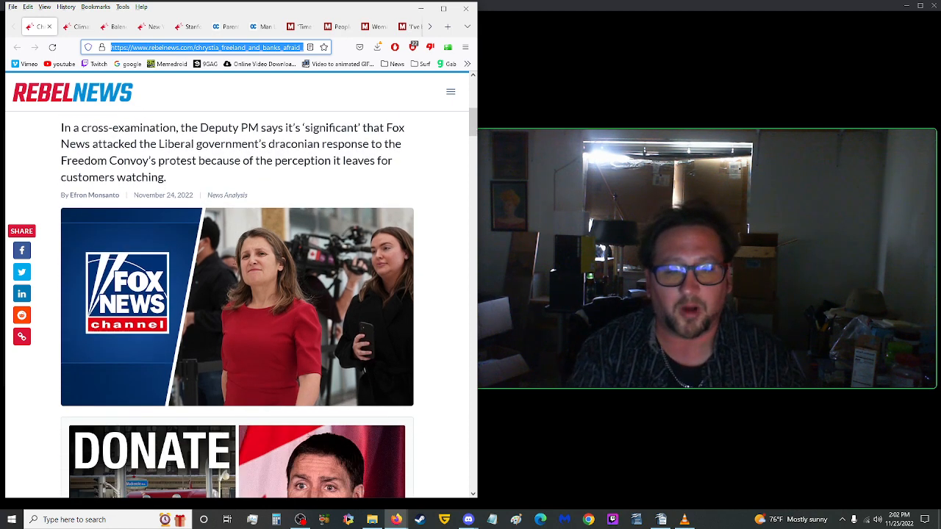
{"action": "scroll", "scroll_direction": "down", "scroll_amount": 3}
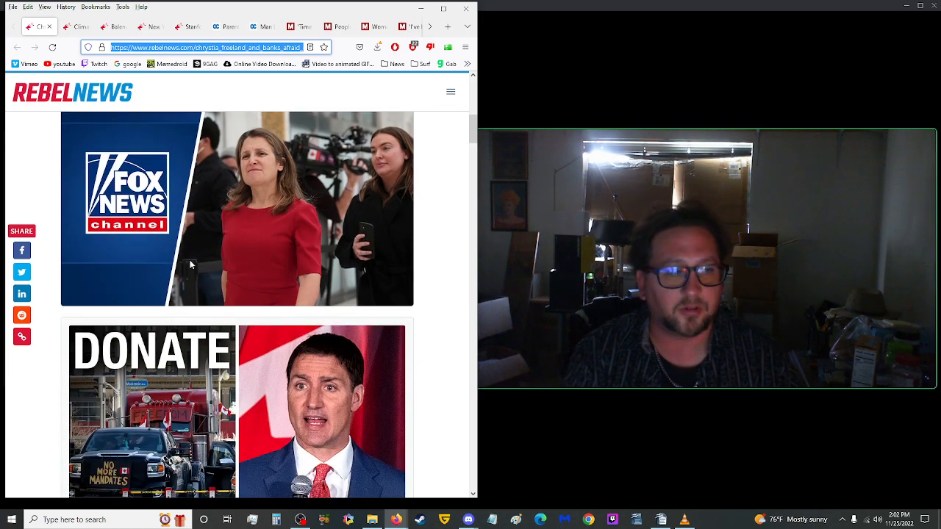
{"action": "scroll", "scroll_direction": "down", "scroll_amount": 3}
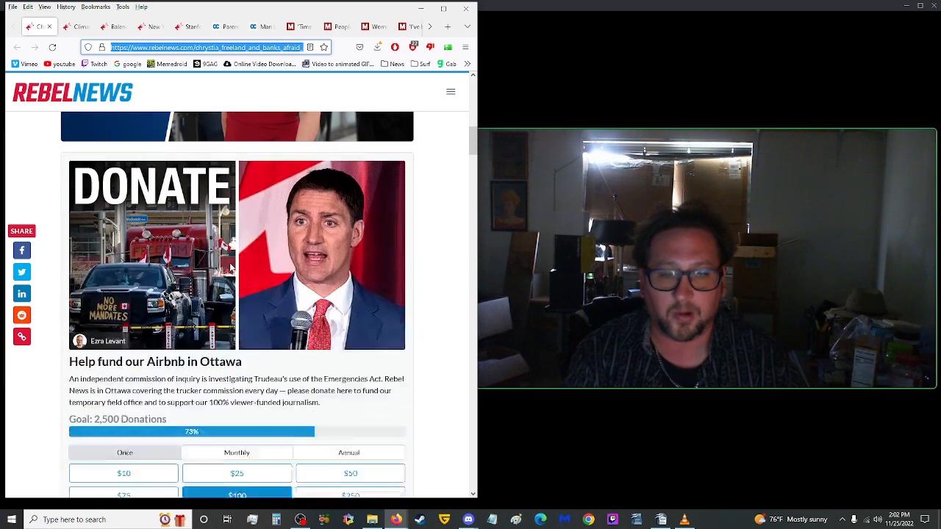
{"action": "scroll", "scroll_direction": "down", "scroll_amount": 3}
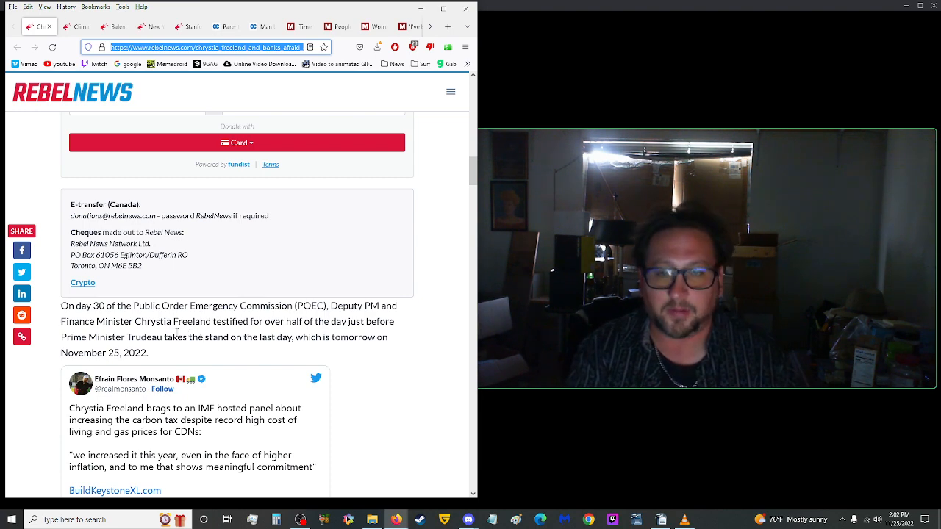
{"action": "scroll", "scroll_direction": "down", "scroll_amount": 3}
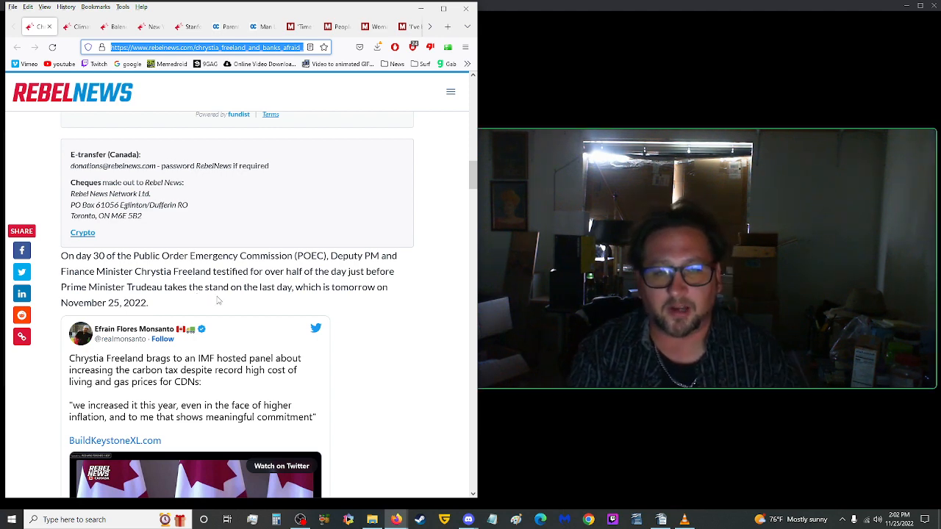
{"action": "scroll", "scroll_direction": "down", "scroll_amount": 3}
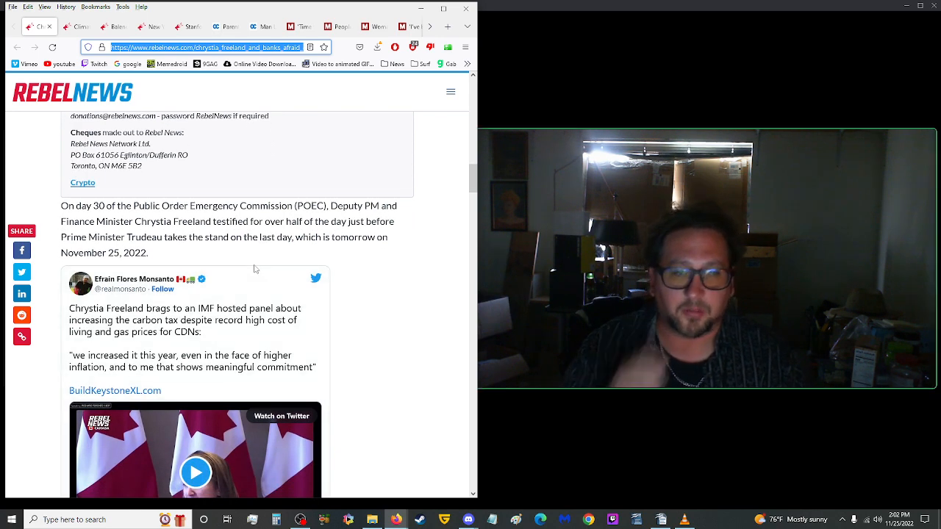
{"action": "scroll", "scroll_direction": "down", "scroll_amount": 3}
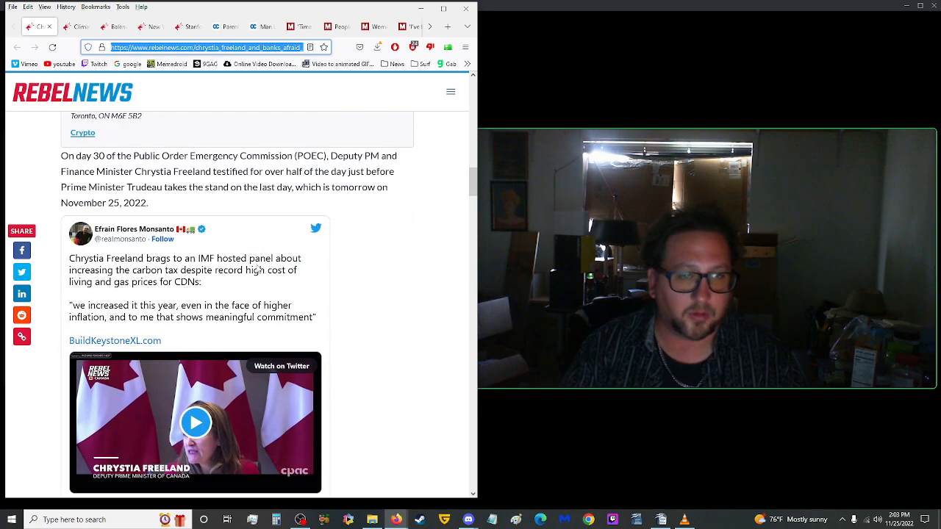
{"action": "scroll", "scroll_direction": "down", "scroll_amount": 3}
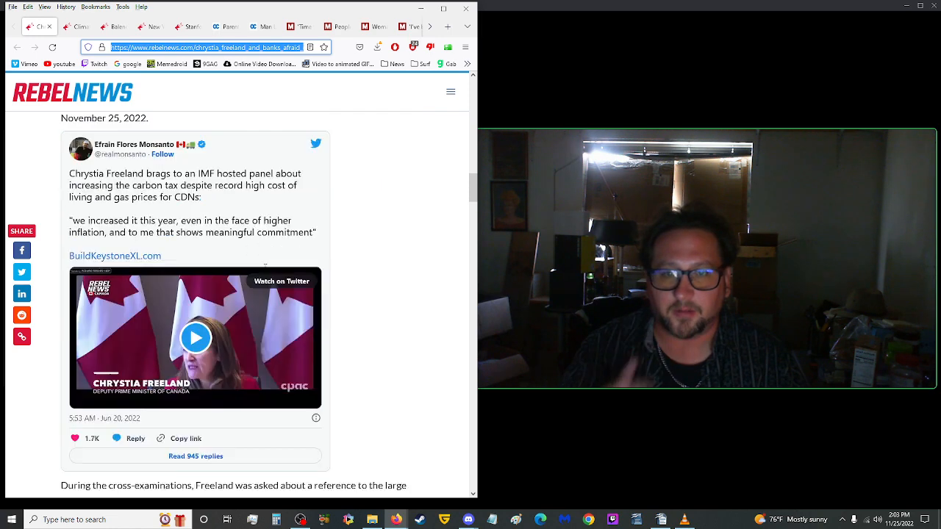
{"action": "scroll", "scroll_direction": "down", "scroll_amount": 3}
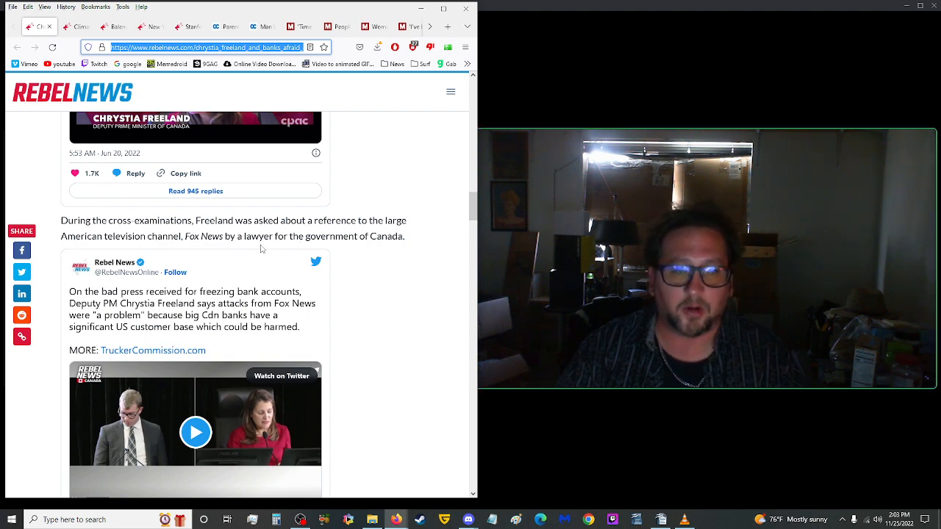
{"action": "scroll", "scroll_direction": "down", "scroll_amount": 3}
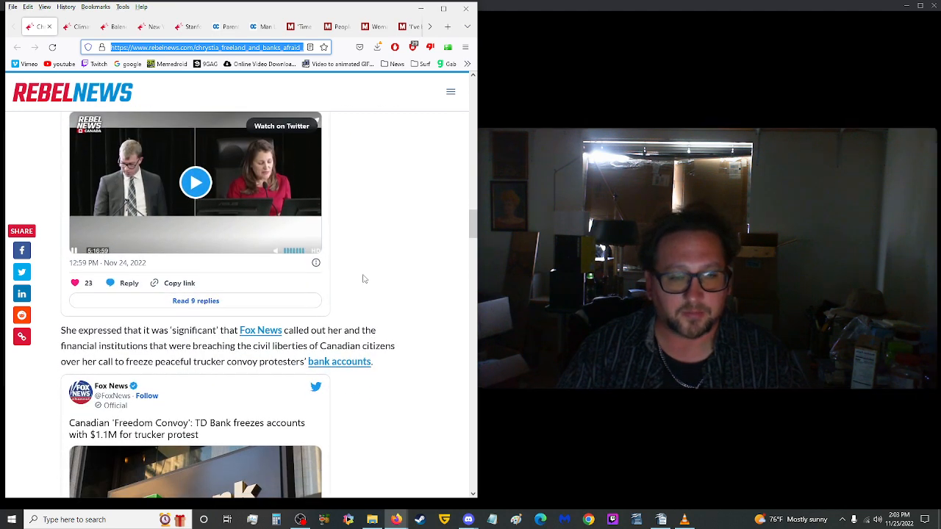
{"action": "mouse_move", "coordinate": [350, 326]}
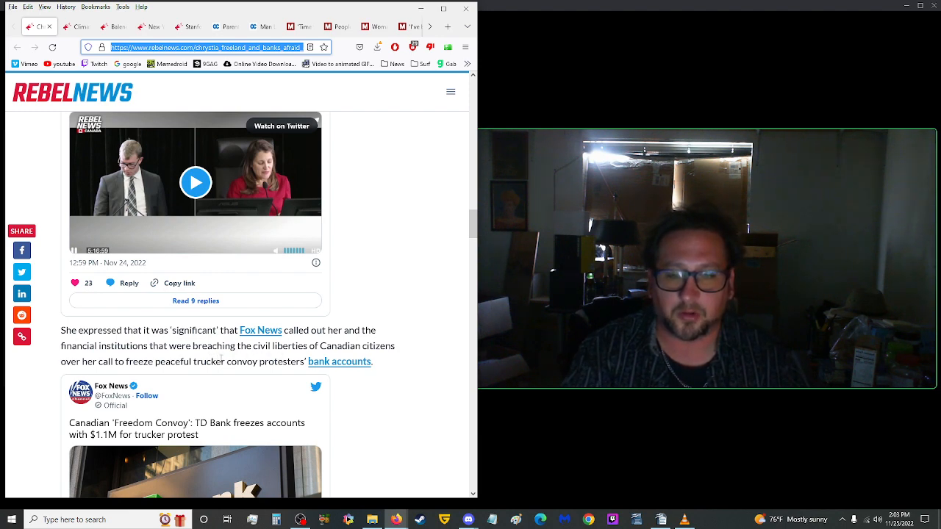
{"action": "mouse_move", "coordinate": [242, 373]}
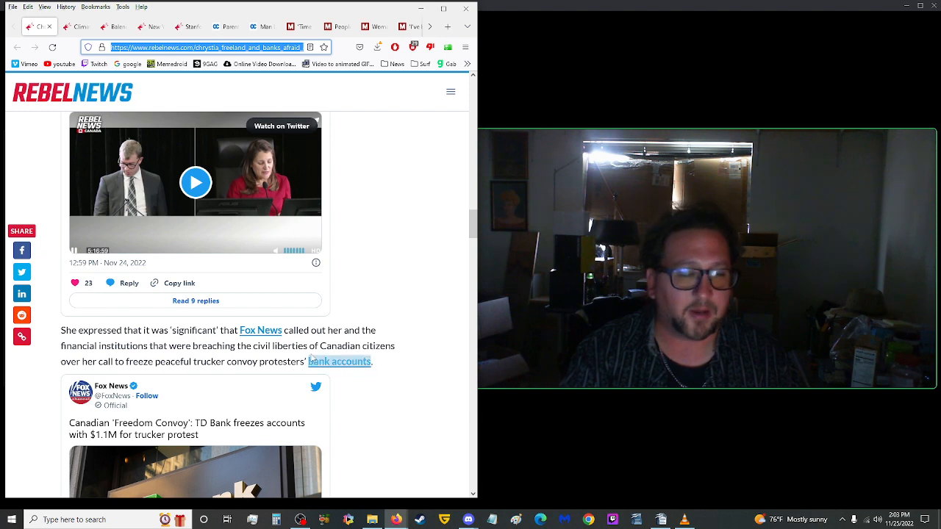
{"action": "mouse_move", "coordinate": [339, 282]}
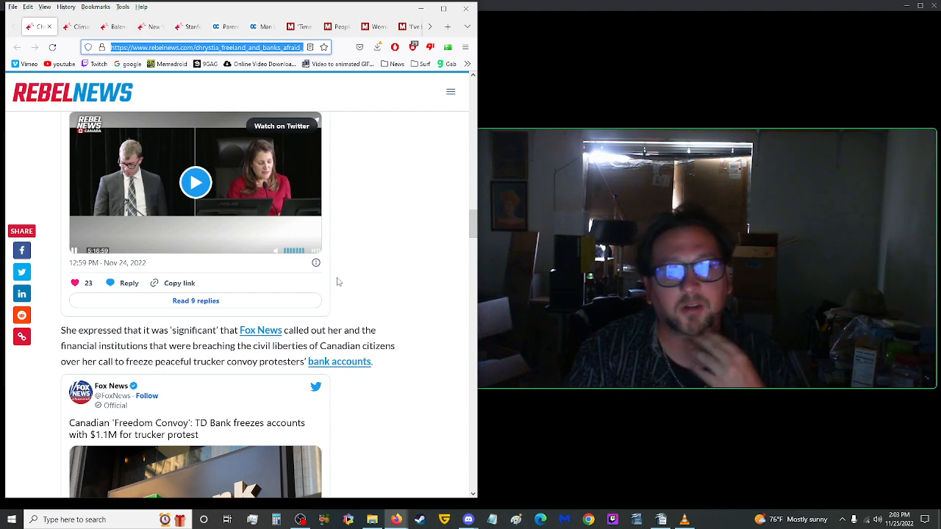
{"action": "mouse_move", "coordinate": [325, 221]}
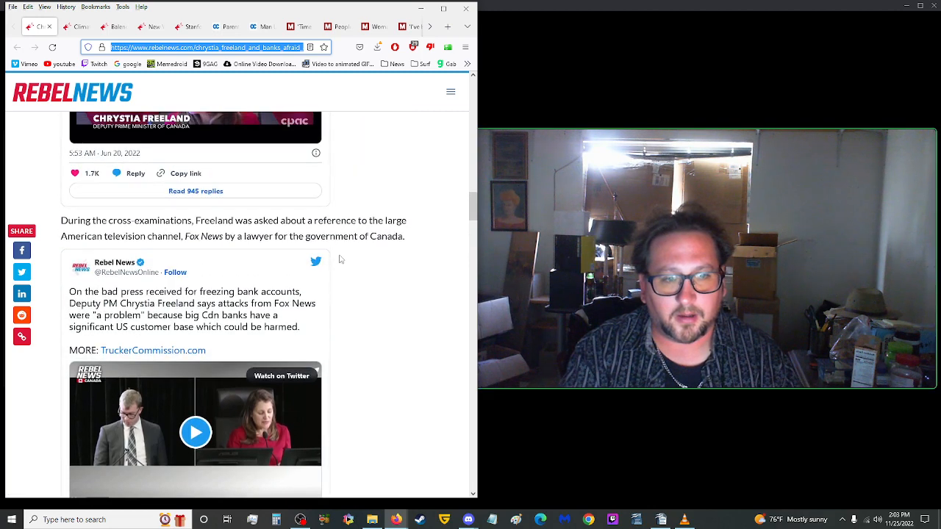
{"action": "scroll", "scroll_direction": "up", "scroll_amount": 3}
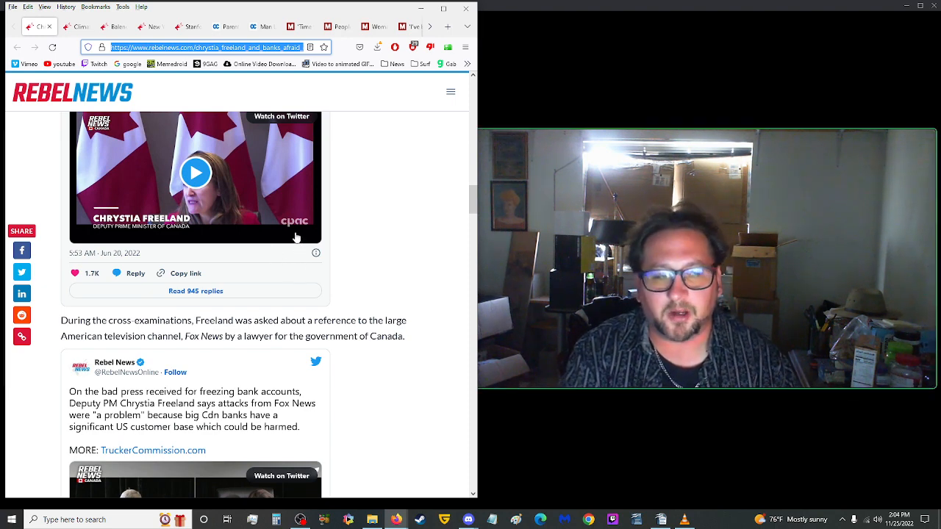
{"action": "mouse_move", "coordinate": [359, 234]}
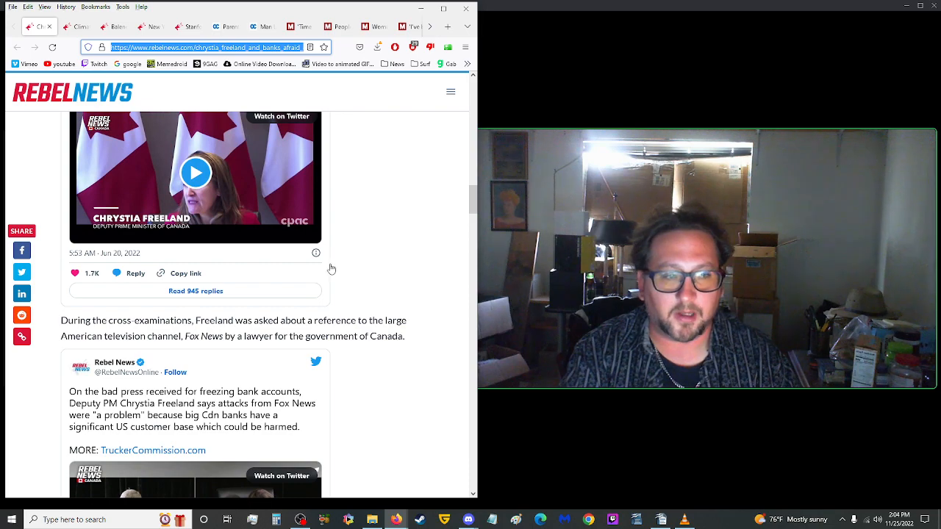
{"action": "scroll", "scroll_direction": "up", "scroll_amount": 3}
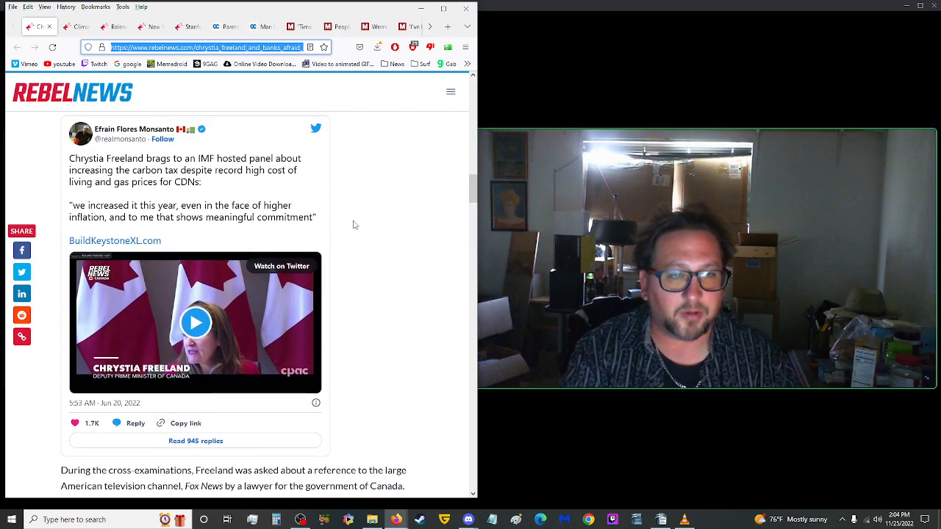
{"action": "scroll", "scroll_direction": "up", "scroll_amount": 3}
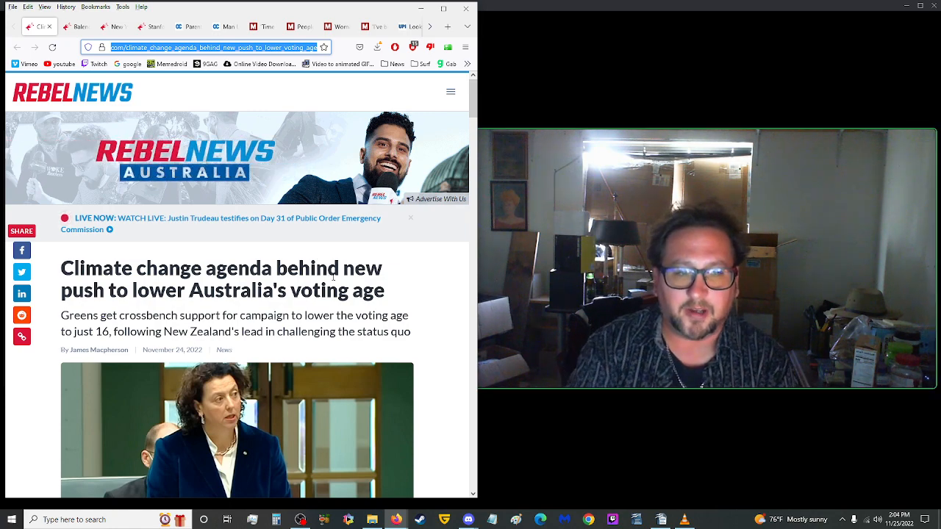
{"action": "mouse_move", "coordinate": [234, 257]}
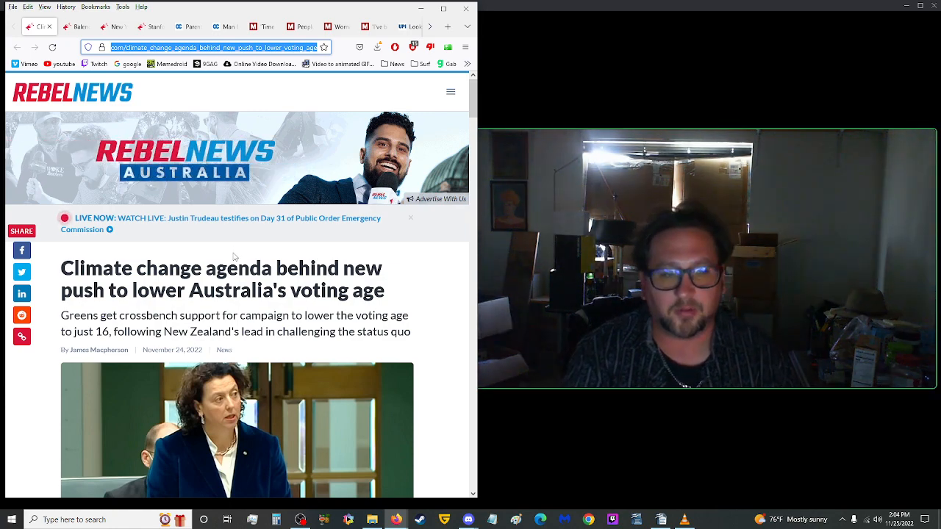
Scroll the voting-age article past the photo and store promos to the Monique Ryan paragraphs
{"action": "scroll", "scroll_direction": "down", "scroll_amount": 3}
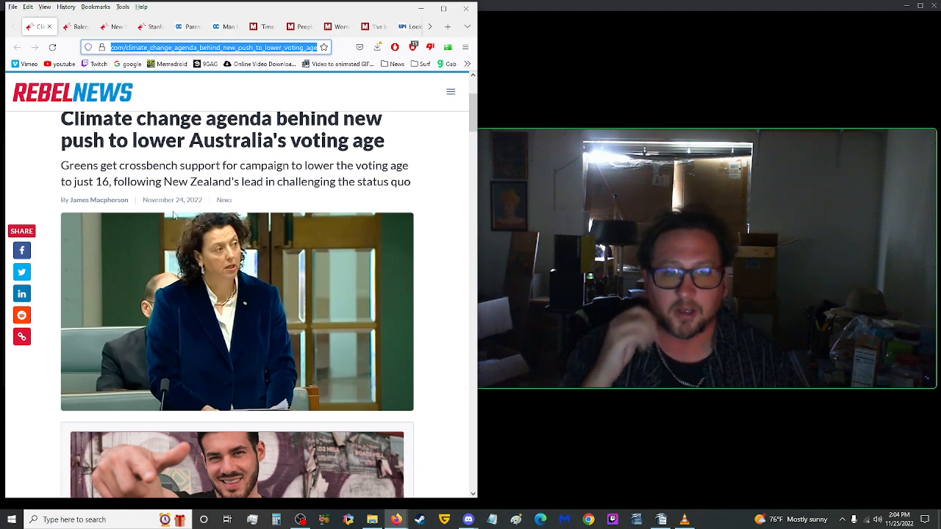
{"action": "mouse_move", "coordinate": [275, 203]}
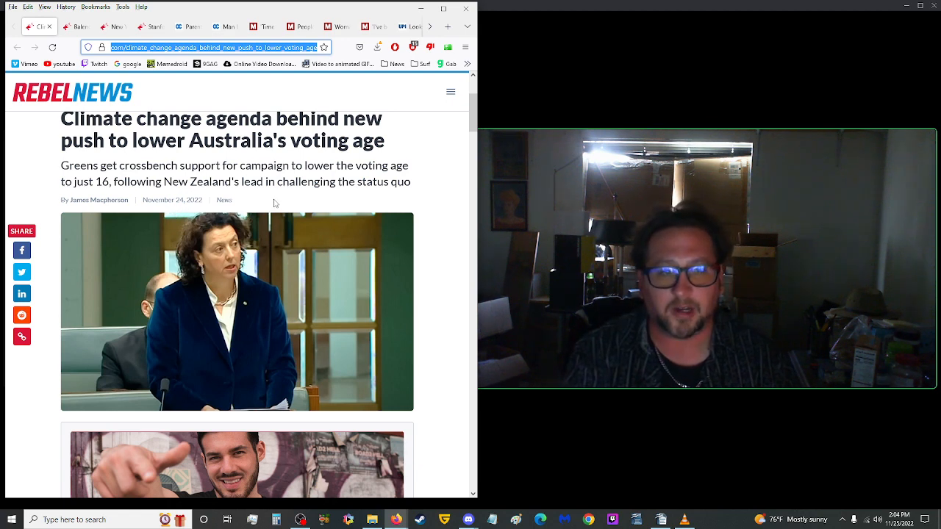
{"action": "scroll", "scroll_direction": "down", "scroll_amount": 3}
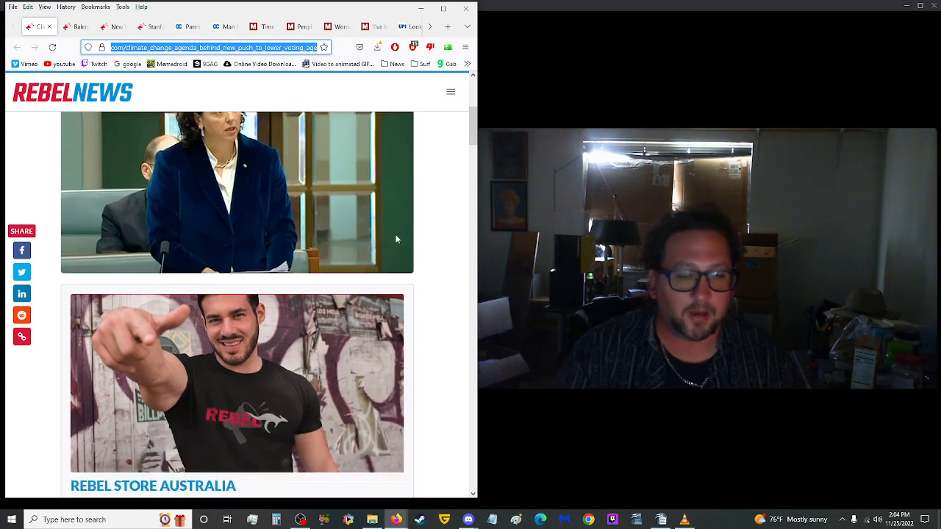
{"action": "scroll", "scroll_direction": "down", "scroll_amount": 3}
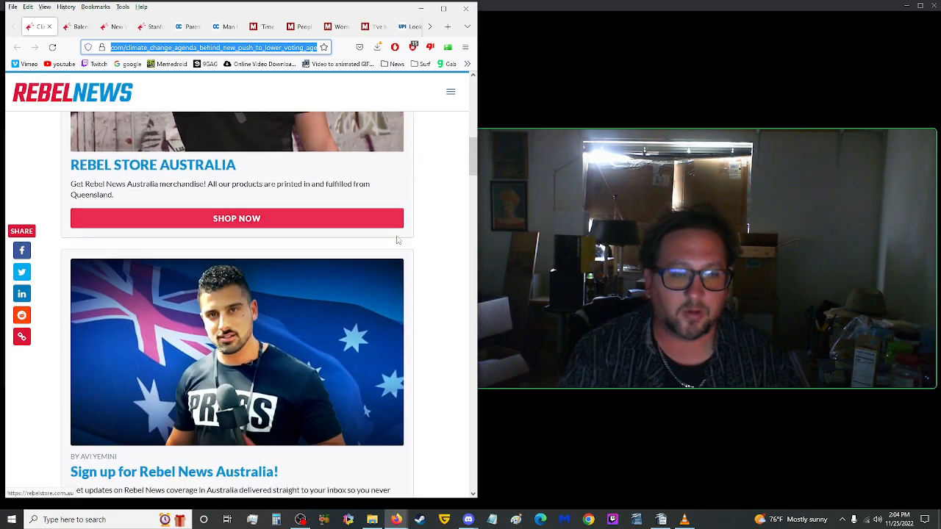
{"action": "scroll", "scroll_direction": "down", "scroll_amount": 3}
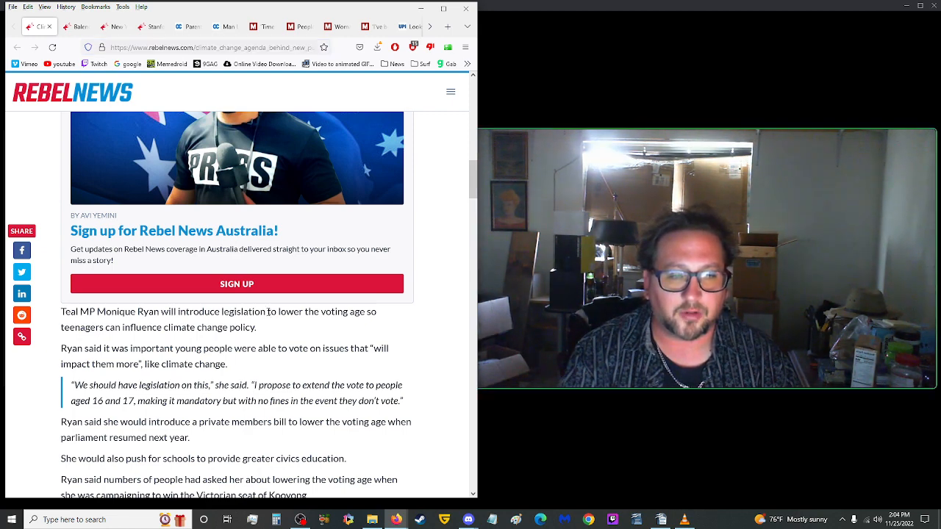
{"action": "mouse_move", "coordinate": [272, 327]}
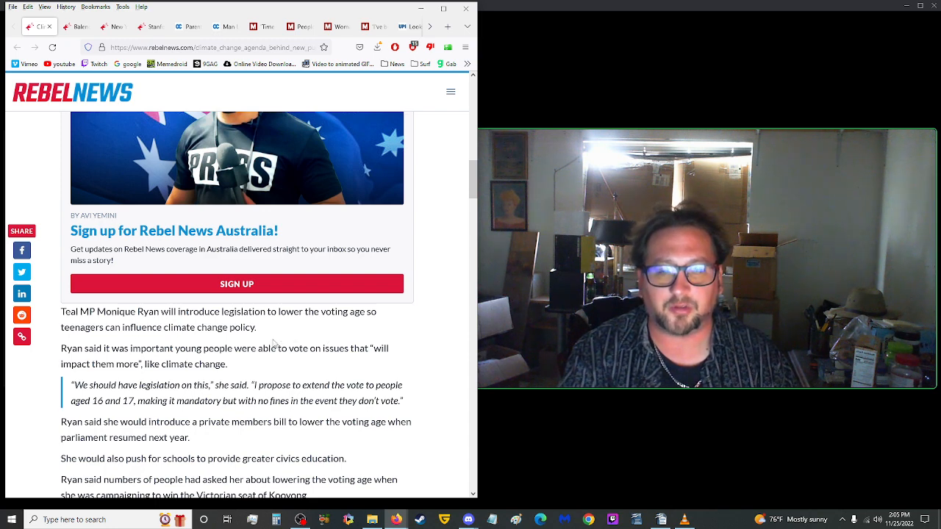
{"action": "mouse_move", "coordinate": [282, 359]}
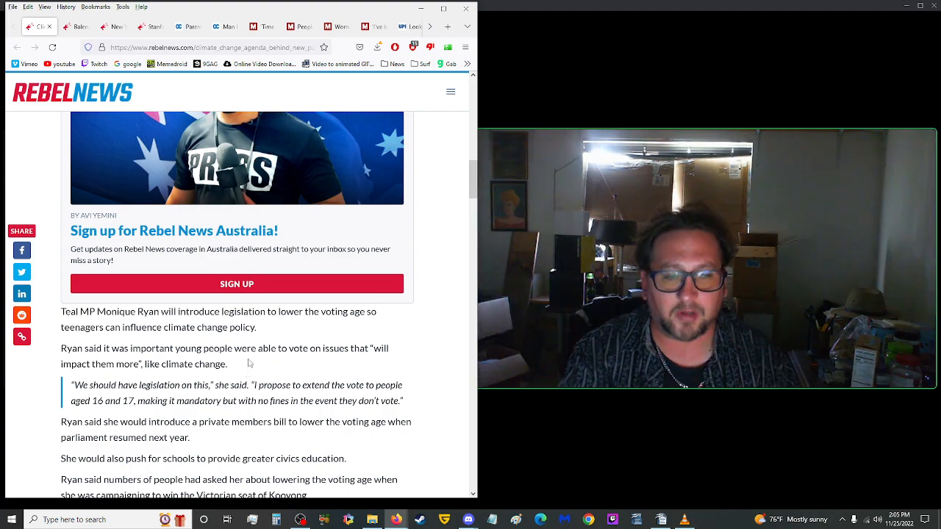
{"action": "mouse_move", "coordinate": [241, 365]}
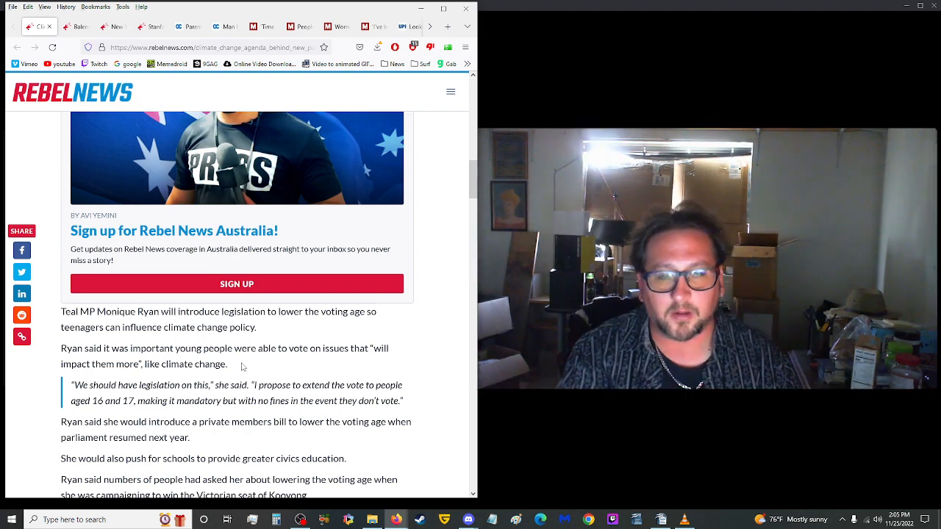
{"action": "mouse_move", "coordinate": [235, 365]}
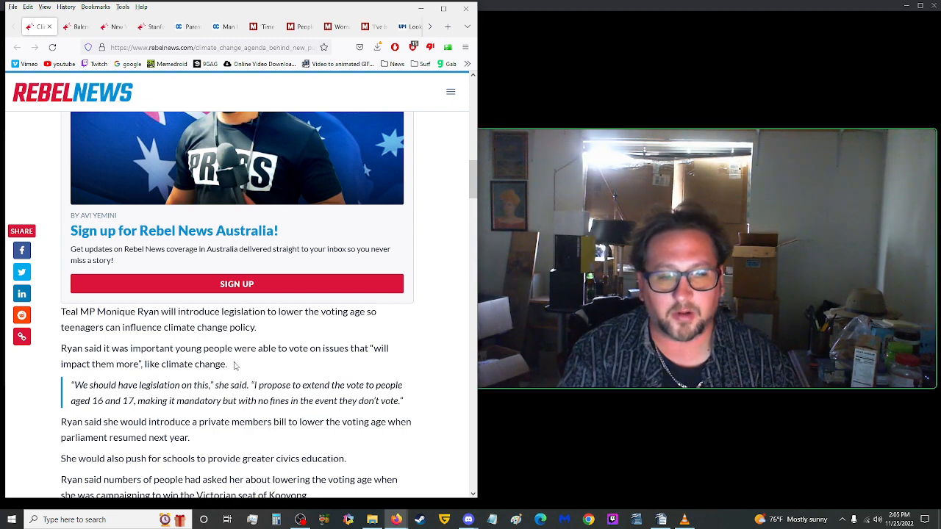
Scroll to the end of the voting-age article before moving on to the Balenciaga story
{"action": "scroll", "scroll_direction": "down", "scroll_amount": 3}
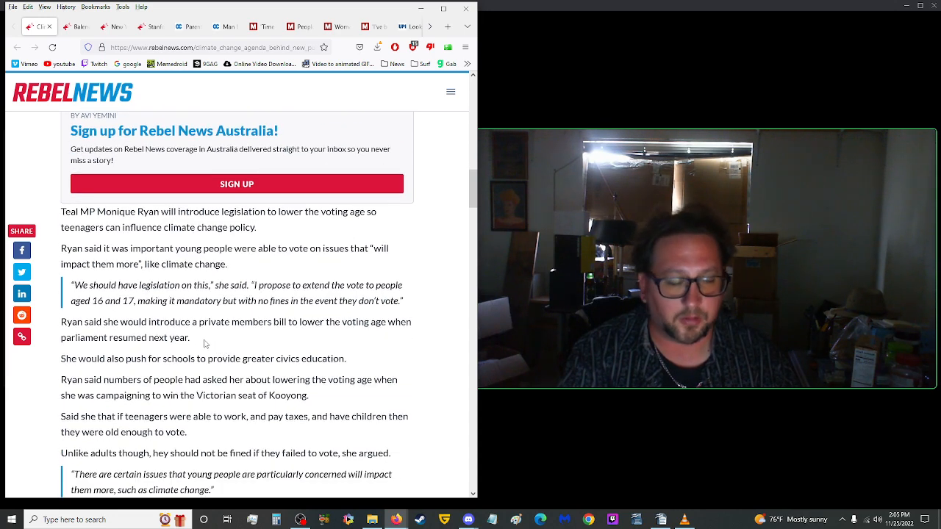
{"action": "mouse_move", "coordinate": [194, 337]}
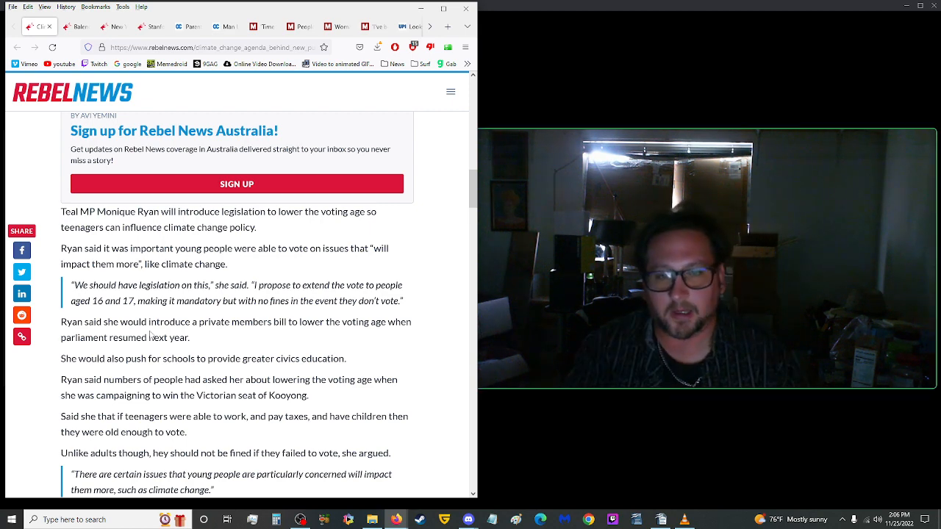
{"action": "scroll", "scroll_direction": "down", "scroll_amount": 3}
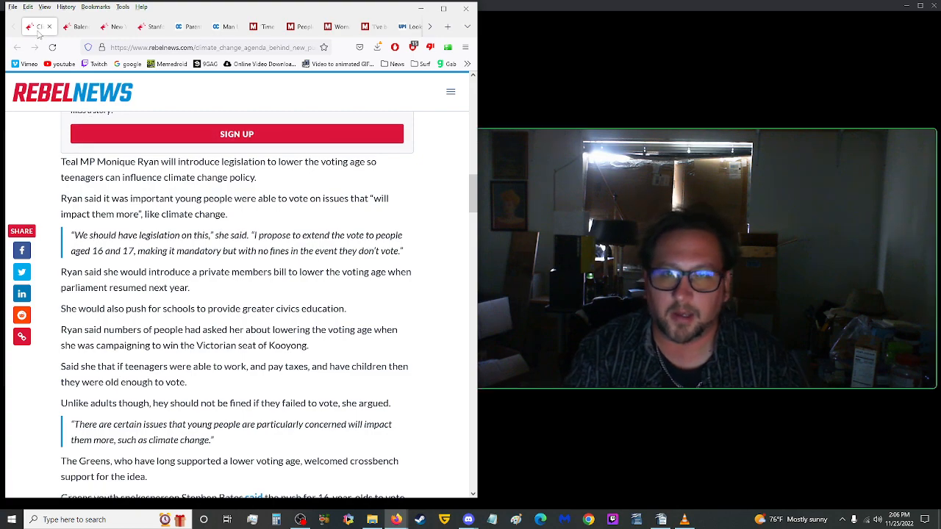
{"action": "scroll", "scroll_direction": "down", "scroll_amount": 3}
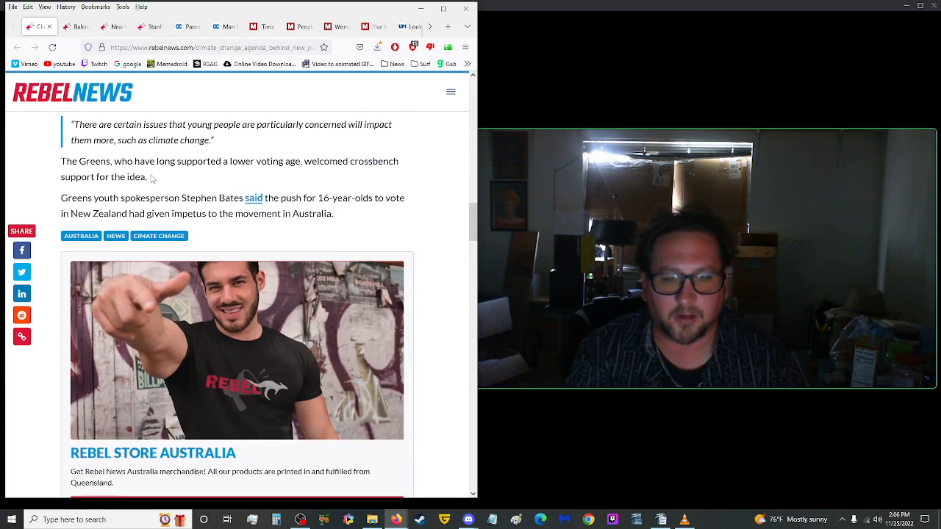
{"action": "scroll", "scroll_direction": "down", "scroll_amount": 3}
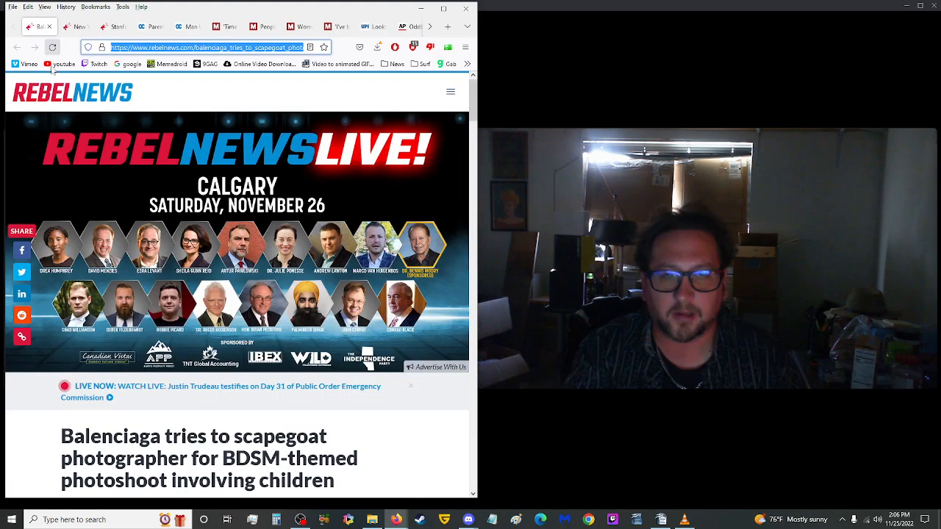
Scroll the Balenciaga article past its photo through the company statement and Summit News paragraphs
{"action": "scroll", "scroll_direction": "down", "scroll_amount": 3}
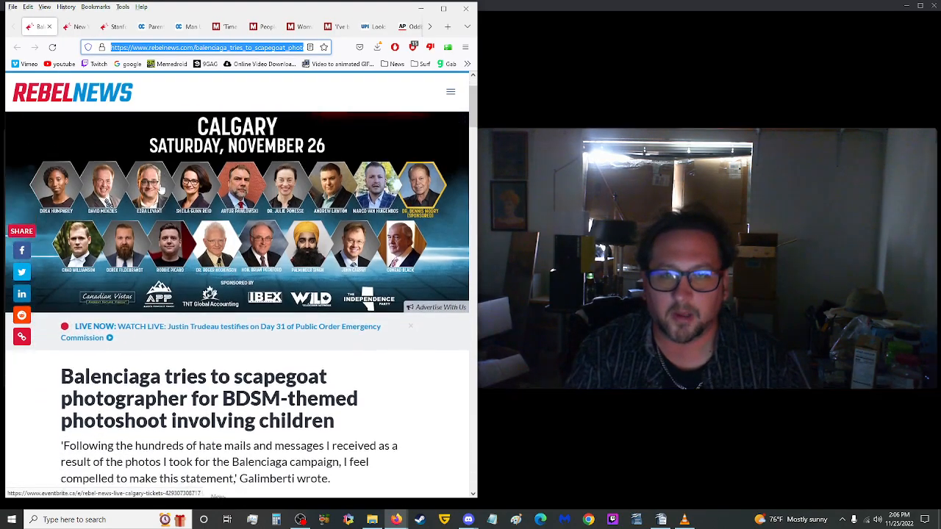
{"action": "scroll", "scroll_direction": "down", "scroll_amount": 3}
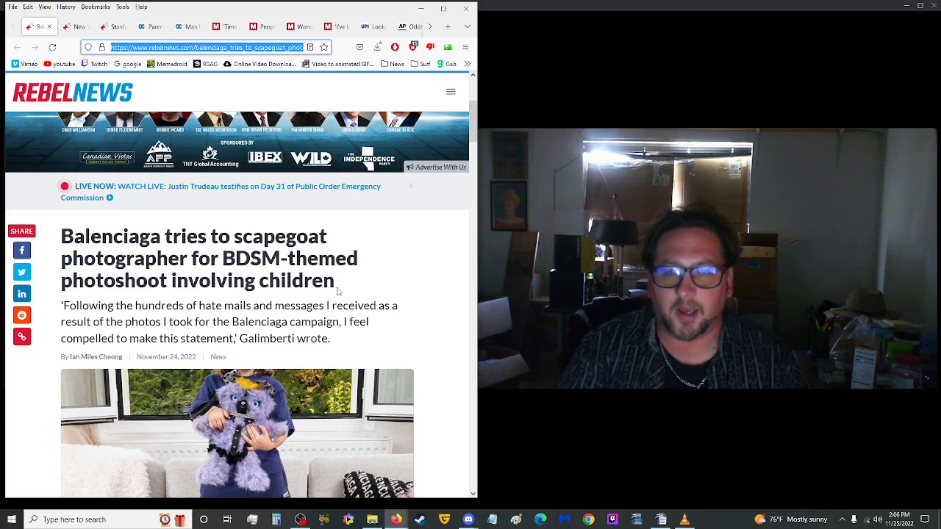
{"action": "mouse_move", "coordinate": [347, 282]}
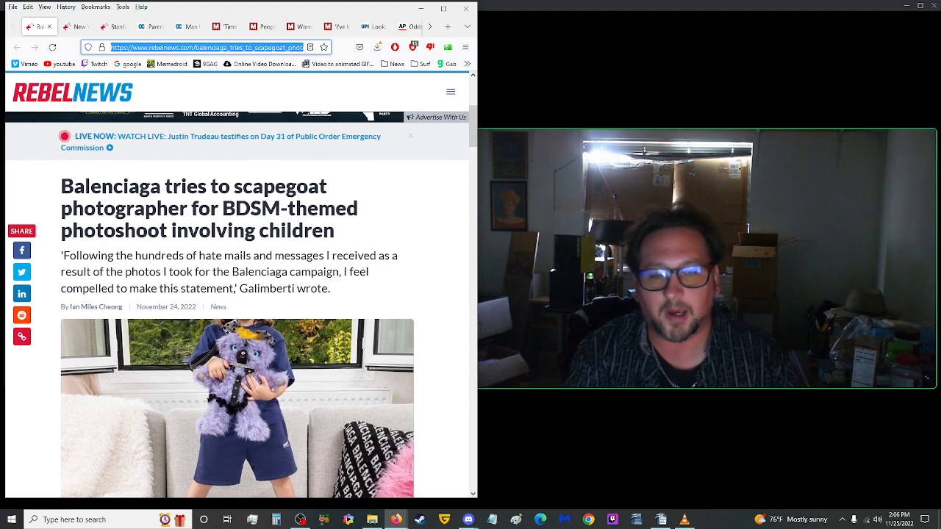
{"action": "scroll", "scroll_direction": "down", "scroll_amount": 3}
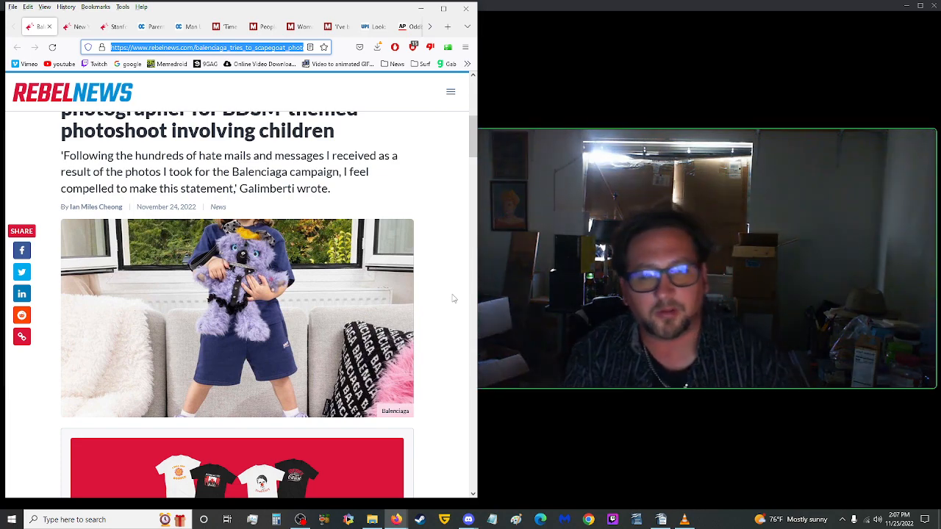
{"action": "scroll", "scroll_direction": "down", "scroll_amount": 3}
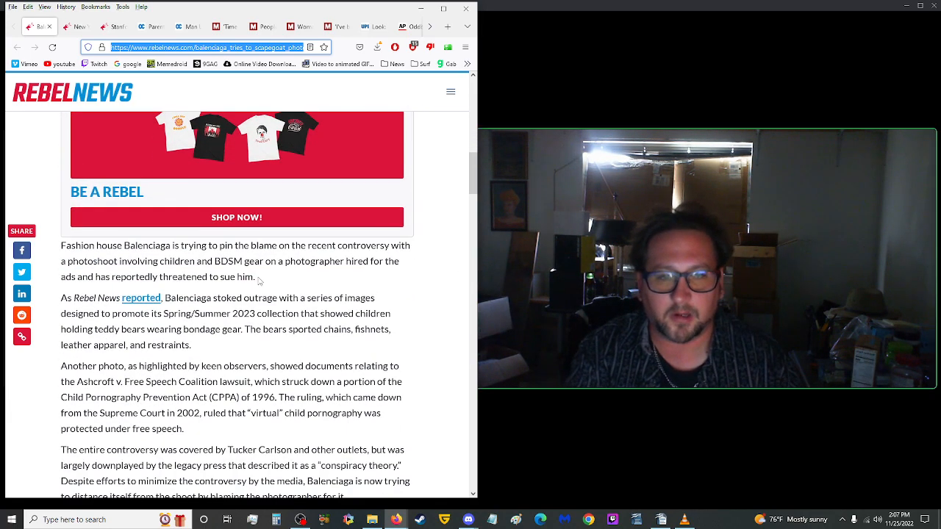
{"action": "scroll", "scroll_direction": "down", "scroll_amount": 3}
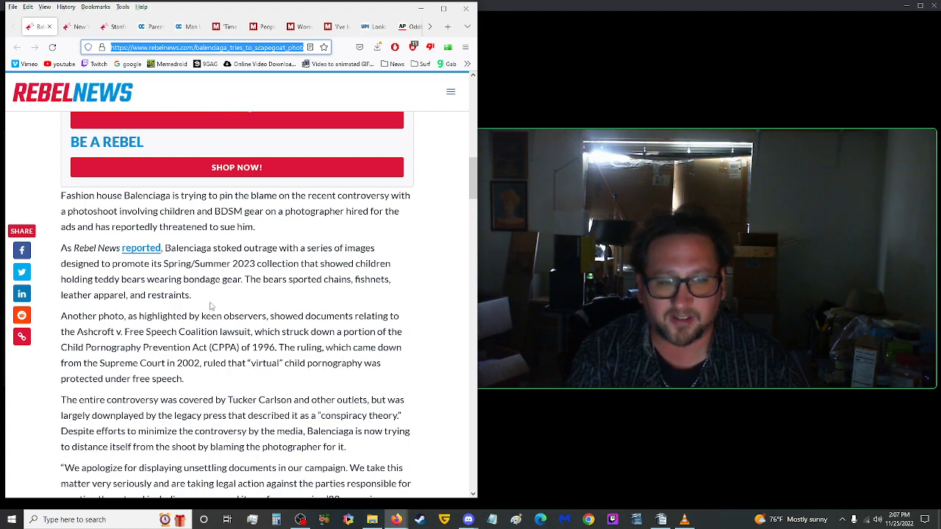
{"action": "scroll", "scroll_direction": "down", "scroll_amount": 3}
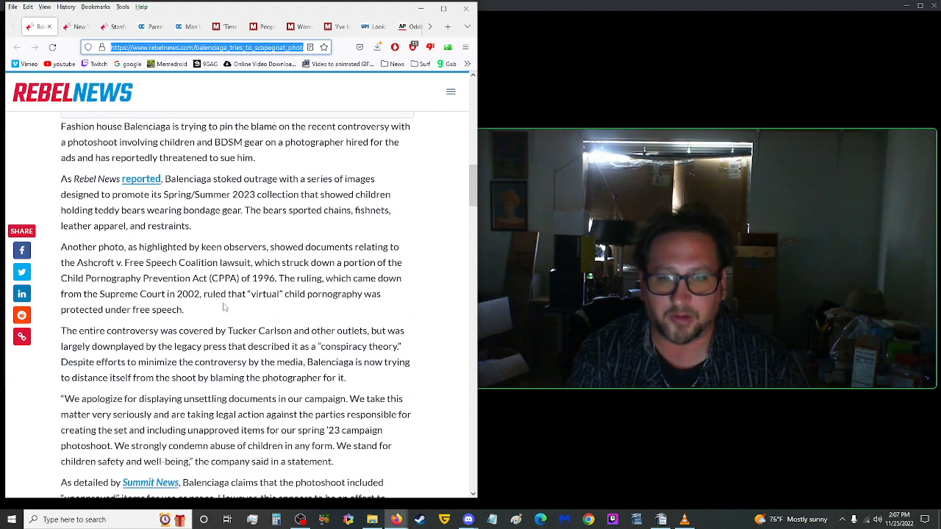
{"action": "scroll", "scroll_direction": "down", "scroll_amount": 3}
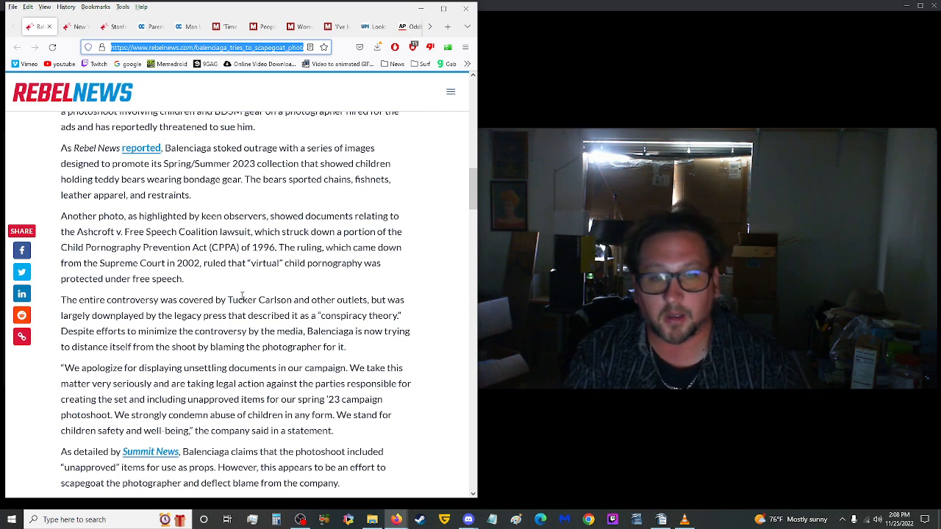
{"action": "mouse_move", "coordinate": [244, 285]}
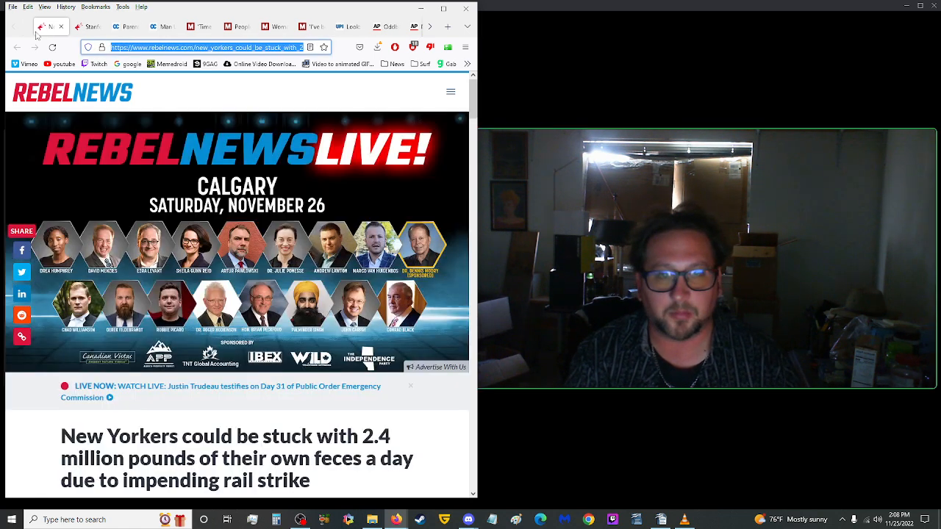
Scroll down the rail-strike sewage article through its body quotes
{"action": "scroll", "scroll_direction": "down", "scroll_amount": 3}
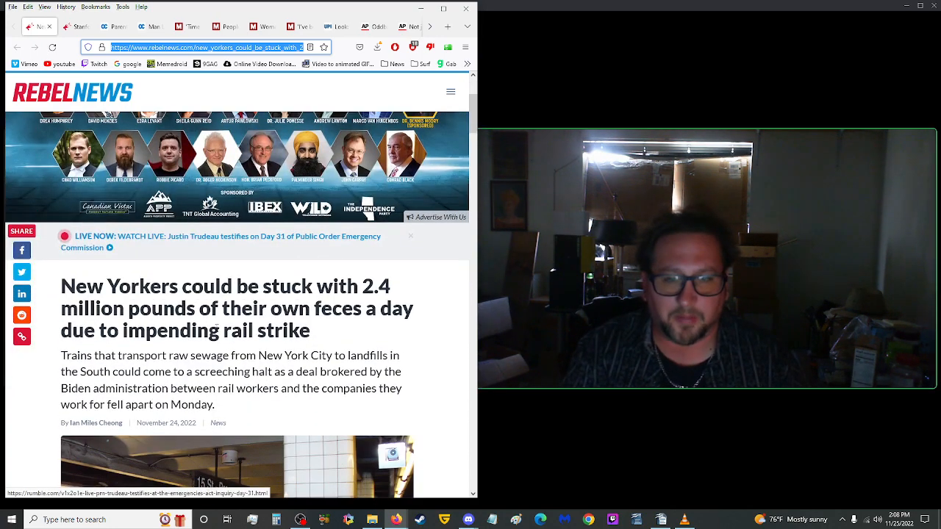
{"action": "scroll", "scroll_direction": "down", "scroll_amount": 3}
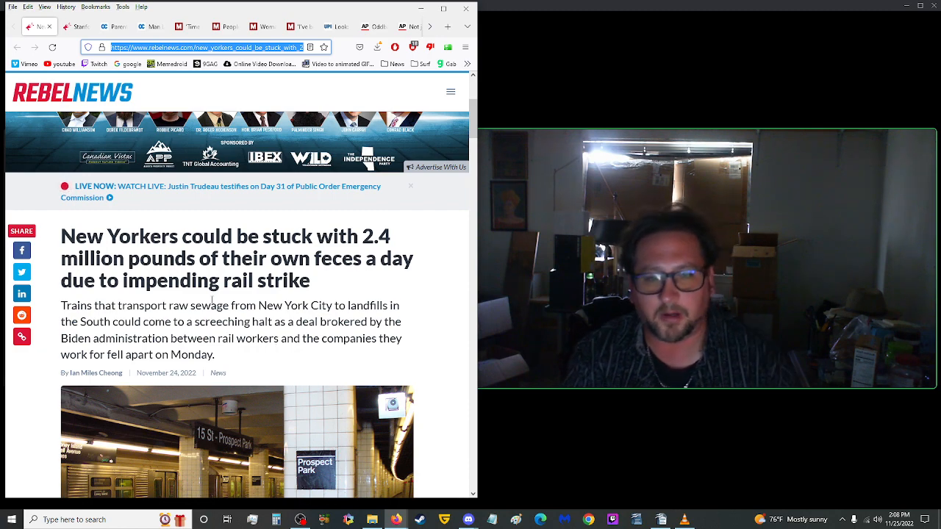
{"action": "scroll", "scroll_direction": "down", "scroll_amount": 3}
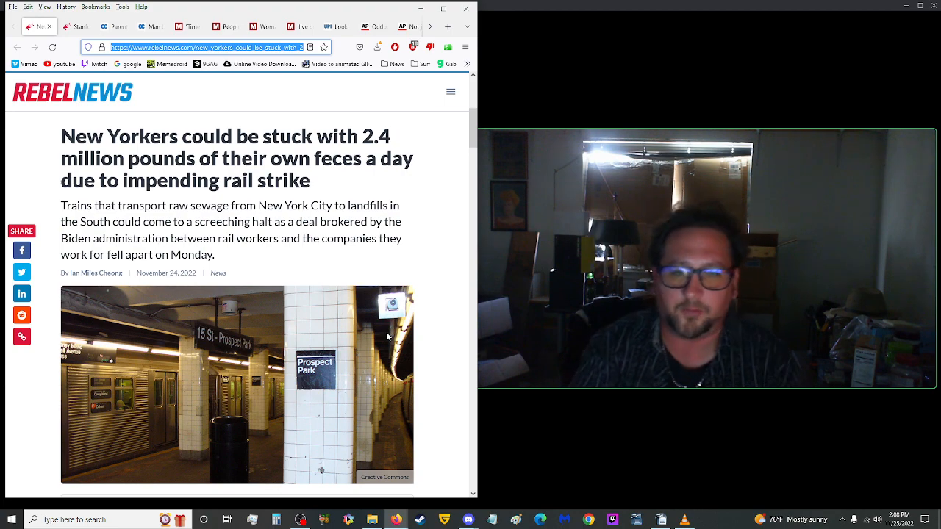
{"action": "scroll", "scroll_direction": "down", "scroll_amount": 3}
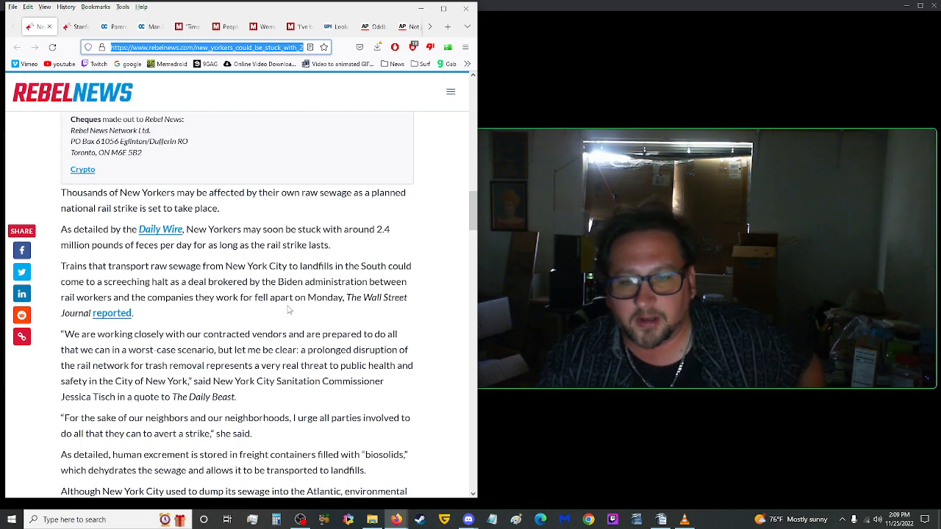
{"action": "scroll", "scroll_direction": "down", "scroll_amount": 3}
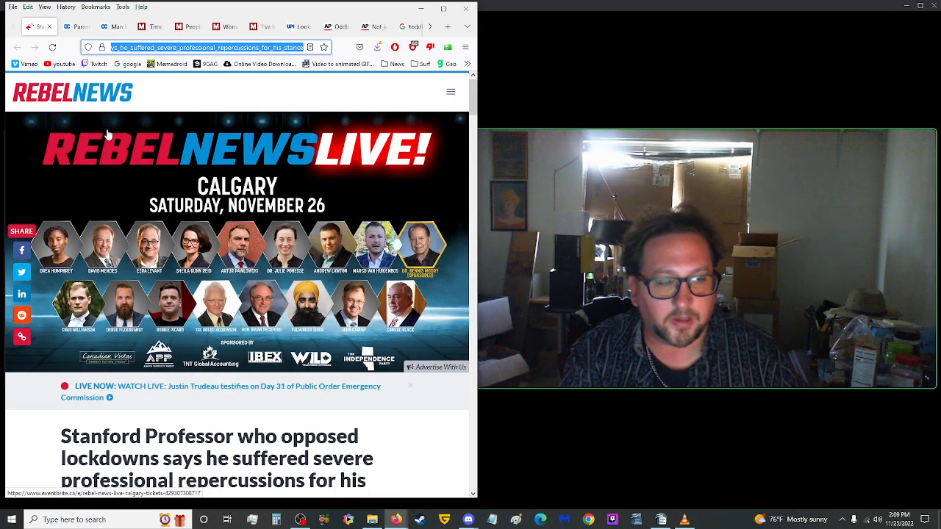
{"action": "scroll", "scroll_direction": "down", "scroll_amount": 3}
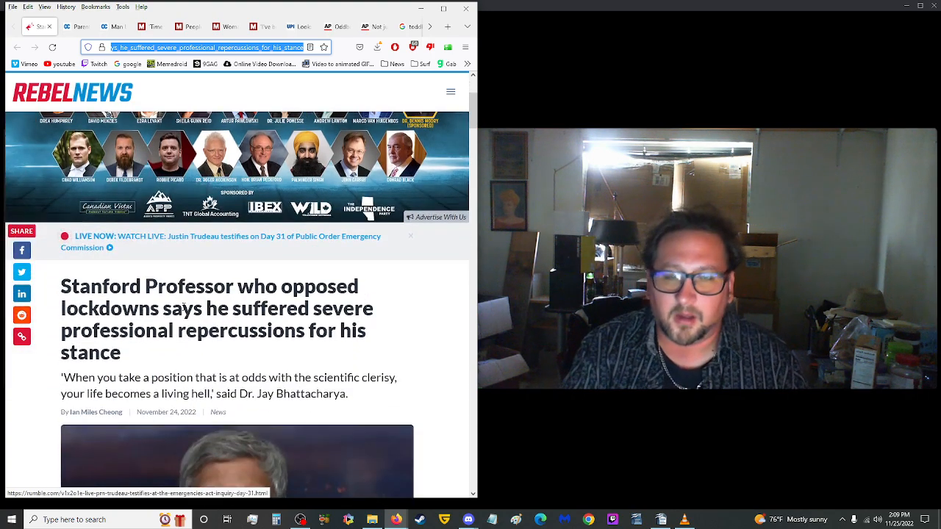
{"action": "scroll", "scroll_direction": "down", "scroll_amount": 3}
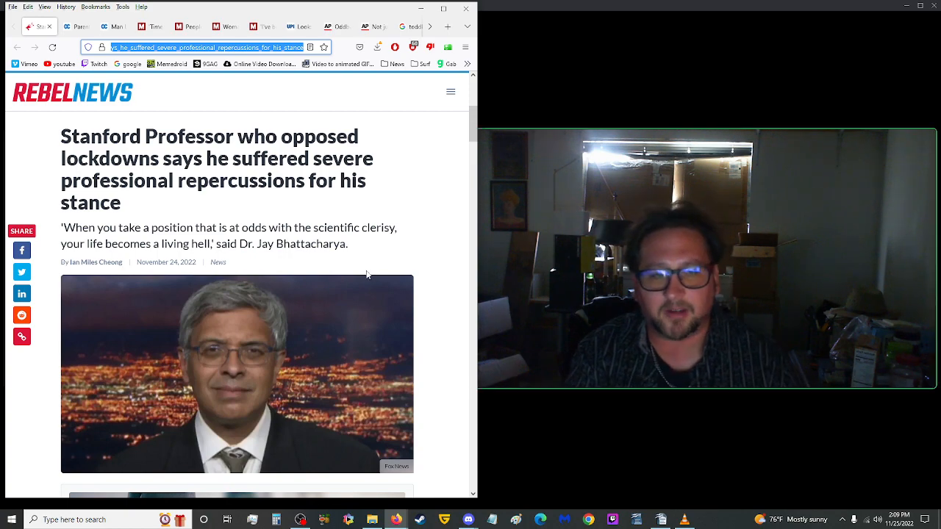
{"action": "scroll", "scroll_direction": "down", "scroll_amount": 3}
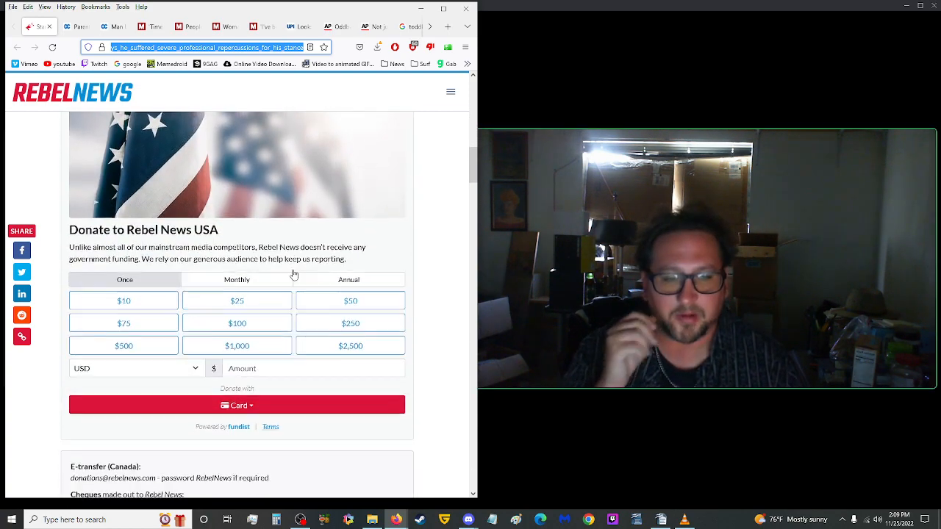
{"action": "scroll", "scroll_direction": "down", "scroll_amount": 3}
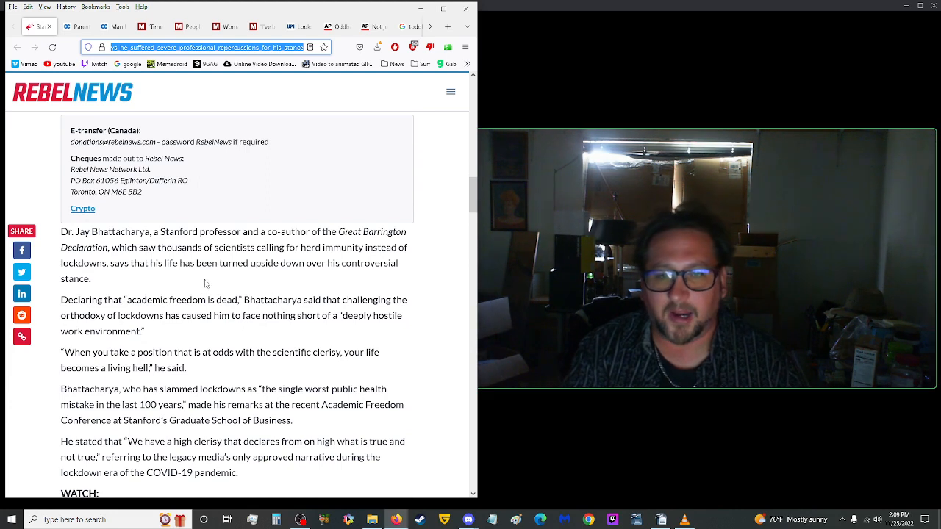
{"action": "mouse_move", "coordinate": [263, 296]}
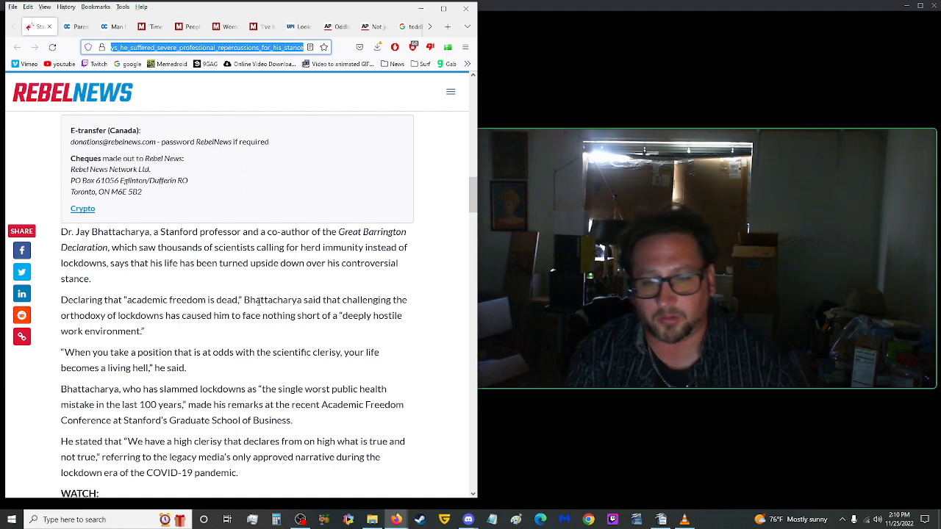
{"action": "scroll", "scroll_direction": "down", "scroll_amount": 3}
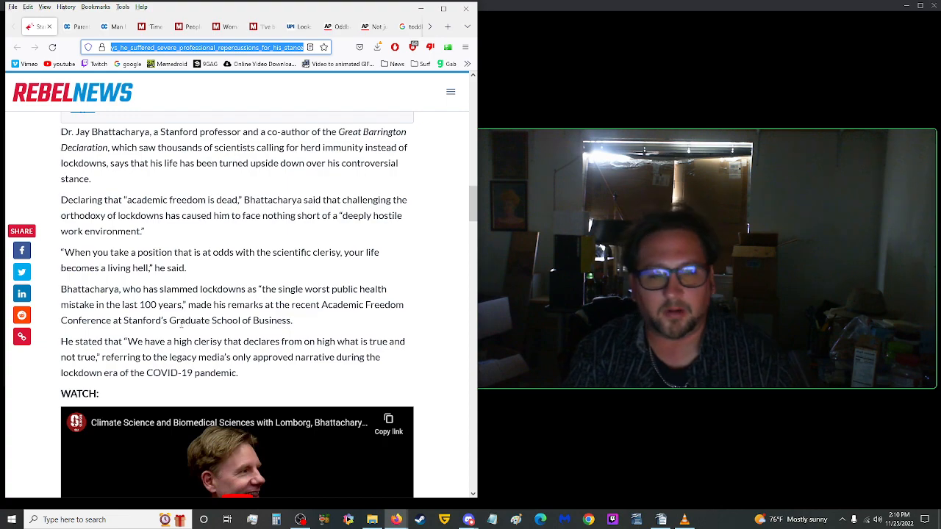
{"action": "scroll", "scroll_direction": "down", "scroll_amount": 3}
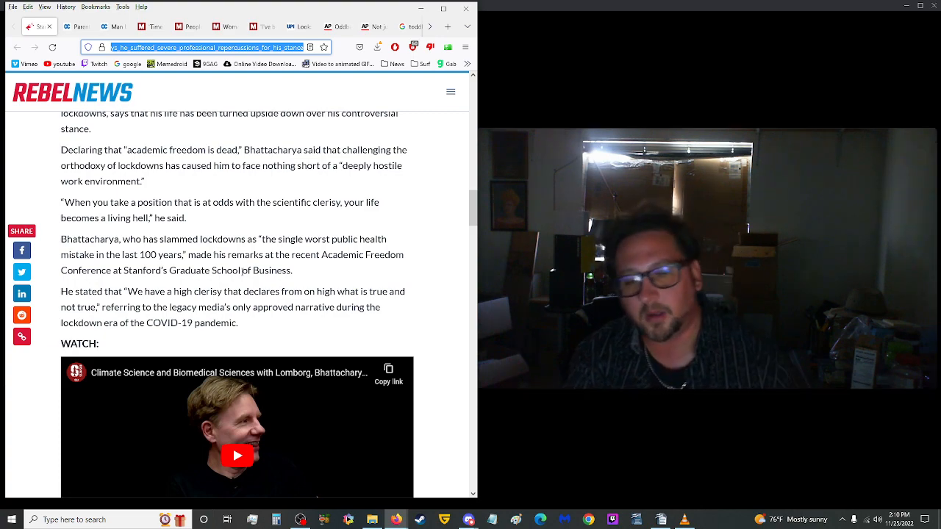
{"action": "scroll", "scroll_direction": "down", "scroll_amount": 3}
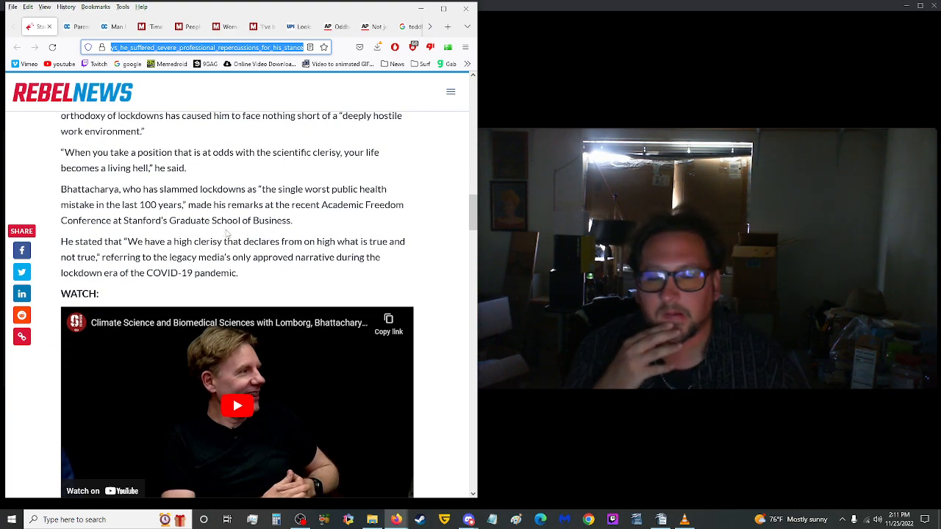
{"action": "scroll", "scroll_direction": "up", "scroll_amount": 3}
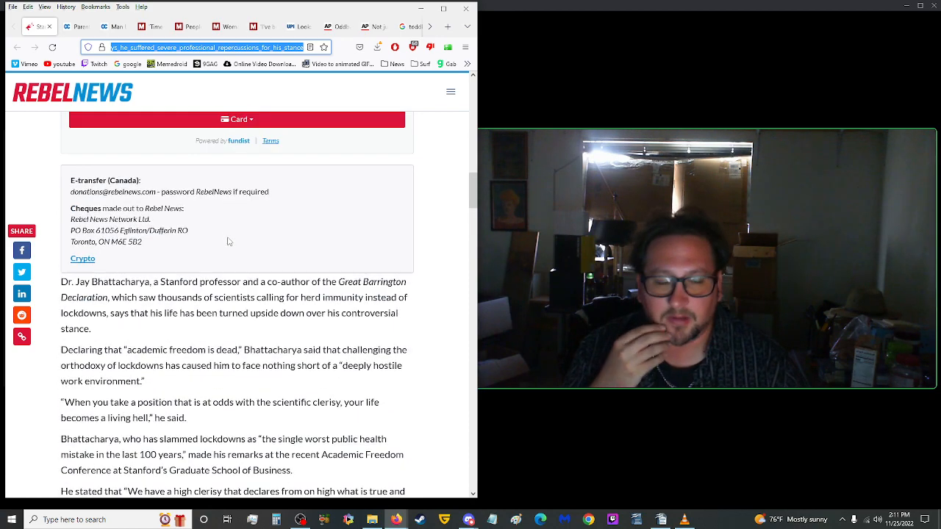
{"action": "scroll", "scroll_direction": "up", "scroll_amount": 3}
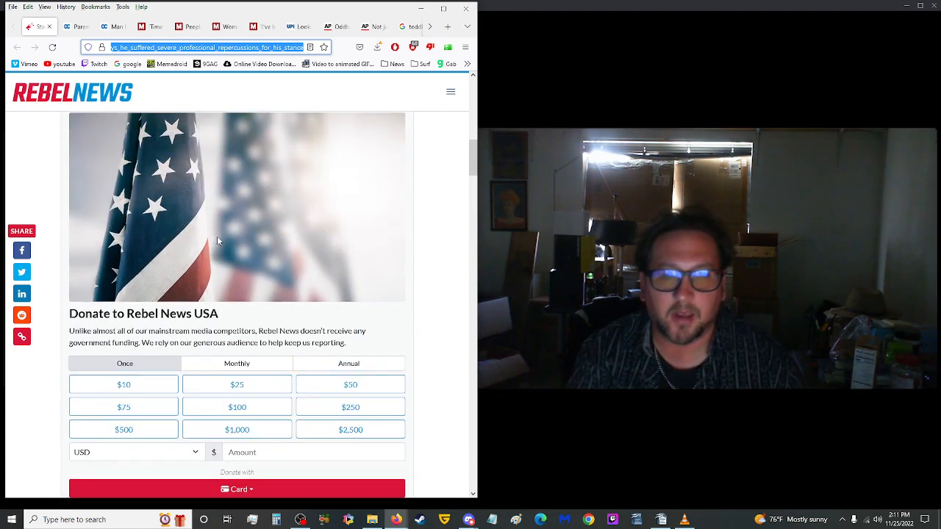
{"action": "scroll", "scroll_direction": "up", "scroll_amount": 3}
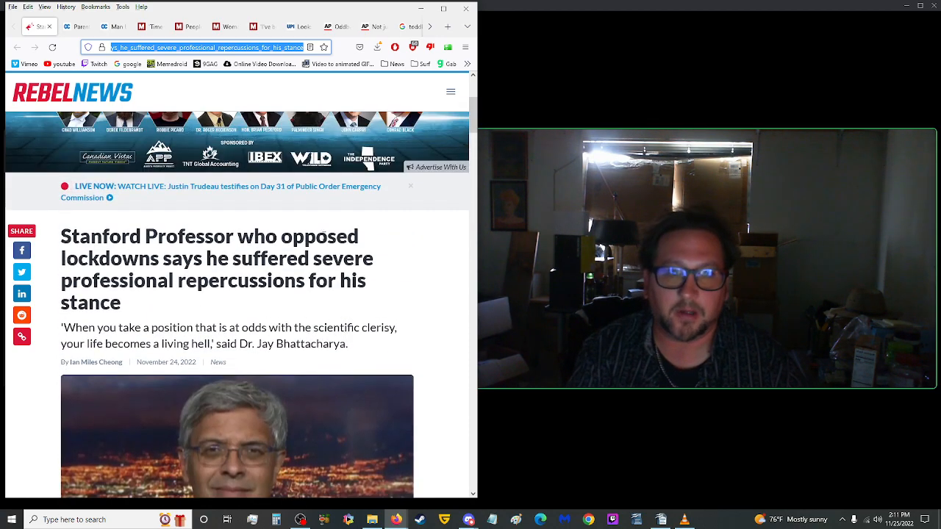
{"action": "scroll", "scroll_direction": "down", "scroll_amount": 3}
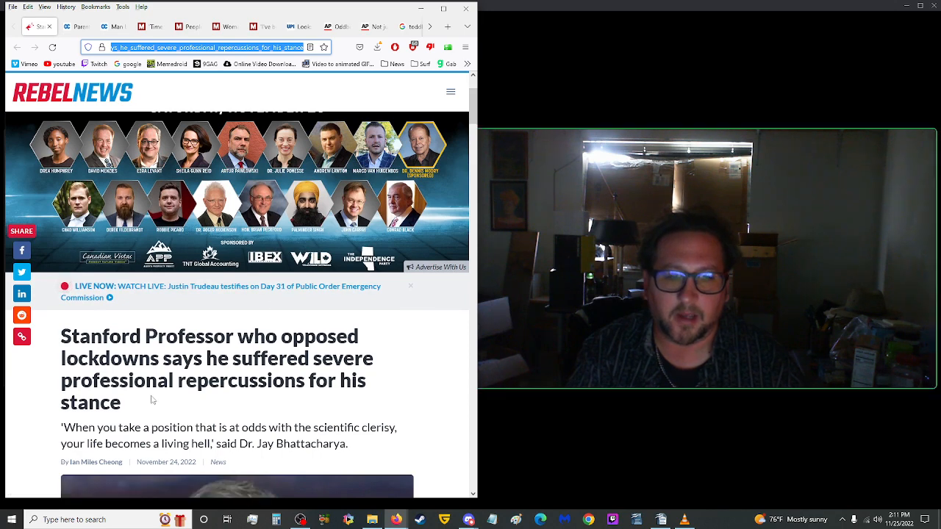
{"action": "mouse_move", "coordinate": [140, 403]}
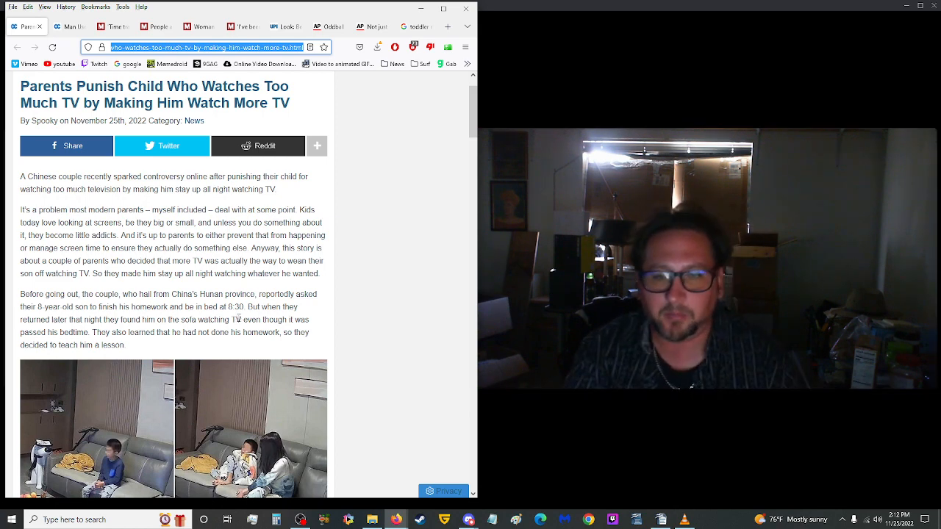
Scroll down the Oddity Central article about parents punishing their TV-watching son
{"action": "scroll", "scroll_direction": "down", "scroll_amount": 3}
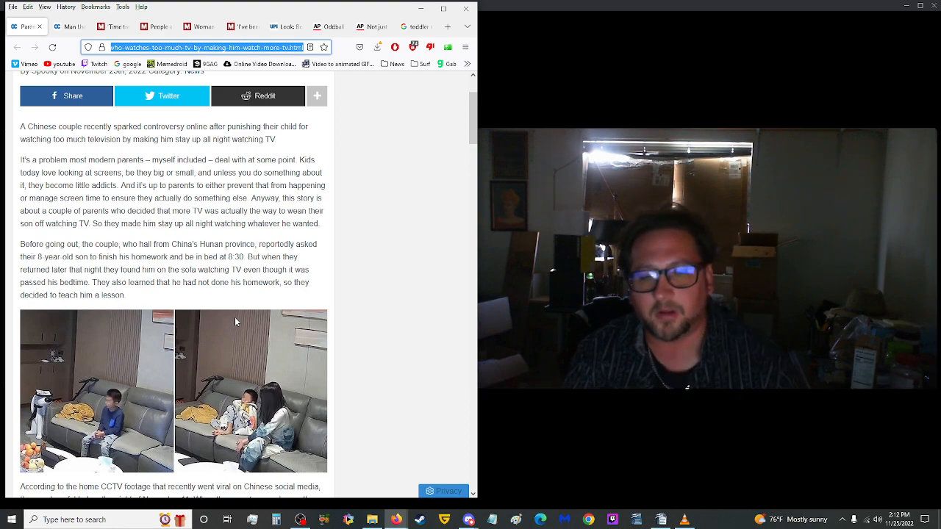
{"action": "scroll", "scroll_direction": "down", "scroll_amount": 3}
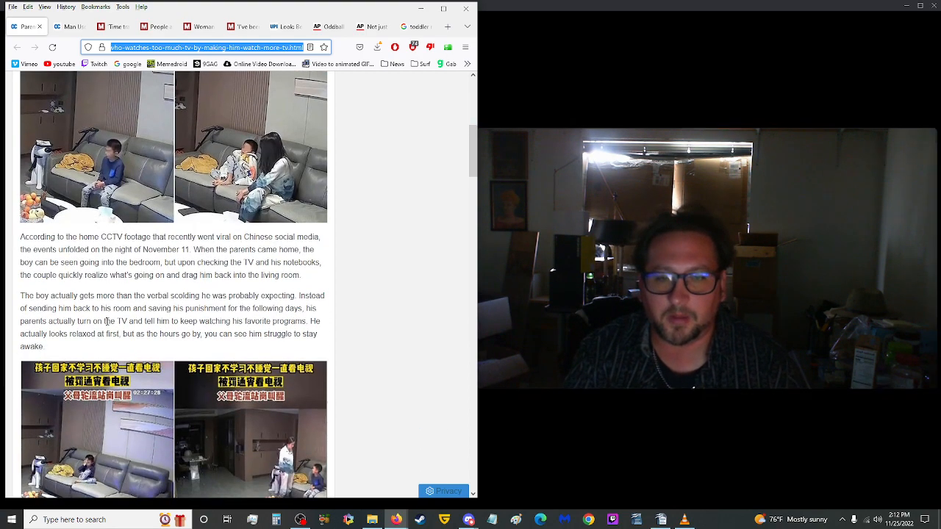
{"action": "scroll", "scroll_direction": "down", "scroll_amount": 3}
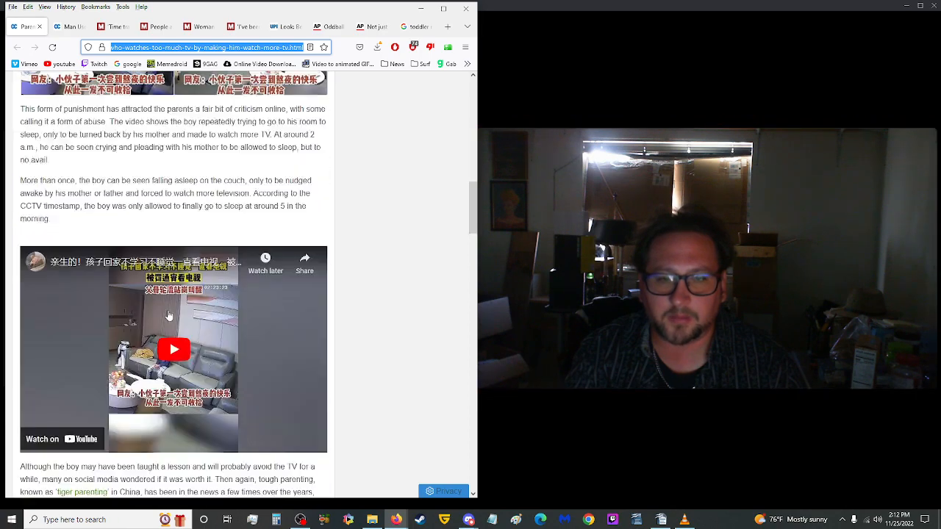
{"action": "scroll", "scroll_direction": "up", "scroll_amount": 3}
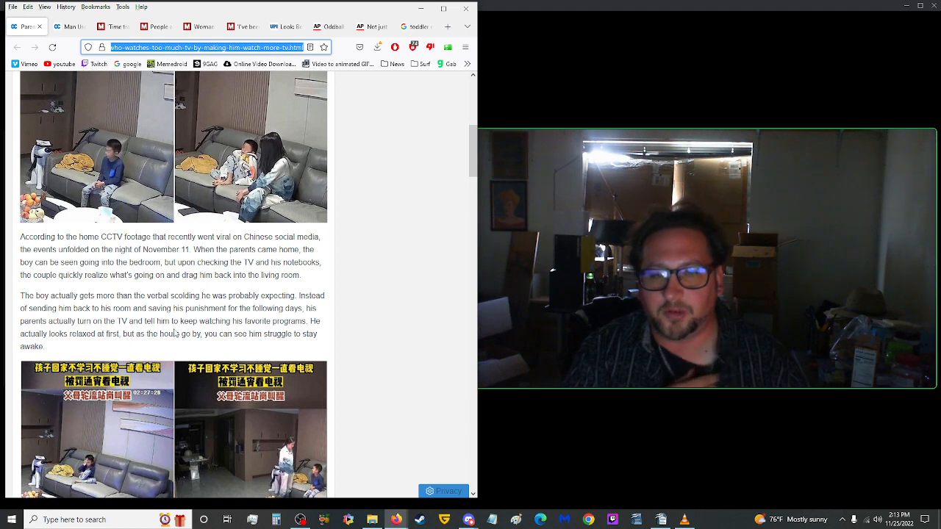
{"action": "scroll", "scroll_direction": "down", "scroll_amount": 3}
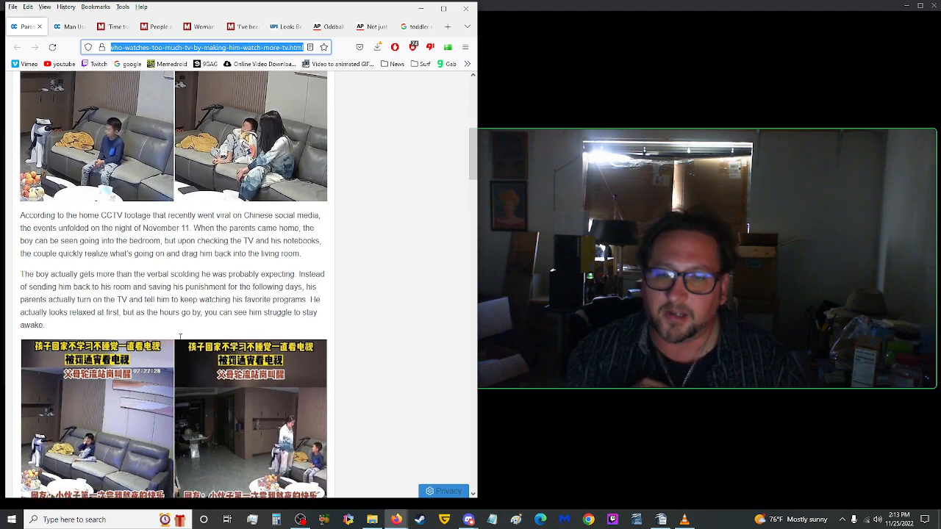
{"action": "scroll", "scroll_direction": "down", "scroll_amount": 3}
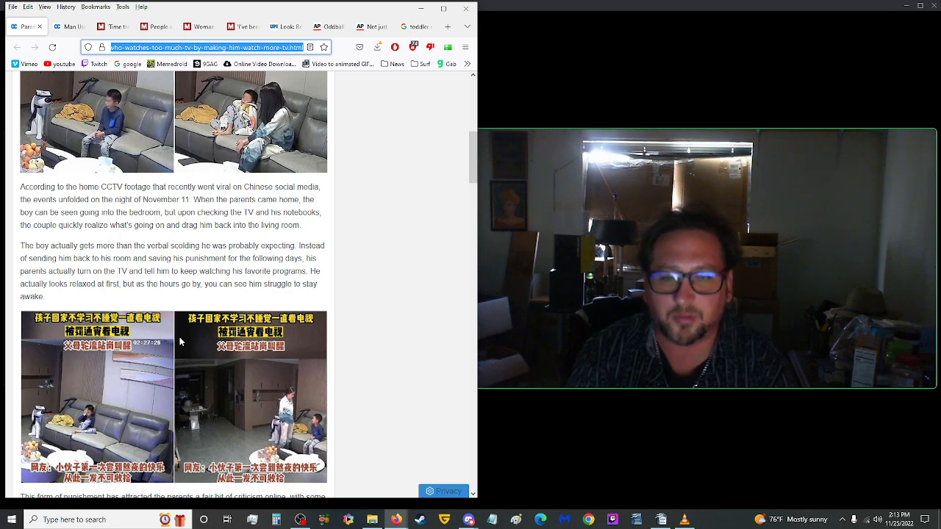
{"action": "scroll", "scroll_direction": "down", "scroll_amount": 3}
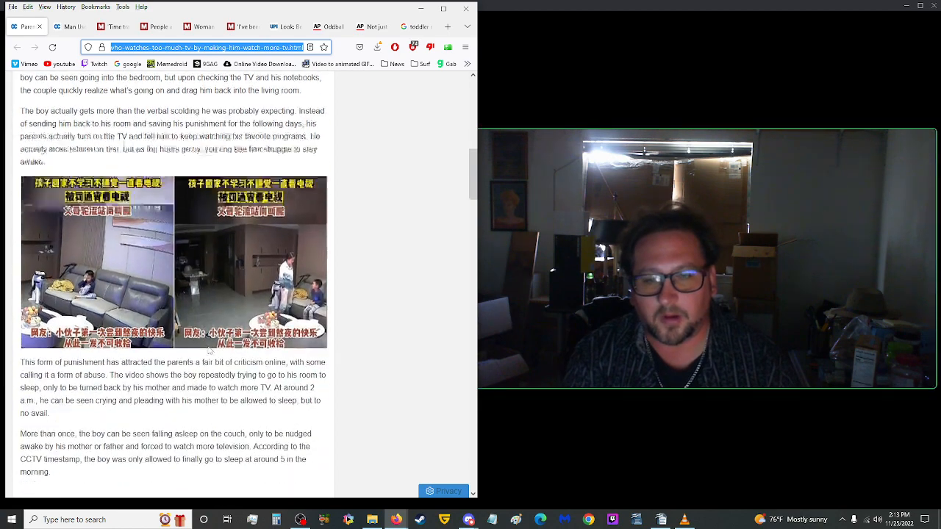
{"action": "scroll", "scroll_direction": "down", "scroll_amount": 3}
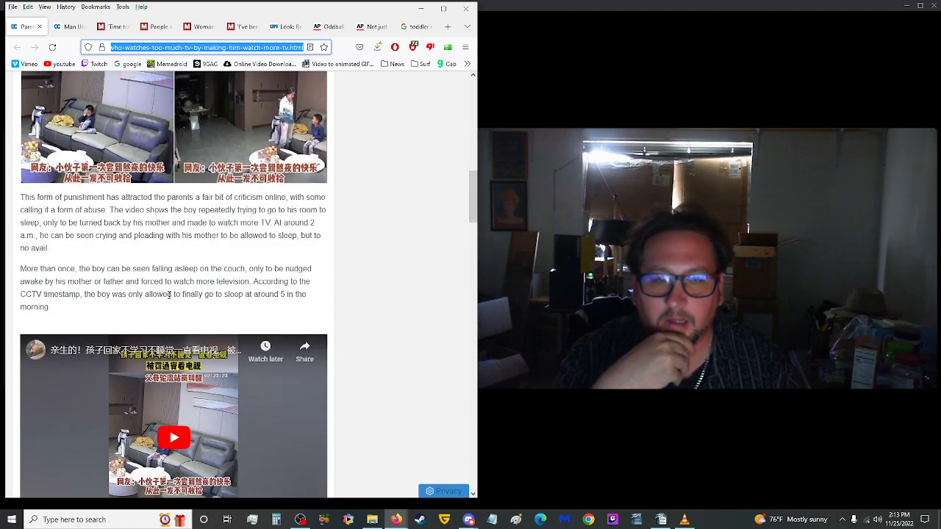
{"action": "scroll", "scroll_direction": "down", "scroll_amount": 3}
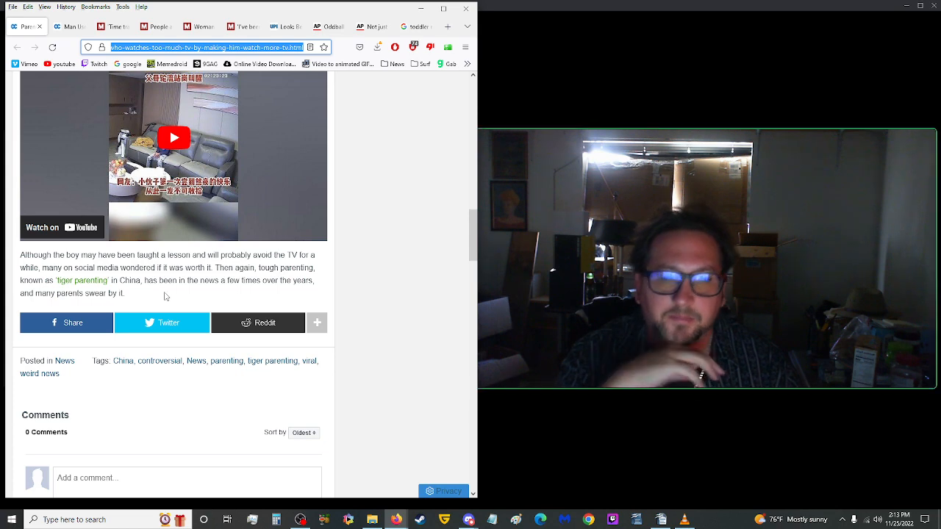
{"action": "scroll", "scroll_direction": "up", "scroll_amount": 3}
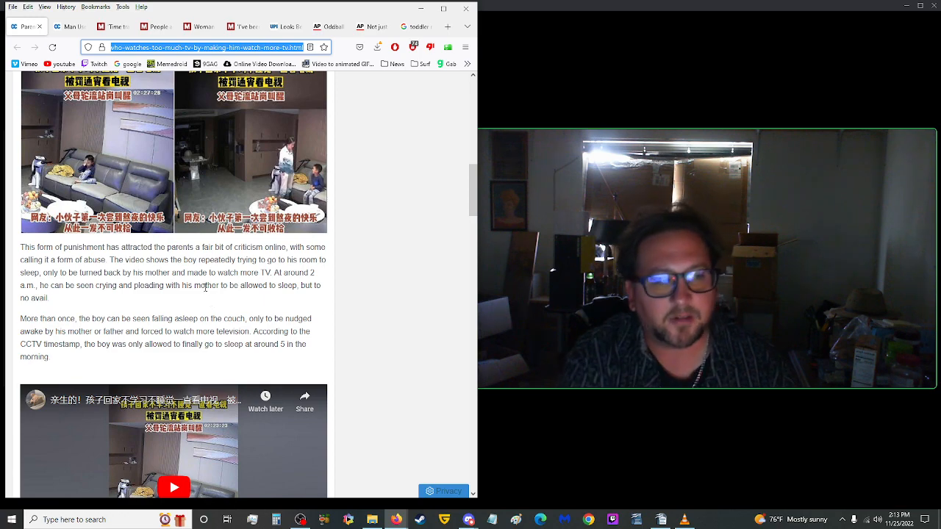
{"action": "scroll", "scroll_direction": "up", "scroll_amount": 3}
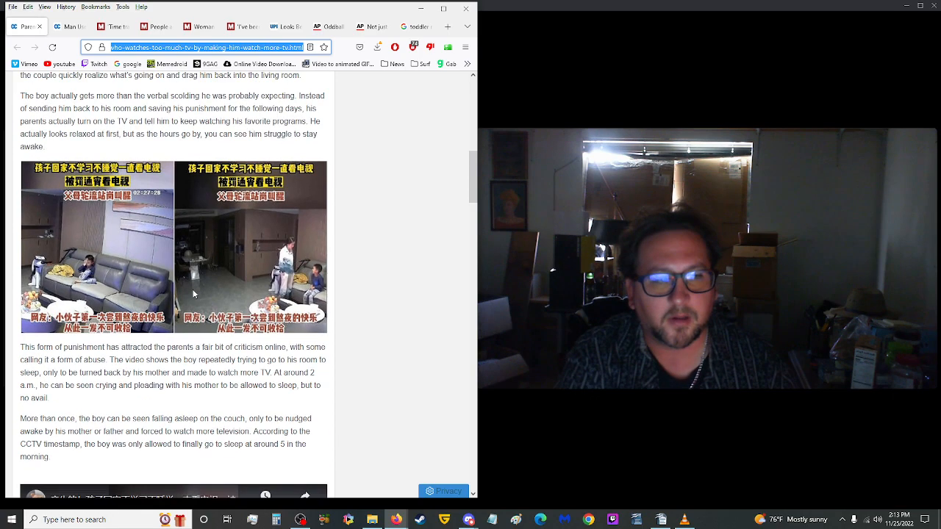
{"action": "scroll", "scroll_direction": "up", "scroll_amount": 3}
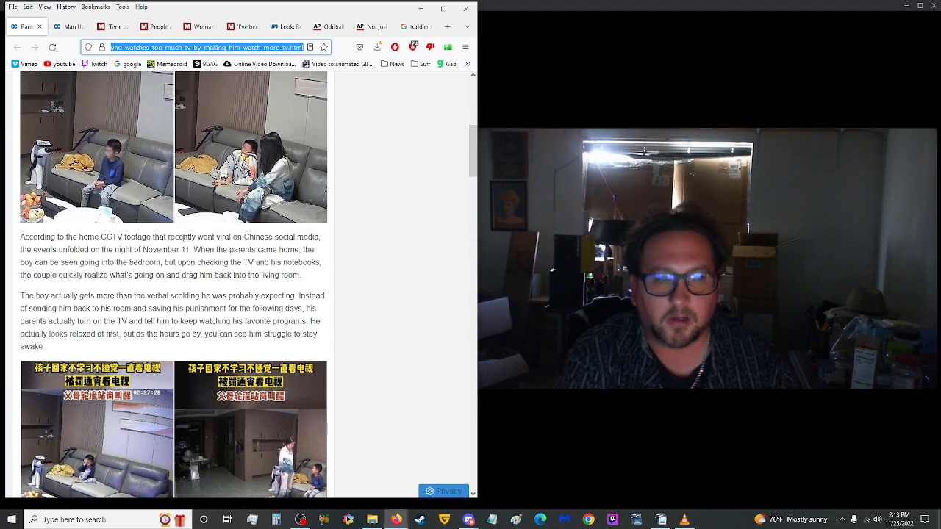
{"action": "scroll", "scroll_direction": "up", "scroll_amount": 3}
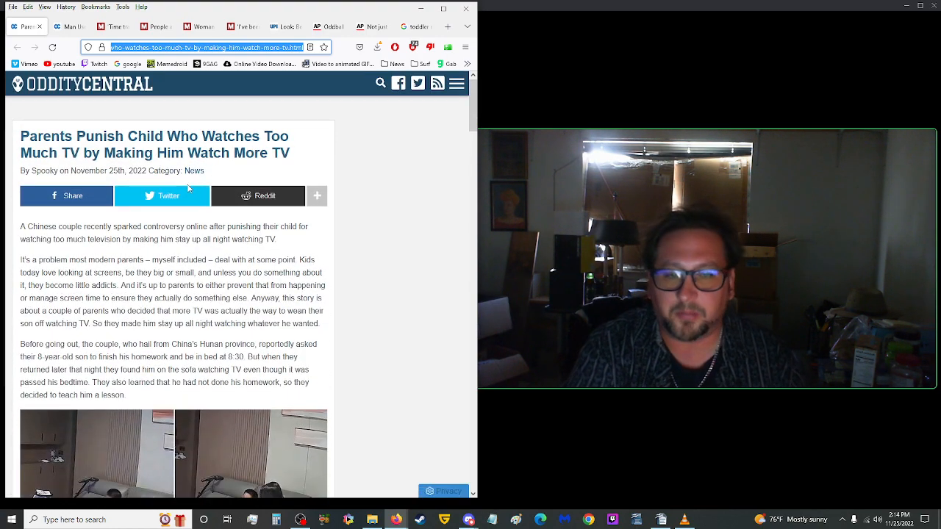
{"action": "mouse_move", "coordinate": [161, 196]}
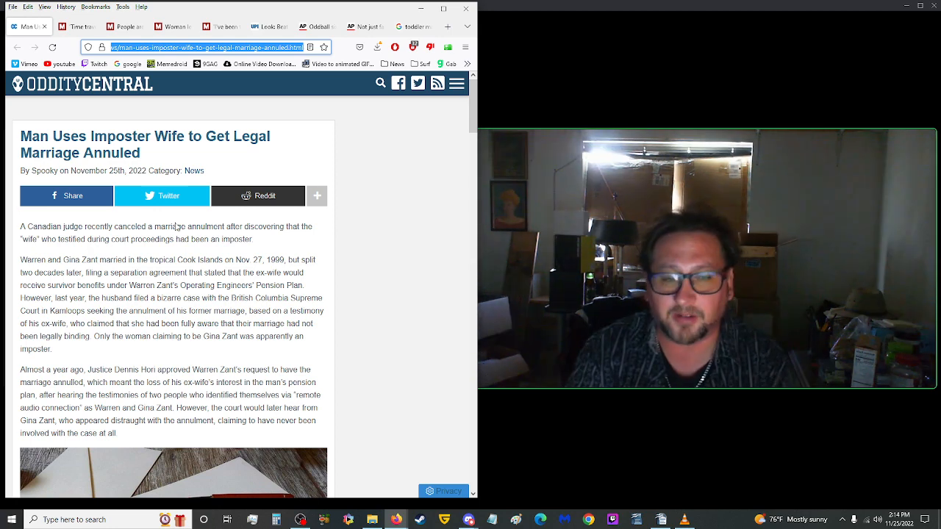
{"action": "scroll", "scroll_direction": "down", "scroll_amount": 3}
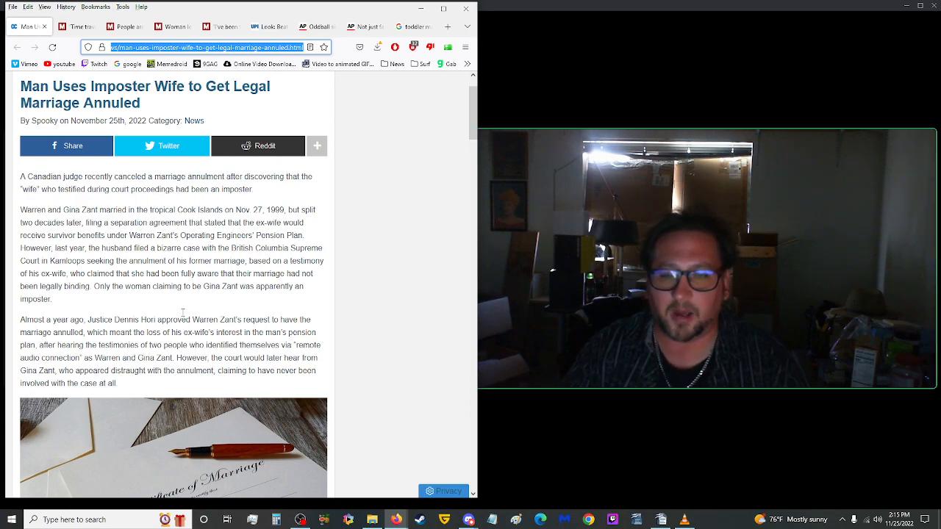
{"action": "scroll", "scroll_direction": "down", "scroll_amount": 3}
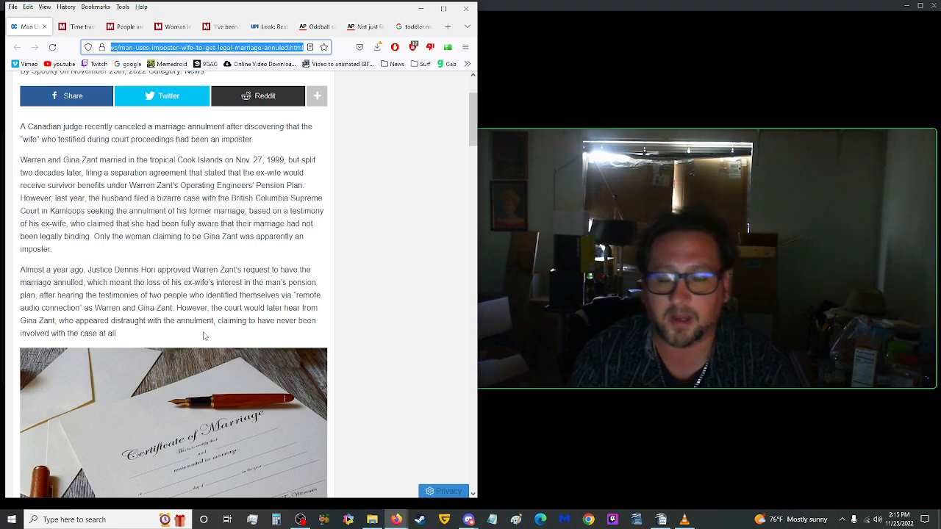
Scroll the imposter-wife annulment article between the gavel photo, evidence quote and headline
{"action": "scroll", "scroll_direction": "down", "scroll_amount": 3}
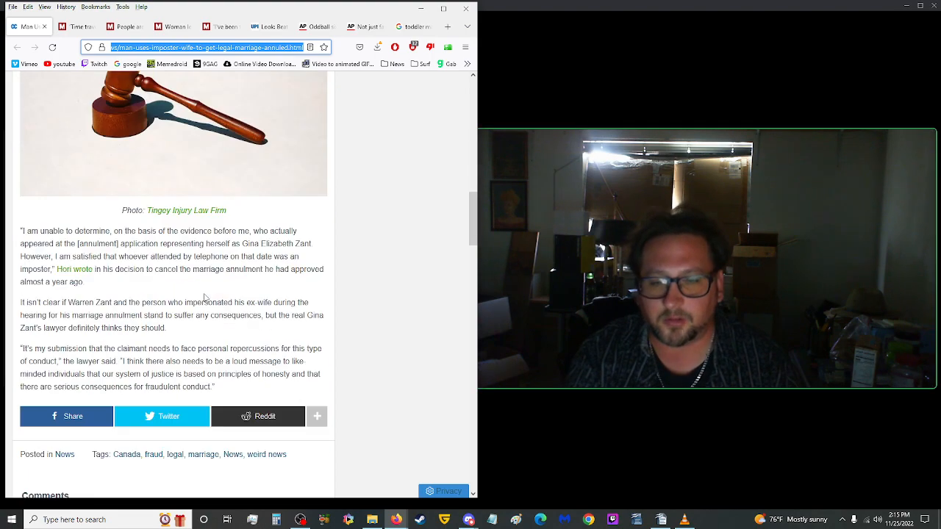
{"action": "scroll", "scroll_direction": "up", "scroll_amount": 3}
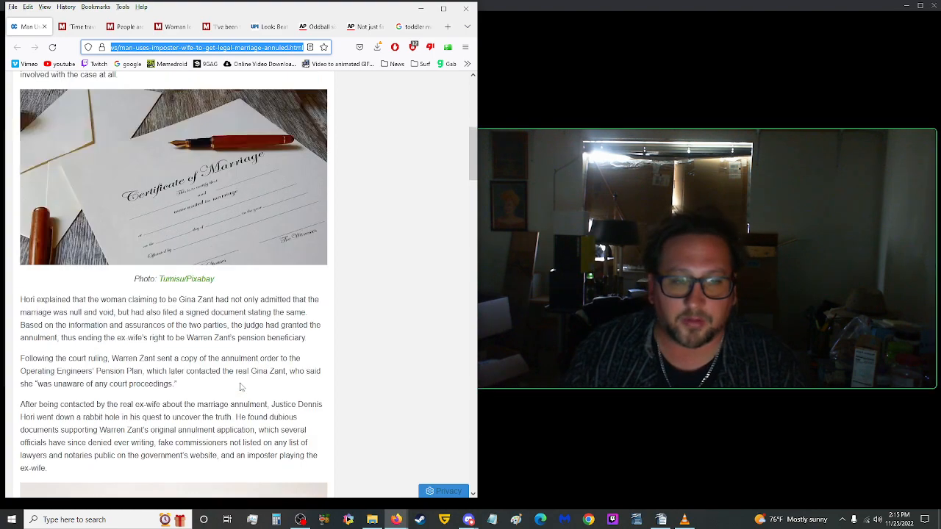
{"action": "scroll", "scroll_direction": "up", "scroll_amount": 3}
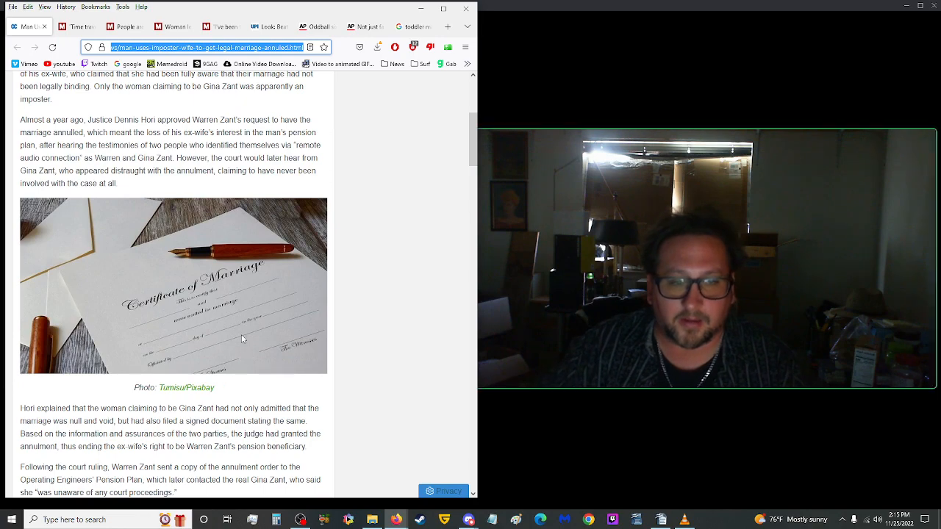
{"action": "scroll", "scroll_direction": "up", "scroll_amount": 3}
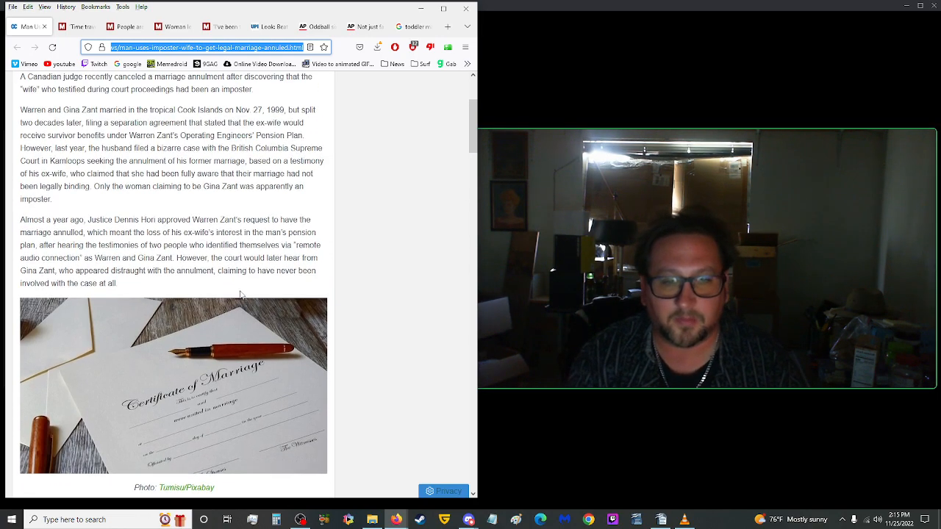
{"action": "scroll", "scroll_direction": "up", "scroll_amount": 3}
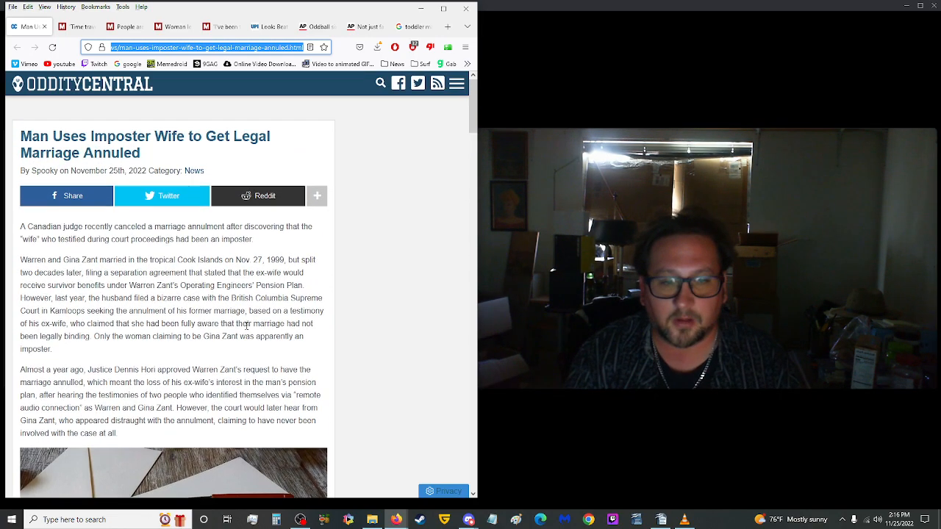
{"action": "scroll", "scroll_direction": "down", "scroll_amount": 3}
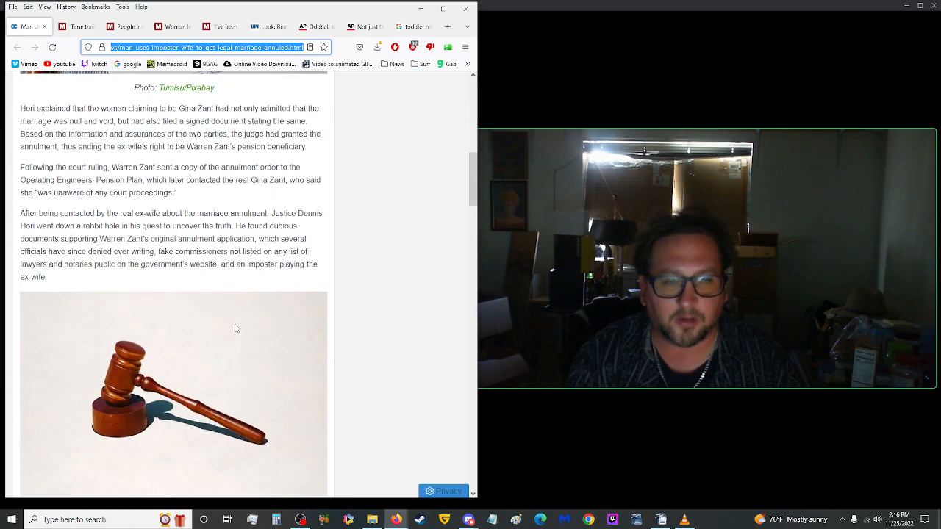
{"action": "scroll", "scroll_direction": "down", "scroll_amount": 3}
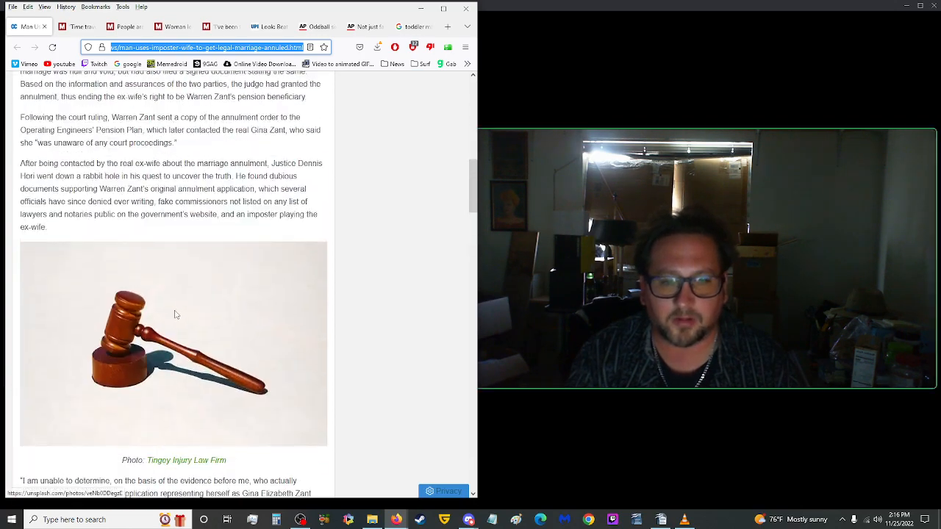
{"action": "scroll", "scroll_direction": "up", "scroll_amount": 3}
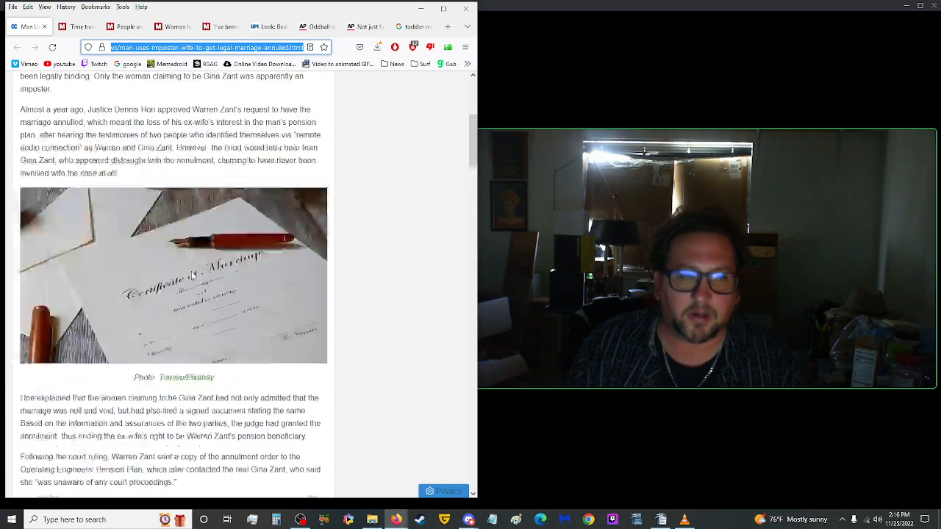
{"action": "scroll", "scroll_direction": "up", "scroll_amount": 3}
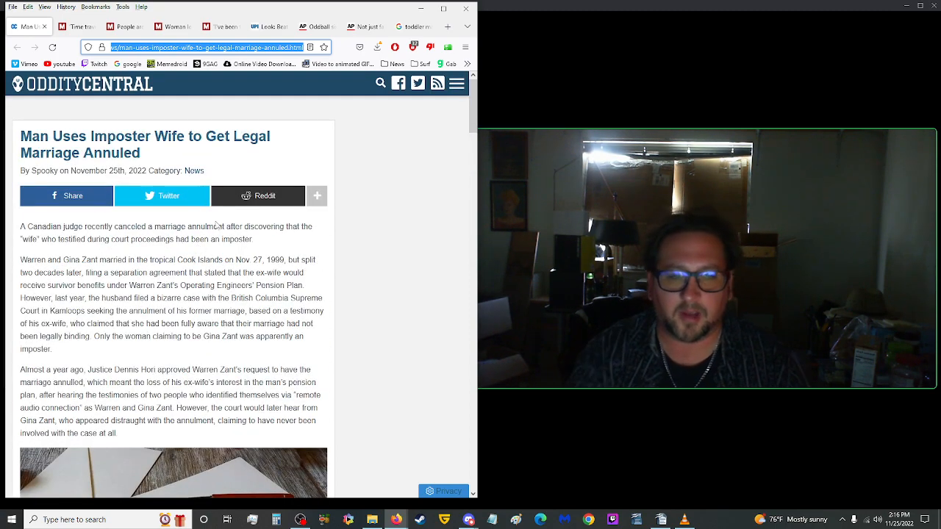
{"action": "mouse_move", "coordinate": [109, 144]}
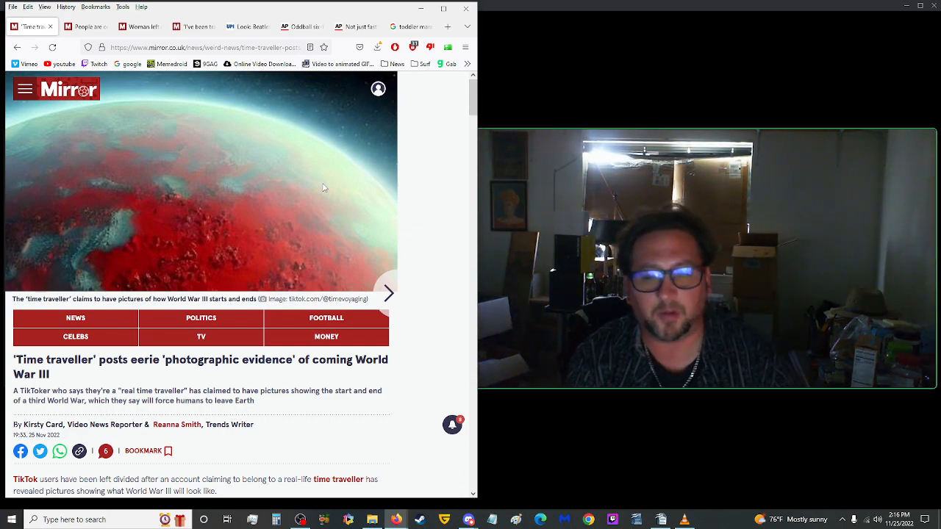
{"action": "scroll", "scroll_direction": "down", "scroll_amount": 3}
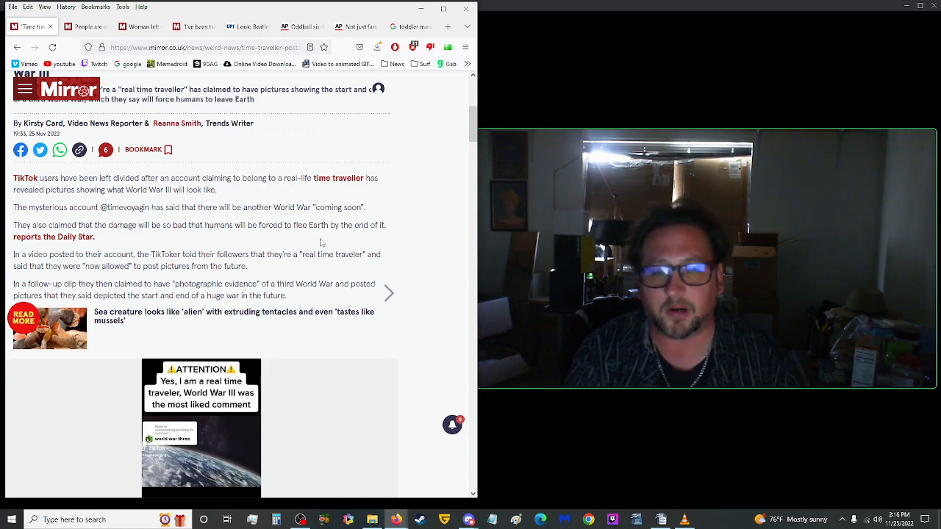
{"action": "scroll", "scroll_direction": "up", "scroll_amount": 3}
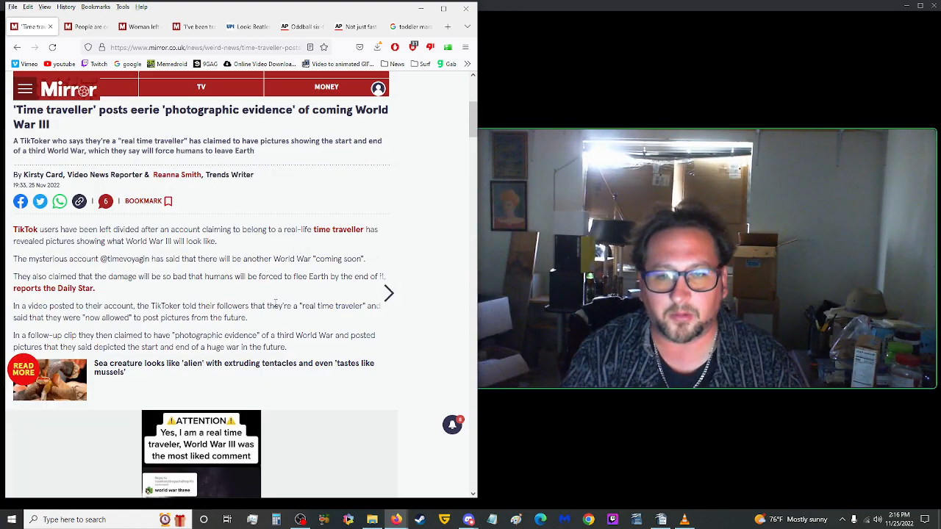
{"action": "scroll", "scroll_direction": "down", "scroll_amount": 3}
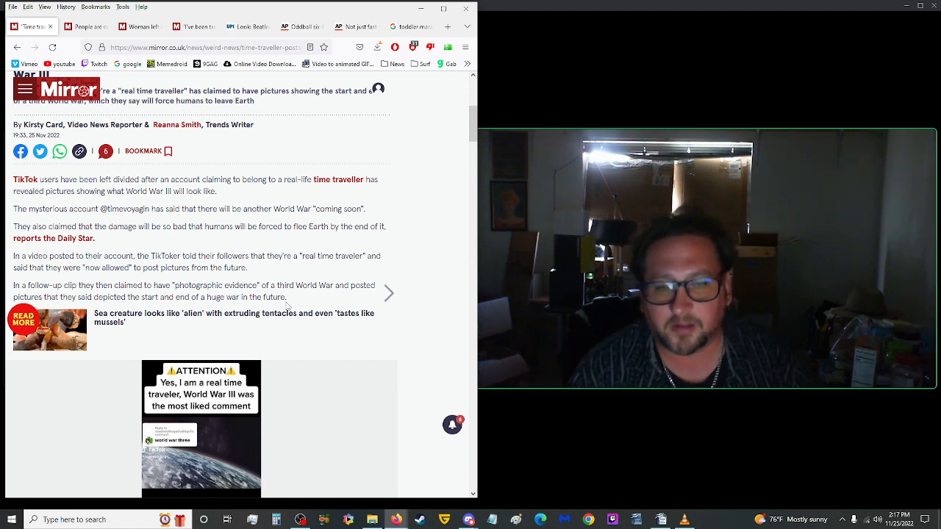
Scroll the time-traveller article down through its images to the comments
{"action": "scroll", "scroll_direction": "down", "scroll_amount": 3}
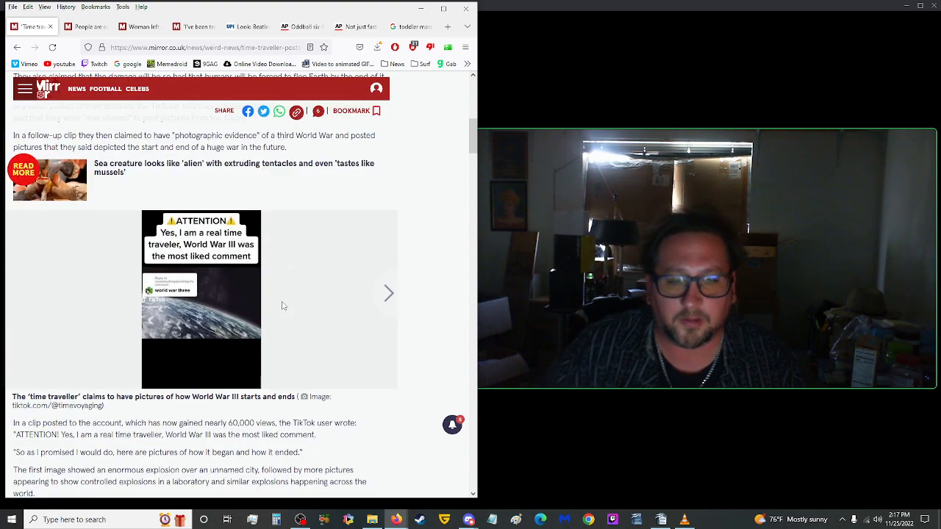
{"action": "mouse_move", "coordinate": [208, 332]}
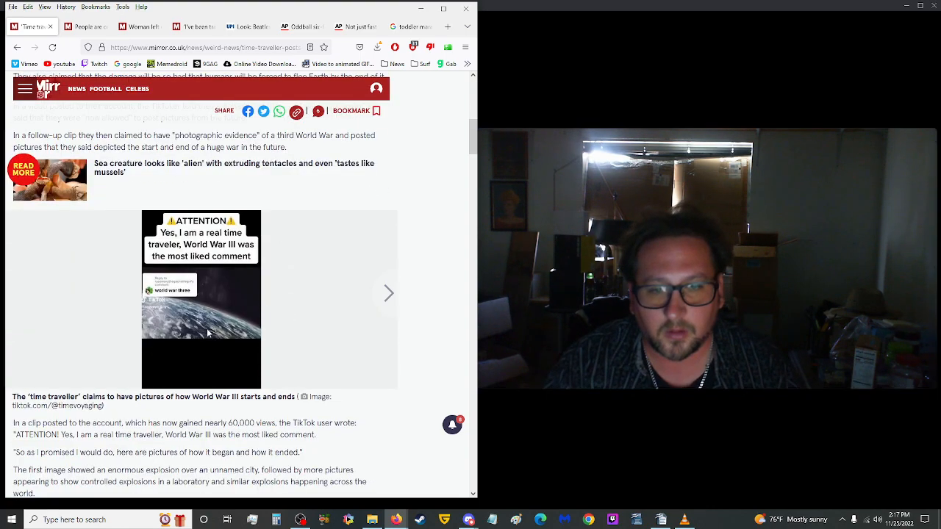
{"action": "scroll", "scroll_direction": "down", "scroll_amount": 3}
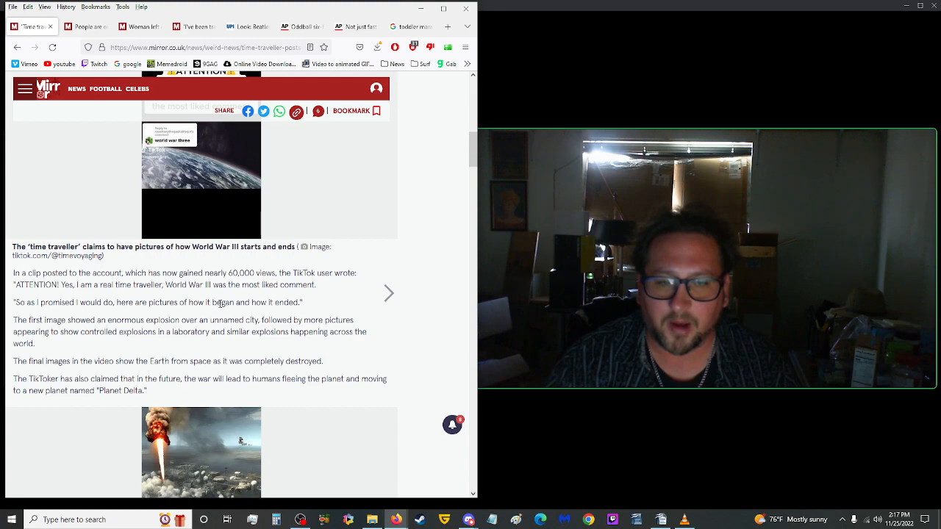
{"action": "scroll", "scroll_direction": "down", "scroll_amount": 3}
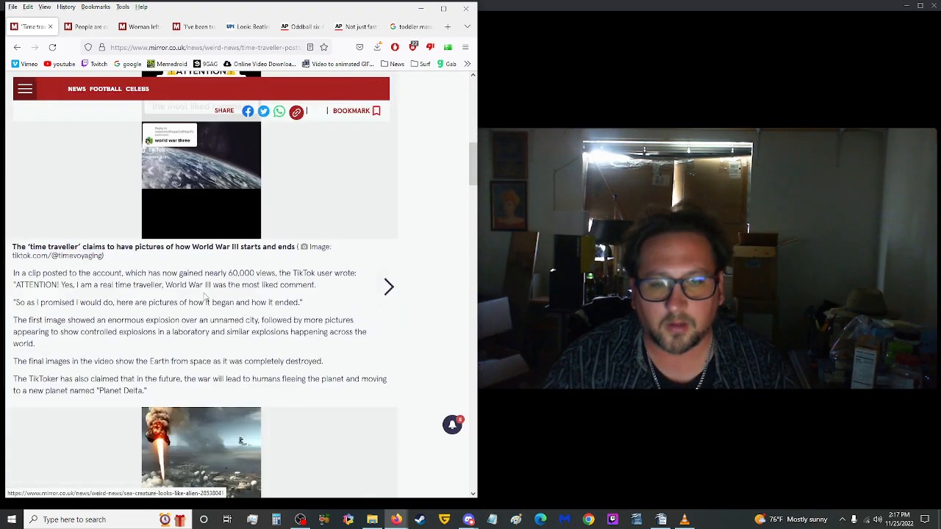
{"action": "scroll", "scroll_direction": "down", "scroll_amount": 3}
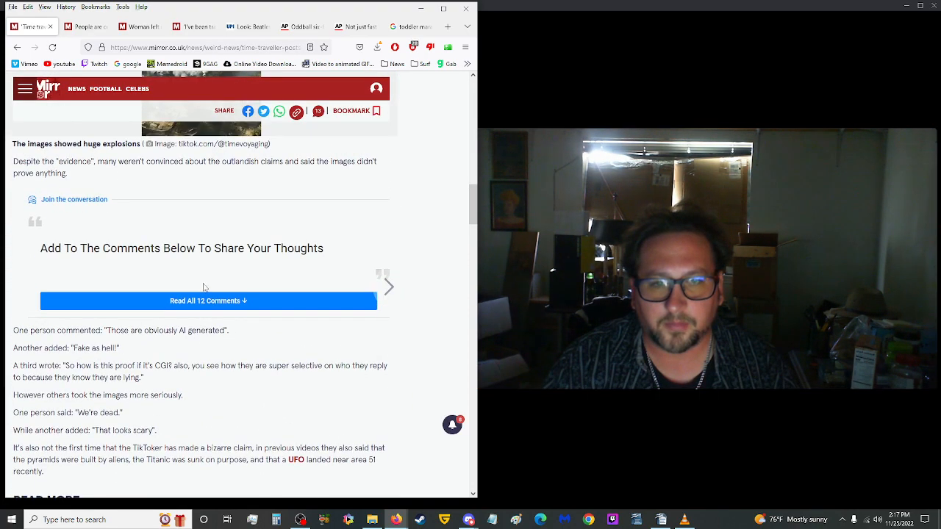
{"action": "scroll", "scroll_direction": "up", "scroll_amount": 3}
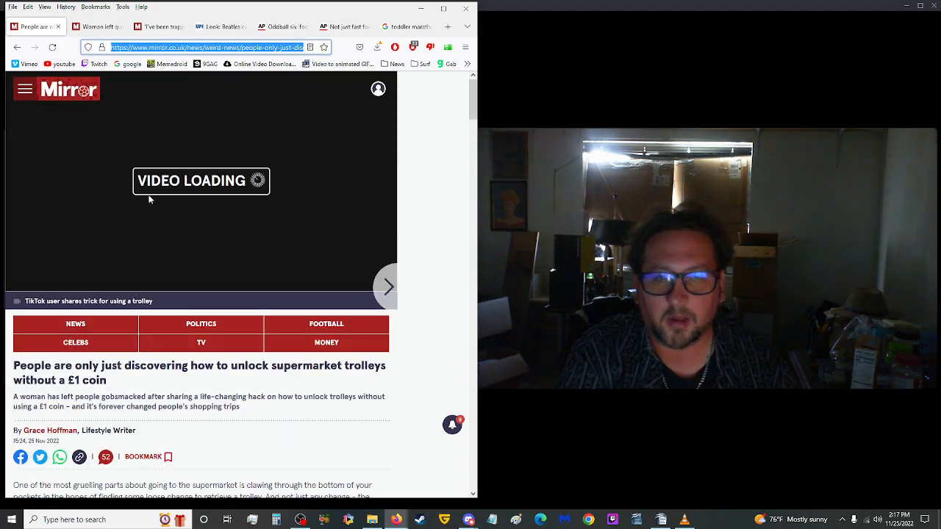
{"action": "scroll", "scroll_direction": "down", "scroll_amount": 3}
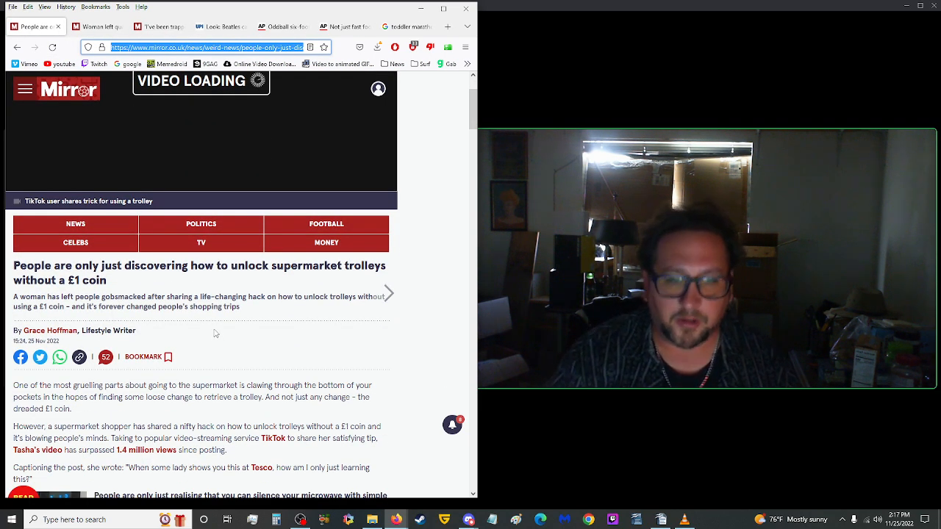
{"action": "mouse_move", "coordinate": [209, 326]}
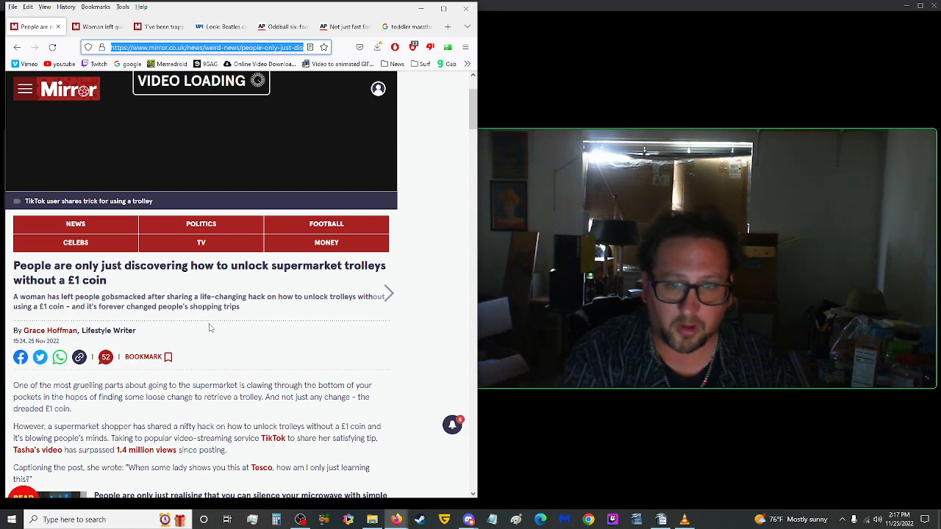
{"action": "scroll", "scroll_direction": "down", "scroll_amount": 3}
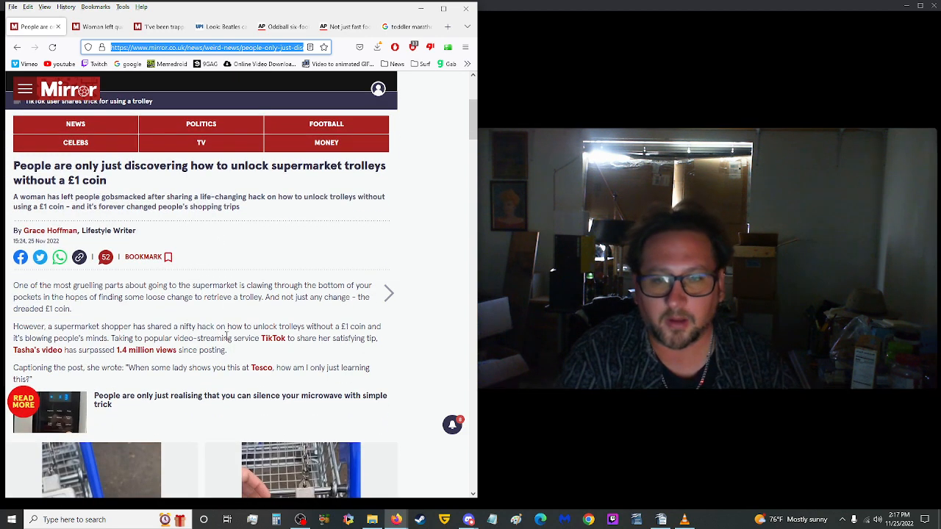
{"action": "scroll", "scroll_direction": "down", "scroll_amount": 3}
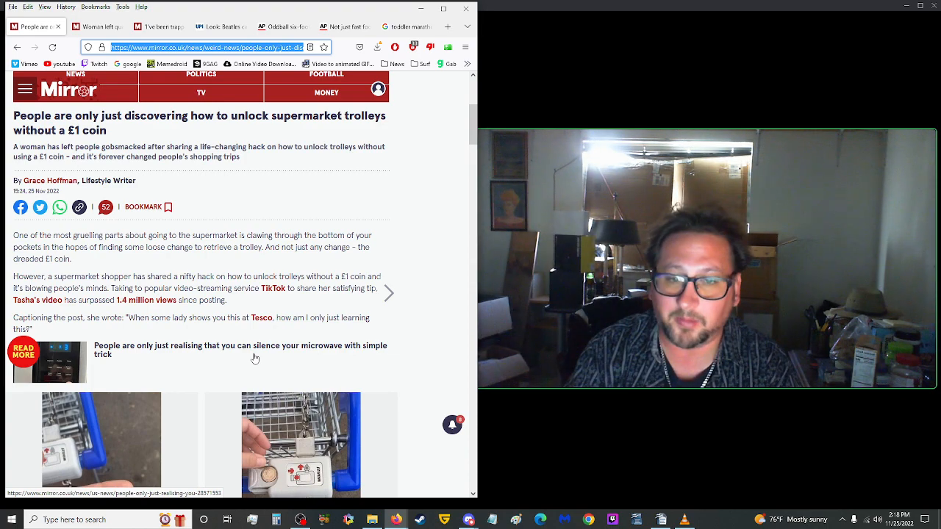
{"action": "scroll", "scroll_direction": "down", "scroll_amount": 3}
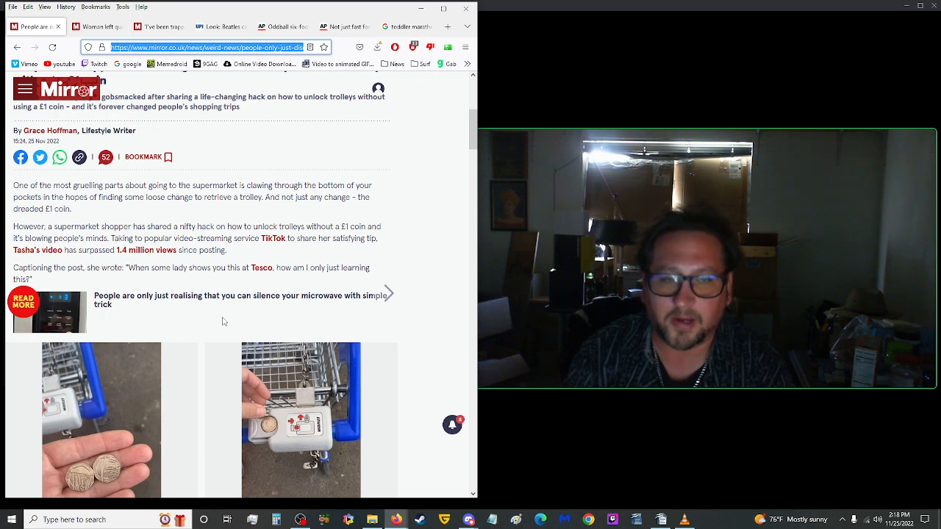
{"action": "scroll", "scroll_direction": "down", "scroll_amount": 3}
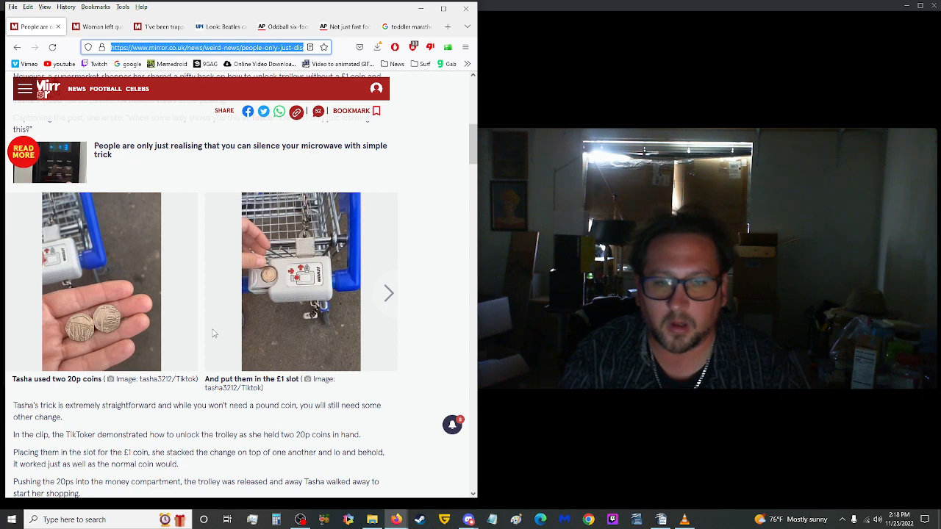
{"action": "mouse_move", "coordinate": [44, 389]}
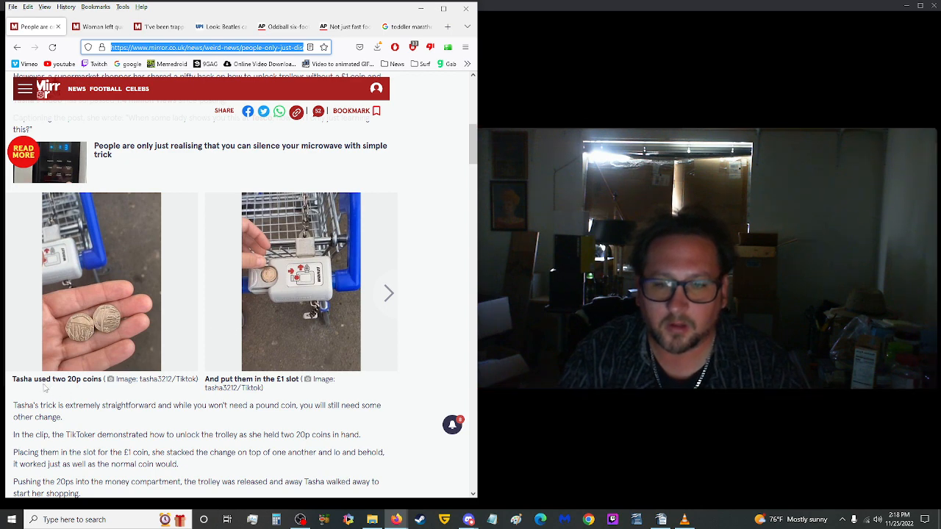
{"action": "mouse_move", "coordinate": [80, 389]}
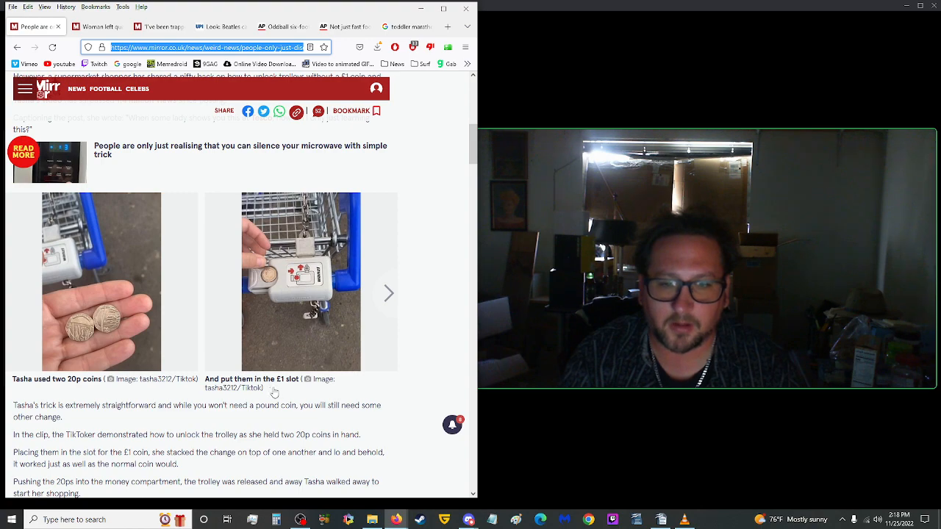
{"action": "scroll", "scroll_direction": "down", "scroll_amount": 3}
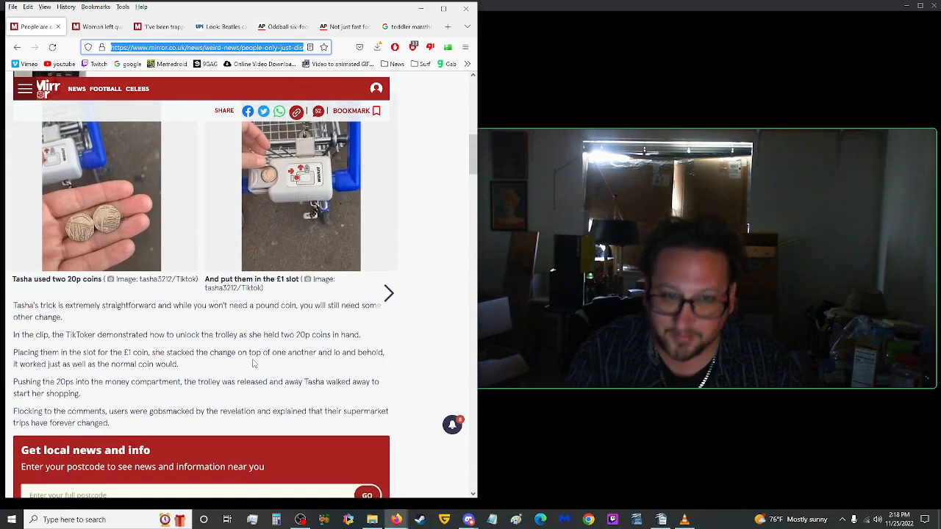
{"action": "scroll", "scroll_direction": "up", "scroll_amount": 3}
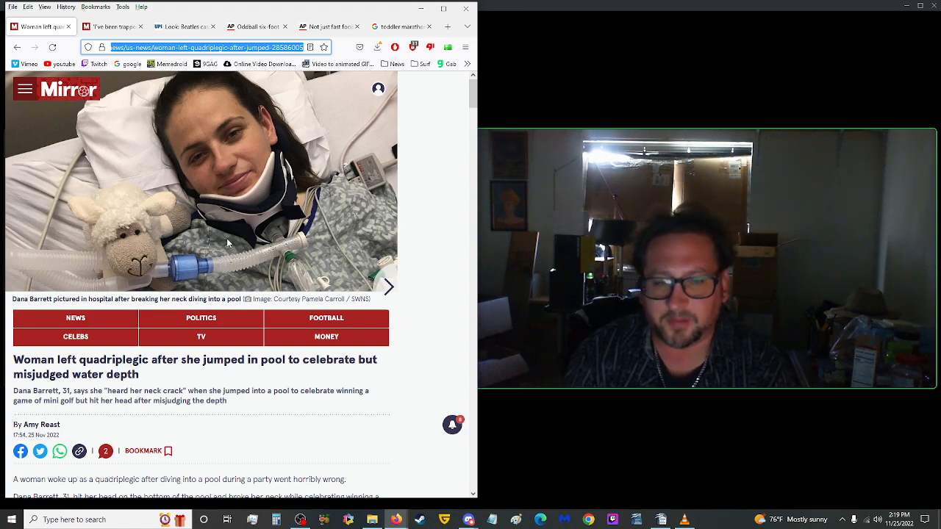
Scroll the pool-dive quadriplegic article into its body and boyfriend photo, then back up
{"action": "scroll", "scroll_direction": "down", "scroll_amount": 3}
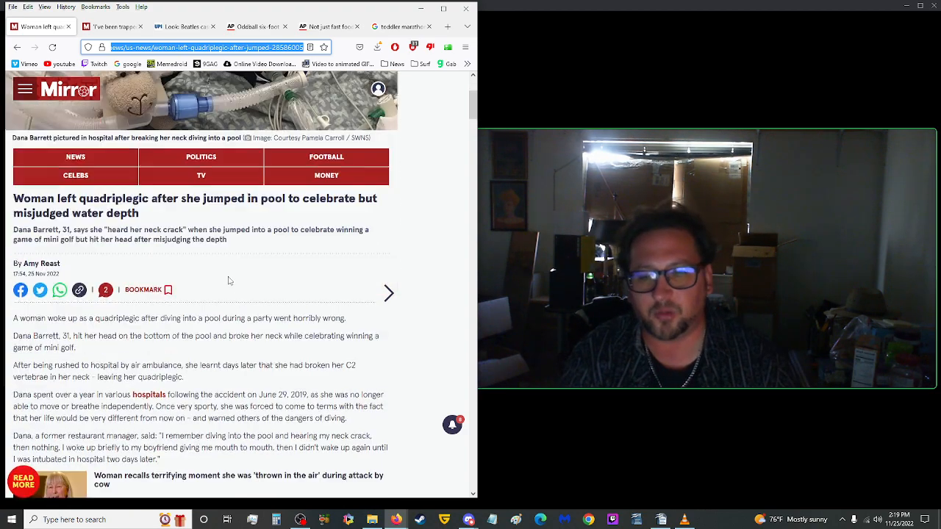
{"action": "scroll", "scroll_direction": "down", "scroll_amount": 3}
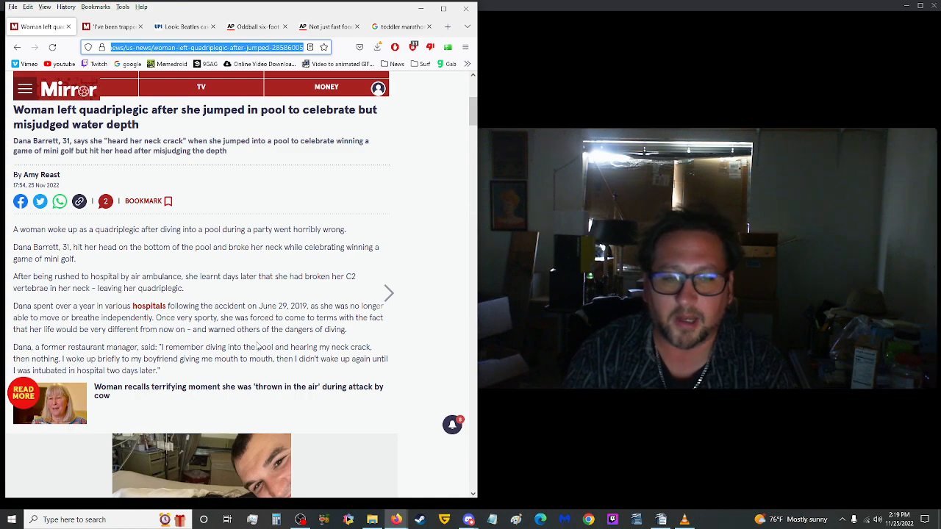
{"action": "scroll", "scroll_direction": "down", "scroll_amount": 3}
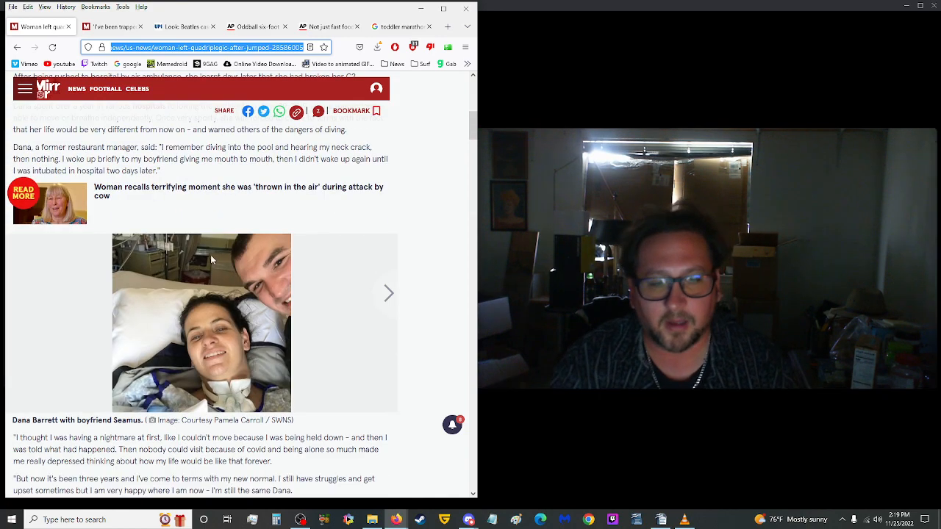
{"action": "scroll", "scroll_direction": "up", "scroll_amount": 3}
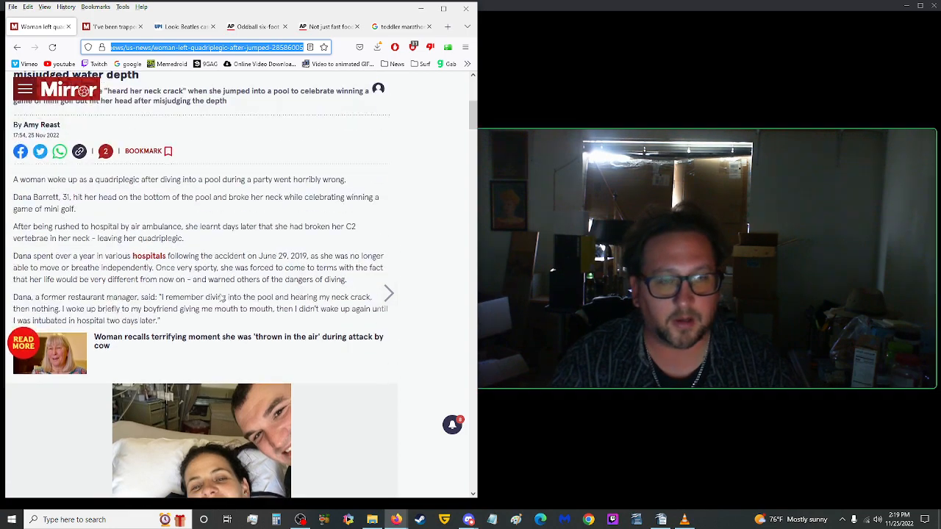
{"action": "scroll", "scroll_direction": "up", "scroll_amount": 3}
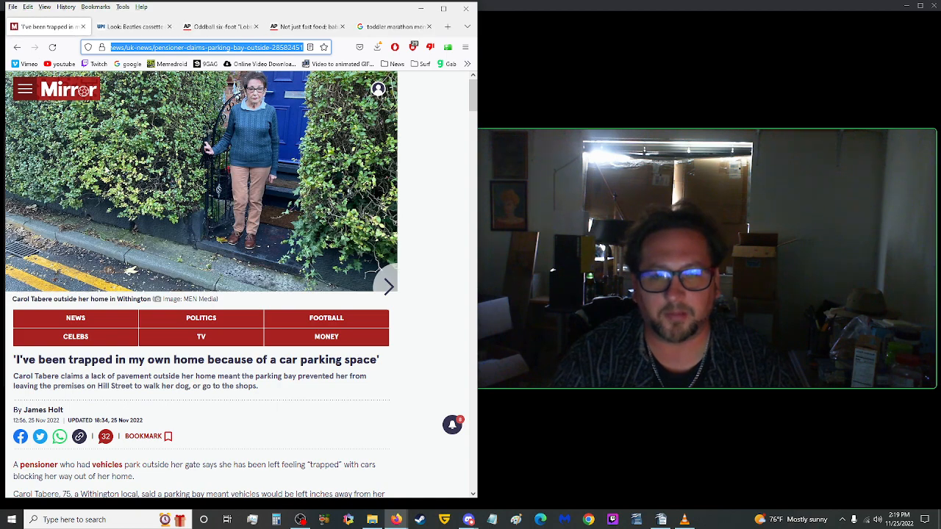
Scroll through the parking-space 'trapped at home' story past Carol's car photo
{"action": "scroll", "scroll_direction": "down", "scroll_amount": 3}
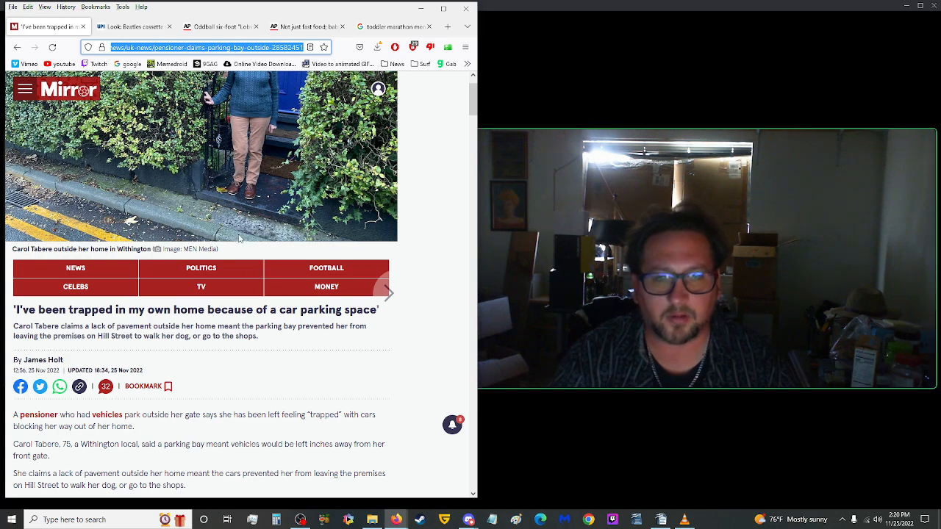
{"action": "scroll", "scroll_direction": "down", "scroll_amount": 3}
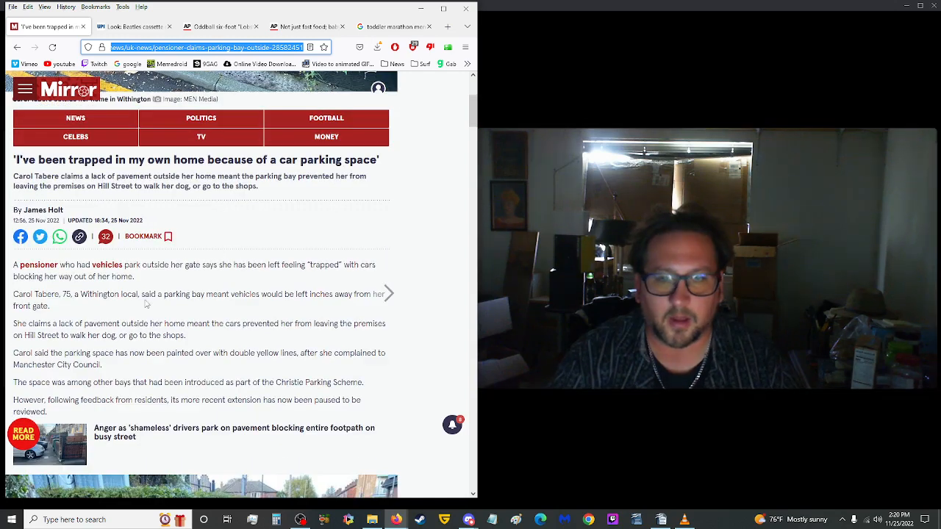
{"action": "mouse_move", "coordinate": [179, 315]}
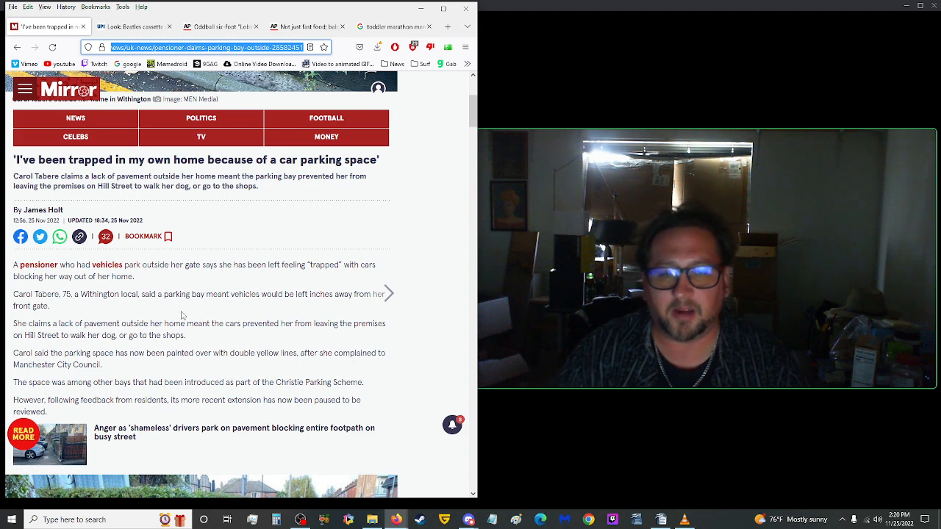
{"action": "scroll", "scroll_direction": "down", "scroll_amount": 3}
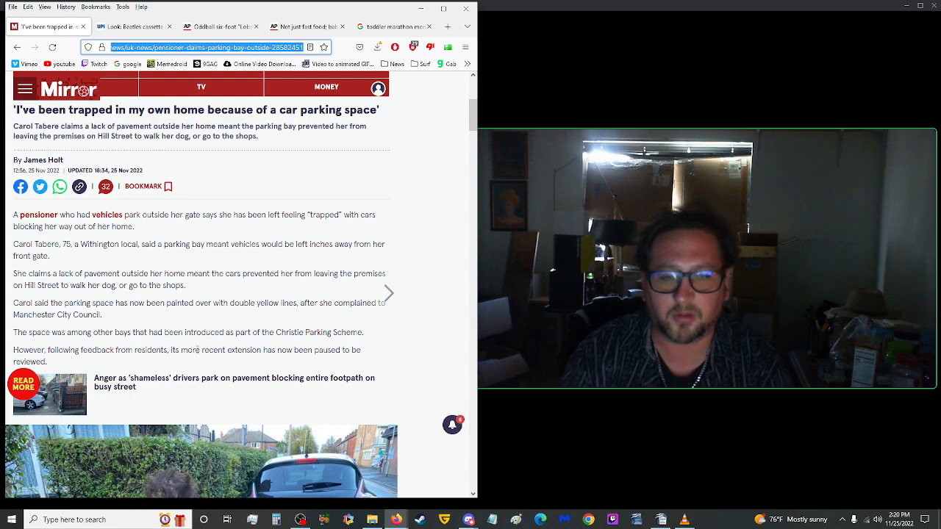
{"action": "scroll", "scroll_direction": "down", "scroll_amount": 3}
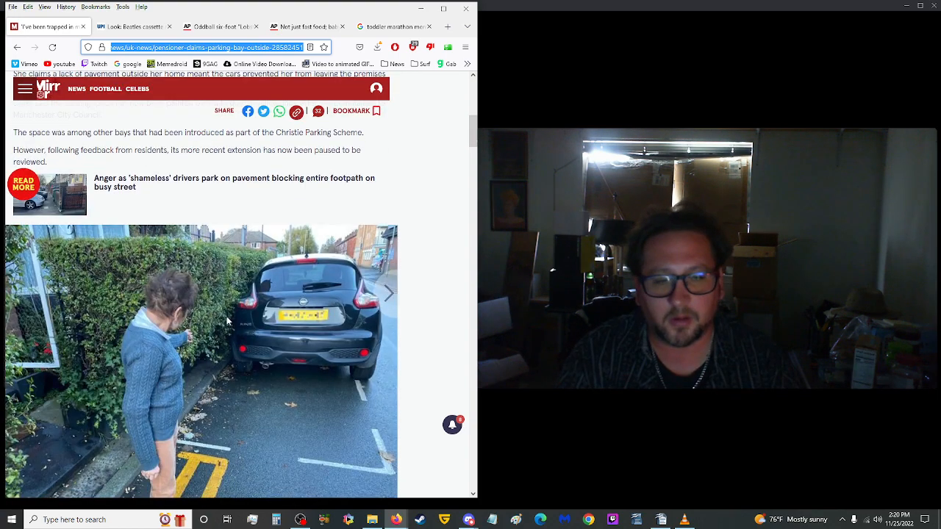
{"action": "scroll", "scroll_direction": "down", "scroll_amount": 3}
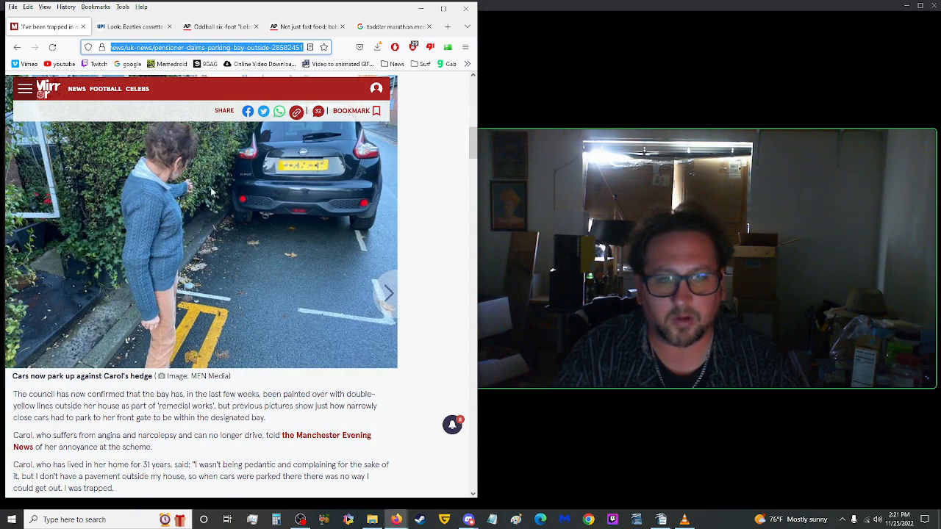
{"action": "scroll", "scroll_direction": "down", "scroll_amount": 3}
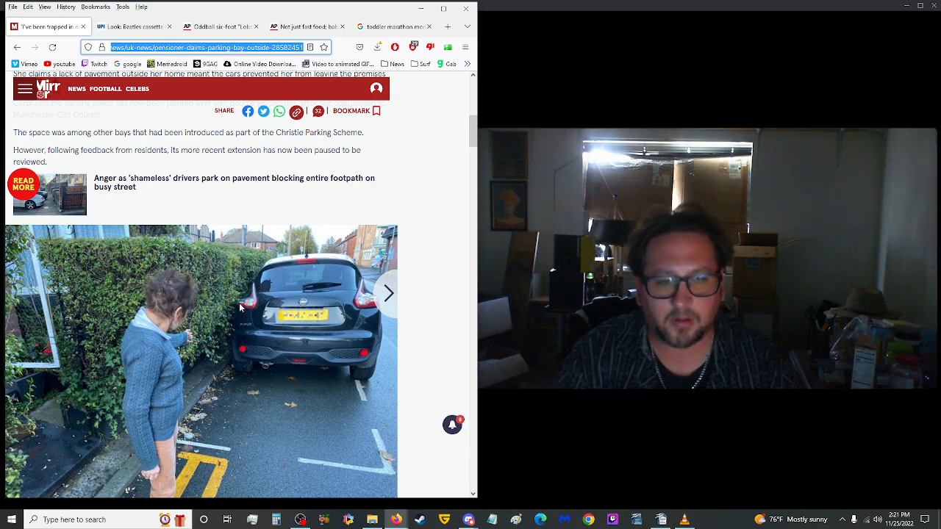
{"action": "scroll", "scroll_direction": "down", "scroll_amount": 3}
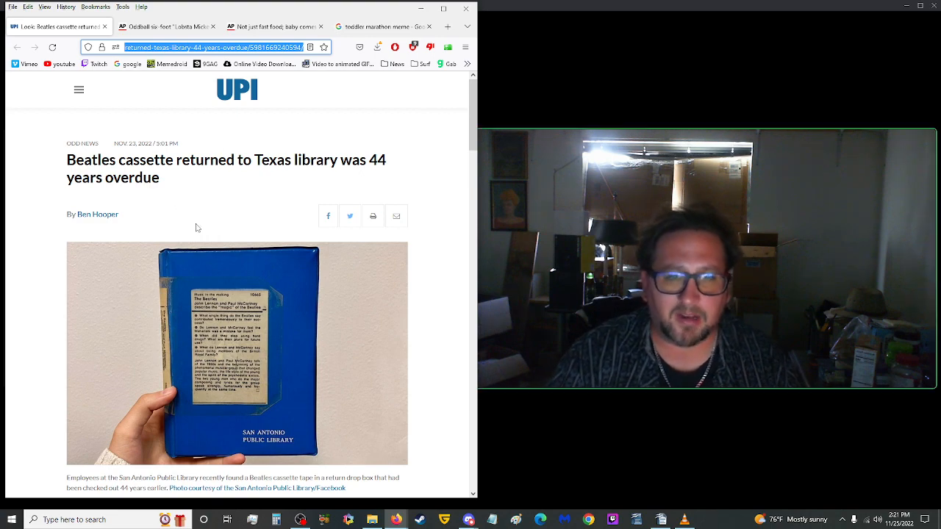
{"action": "mouse_move", "coordinate": [203, 226]}
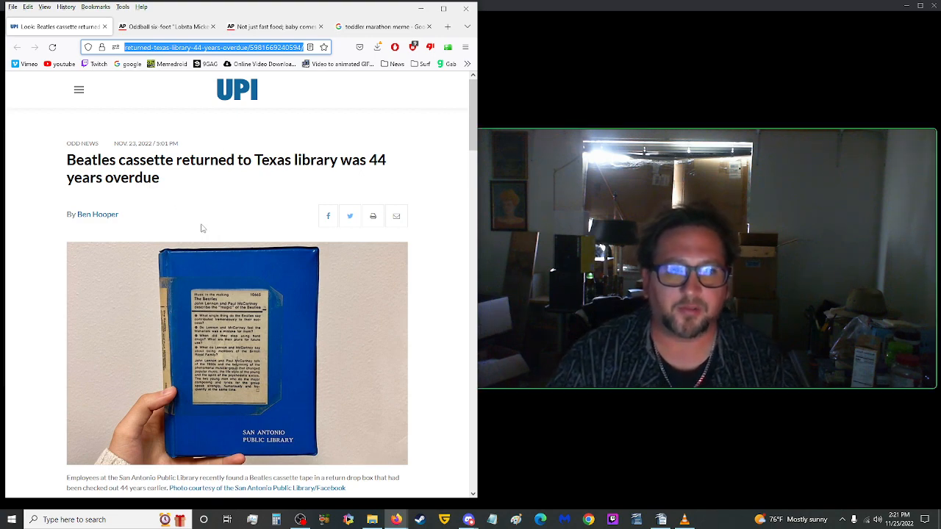
{"action": "scroll", "scroll_direction": "down", "scroll_amount": 3}
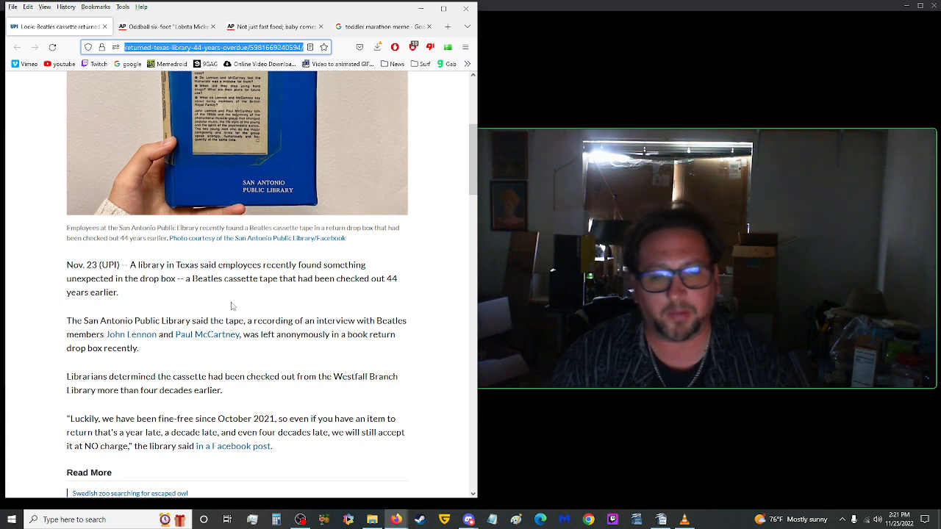
{"action": "mouse_move", "coordinate": [219, 304]}
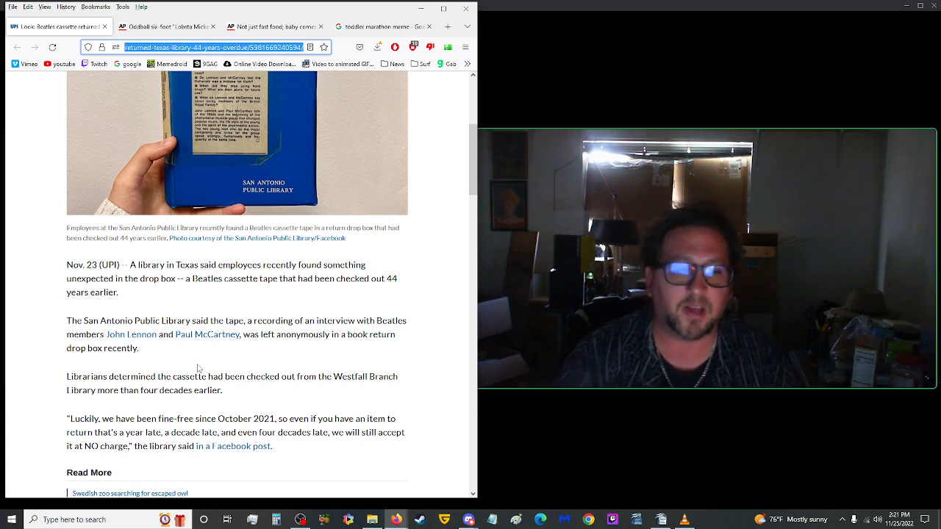
{"action": "scroll", "scroll_direction": "down", "scroll_amount": 3}
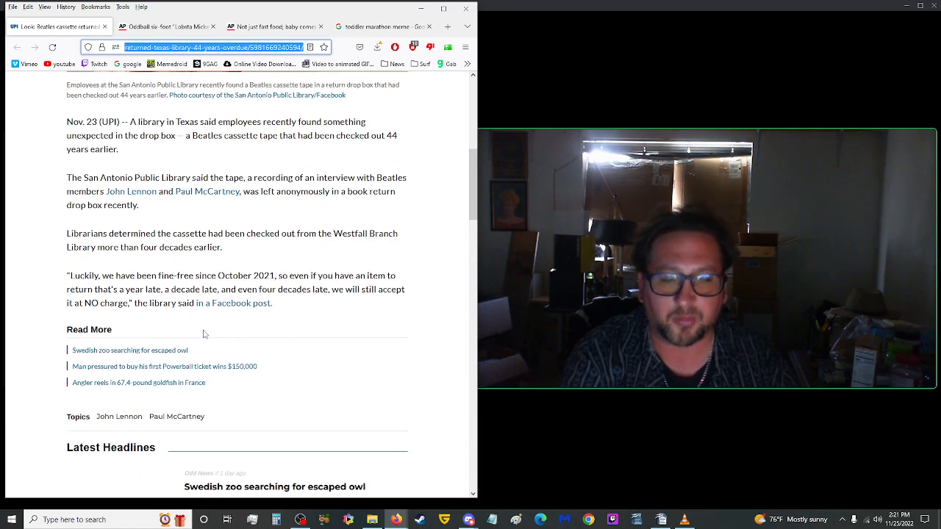
{"action": "scroll", "scroll_direction": "down", "scroll_amount": 3}
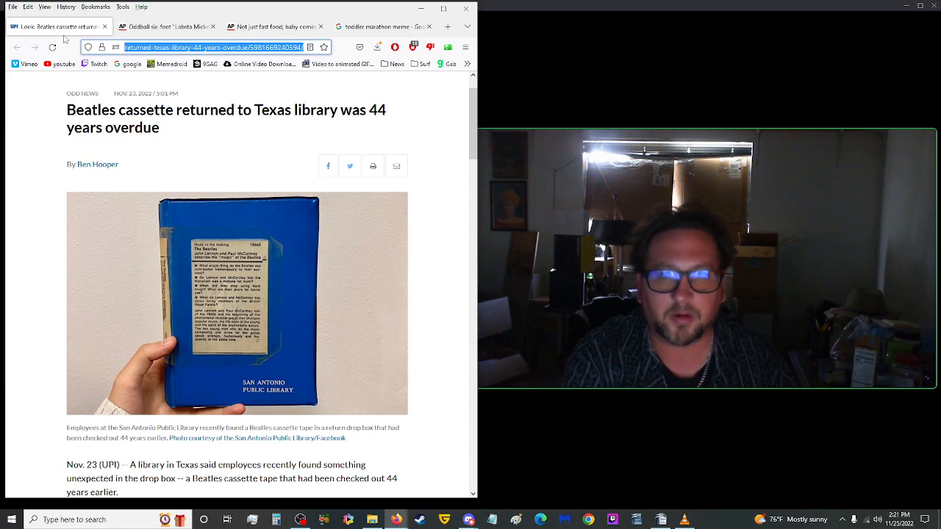
{"action": "mouse_move", "coordinate": [61, 27]}
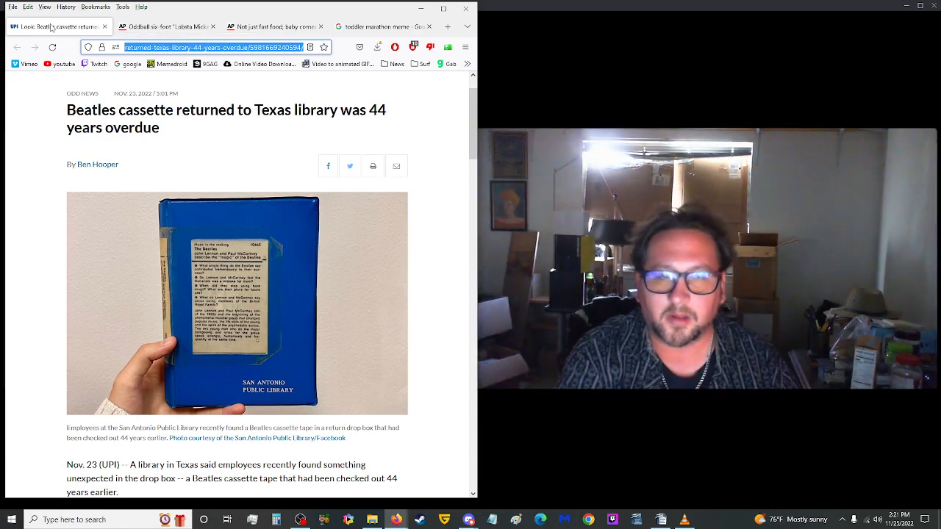
Close the Beatles cassette tab and read through the AP Lobsta Mickey statue article
{"action": "left_click", "coordinate": [169, 27]}
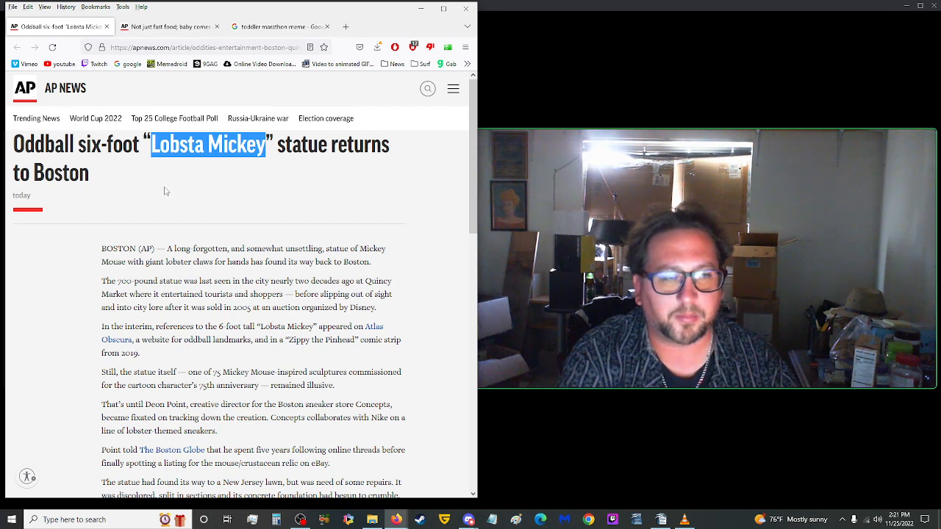
{"action": "mouse_move", "coordinate": [154, 215]}
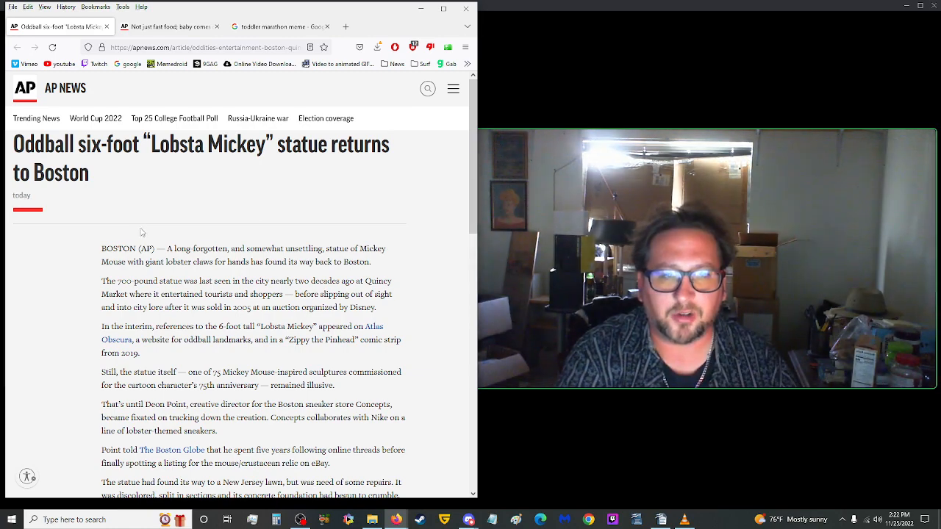
{"action": "scroll", "scroll_direction": "down", "scroll_amount": 3}
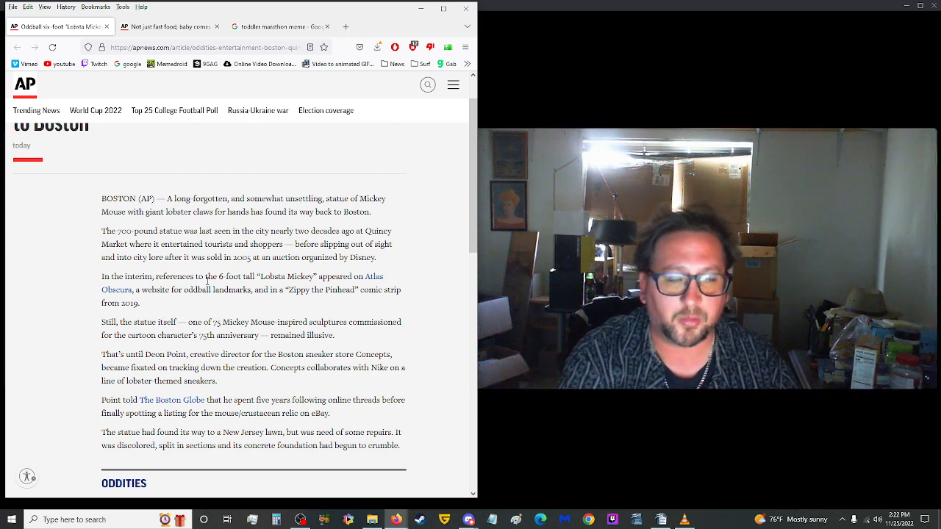
{"action": "scroll", "scroll_direction": "up", "scroll_amount": 3}
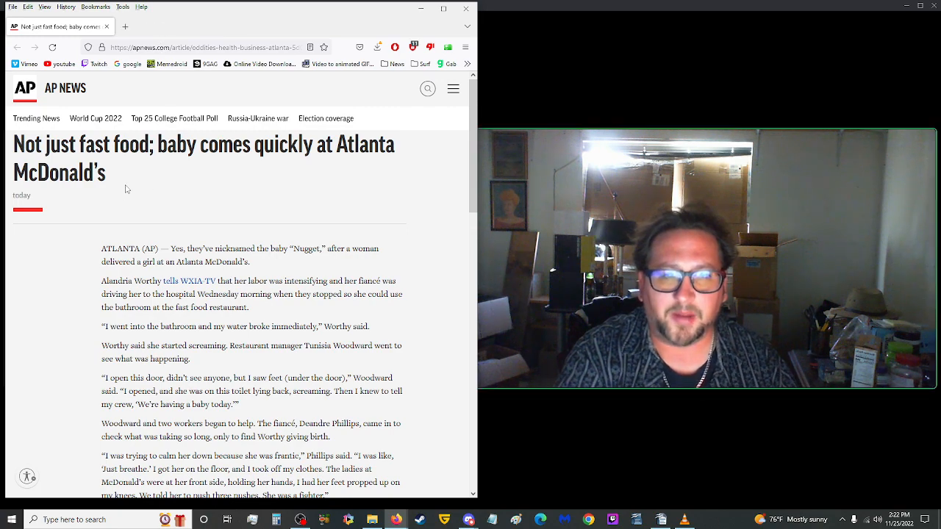
{"action": "mouse_move", "coordinate": [200, 194]}
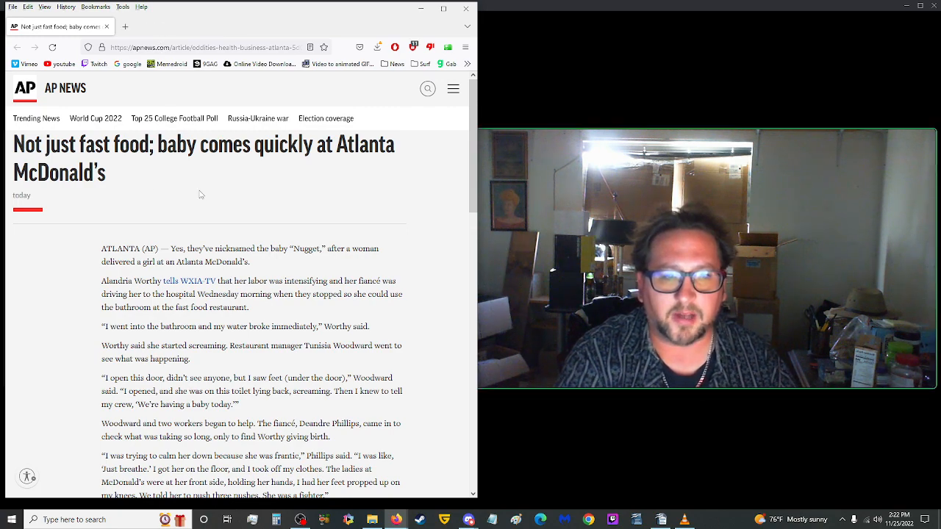
{"action": "scroll", "scroll_direction": "down", "scroll_amount": 3}
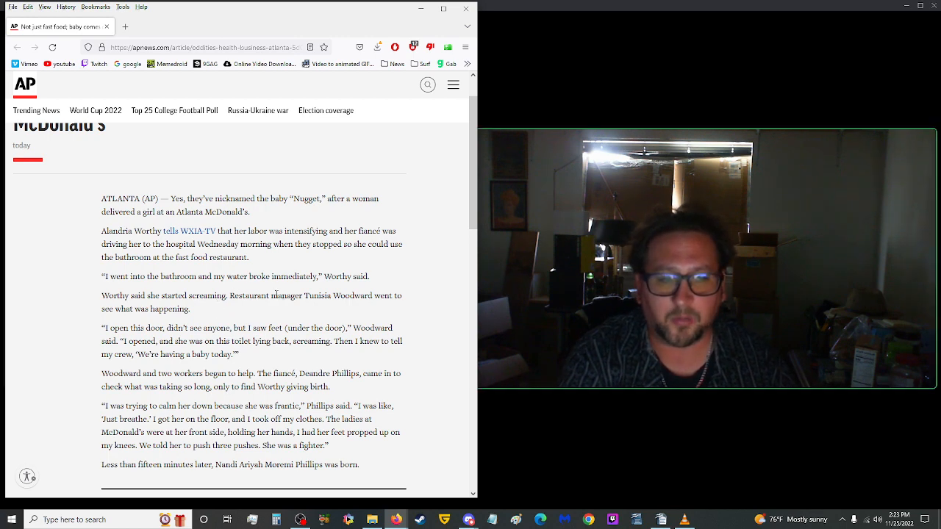
{"action": "scroll", "scroll_direction": "down", "scroll_amount": 3}
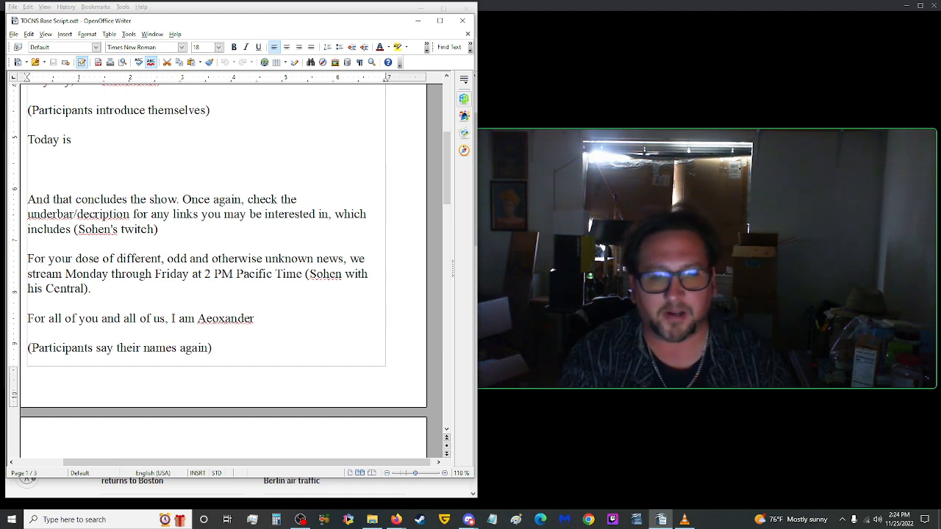
Scroll the show script down to the closing sign-off and the start of the LINKS section
{"action": "scroll", "scroll_direction": "down", "scroll_amount": 3}
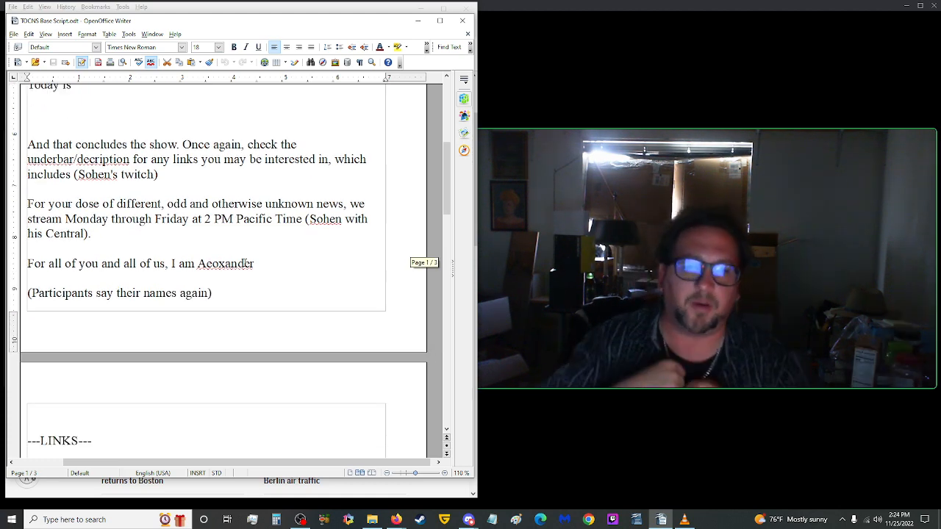